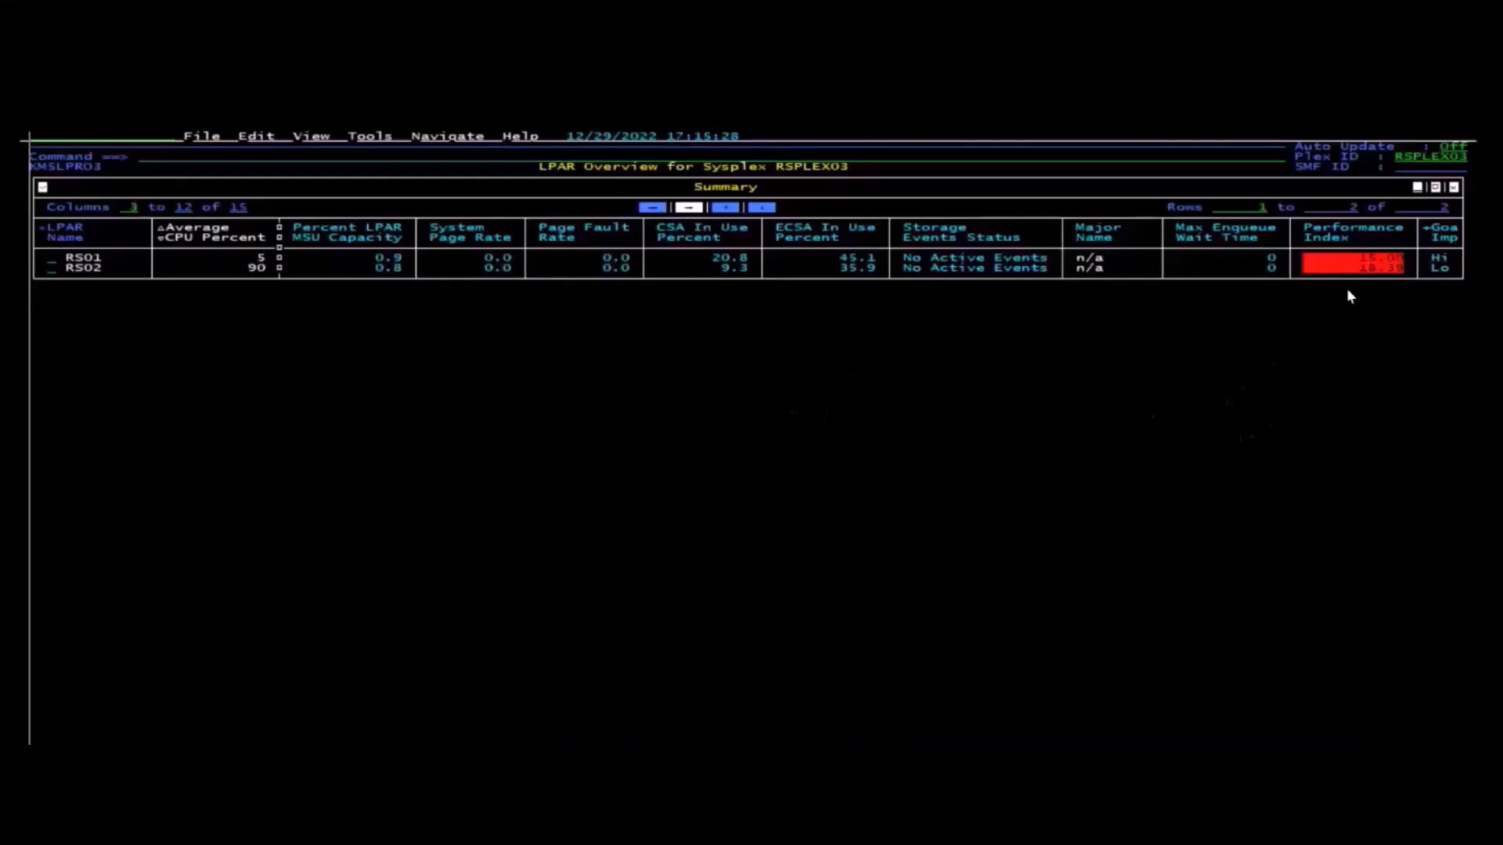
mouse_move(1376, 291)
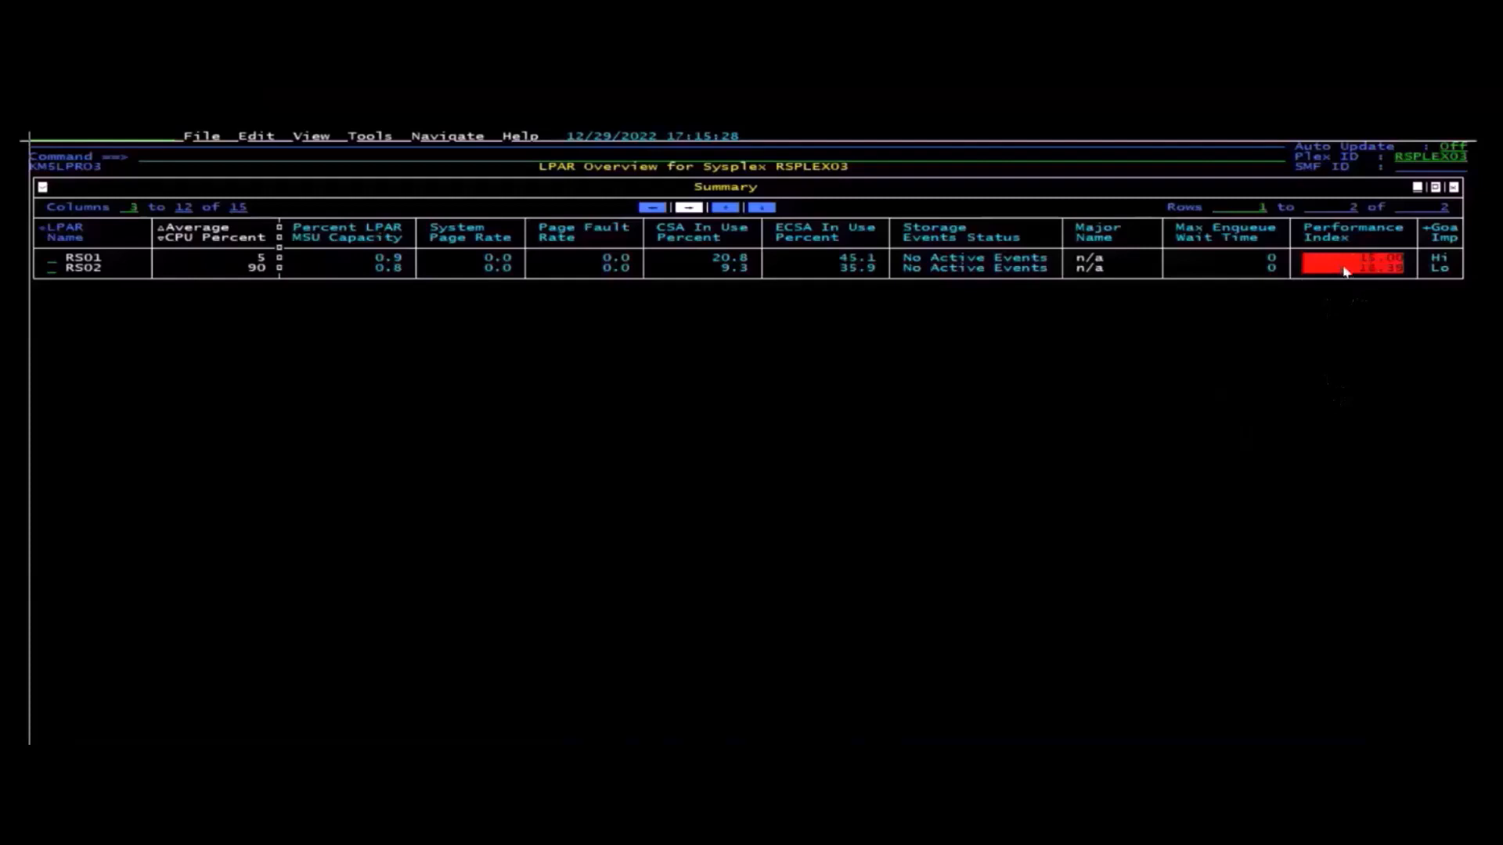
mouse_move(1343, 270)
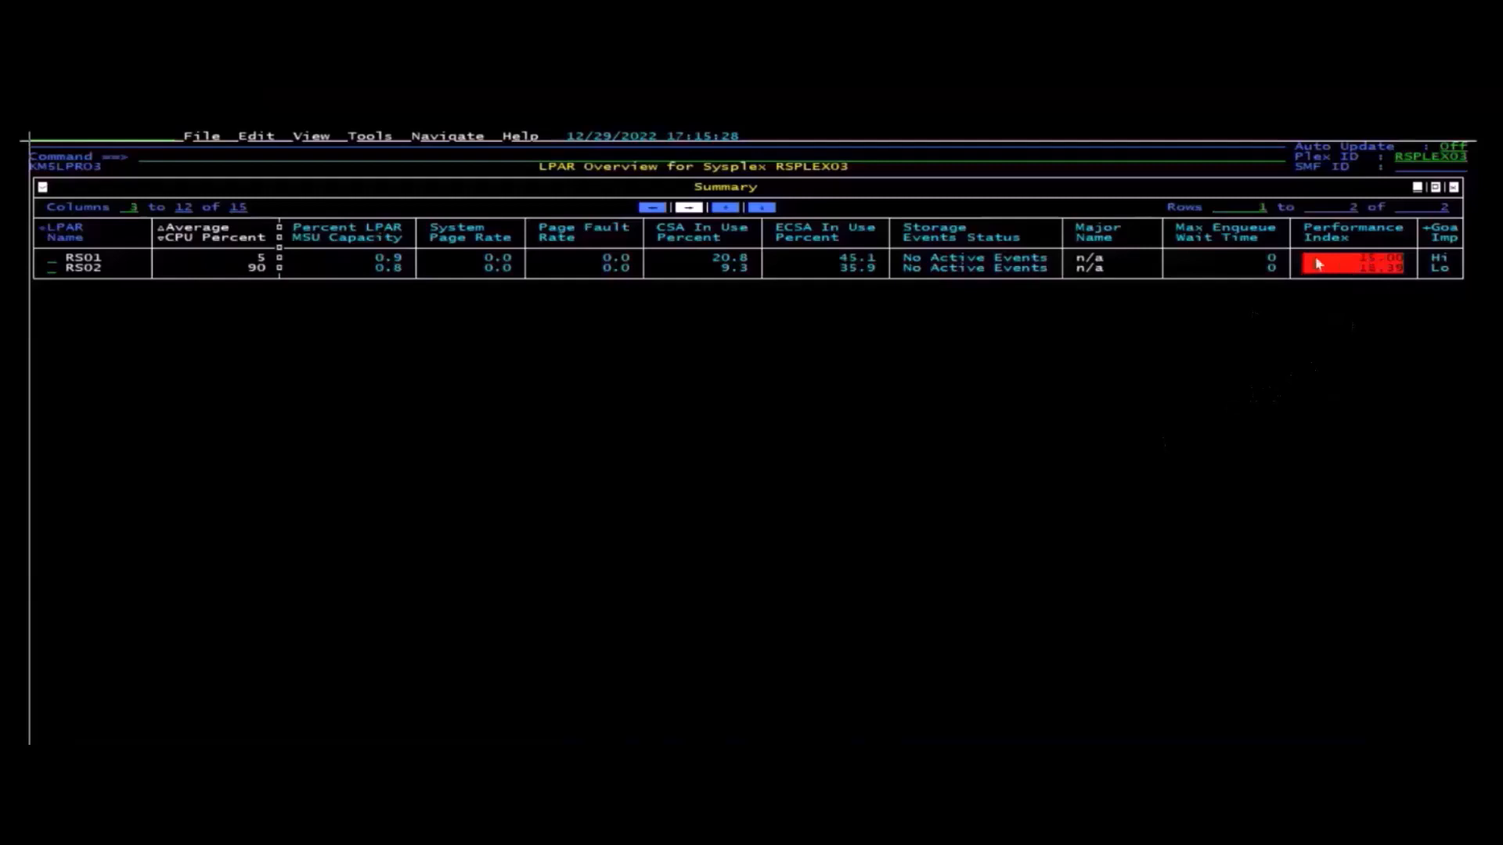
mouse_move(1340, 270)
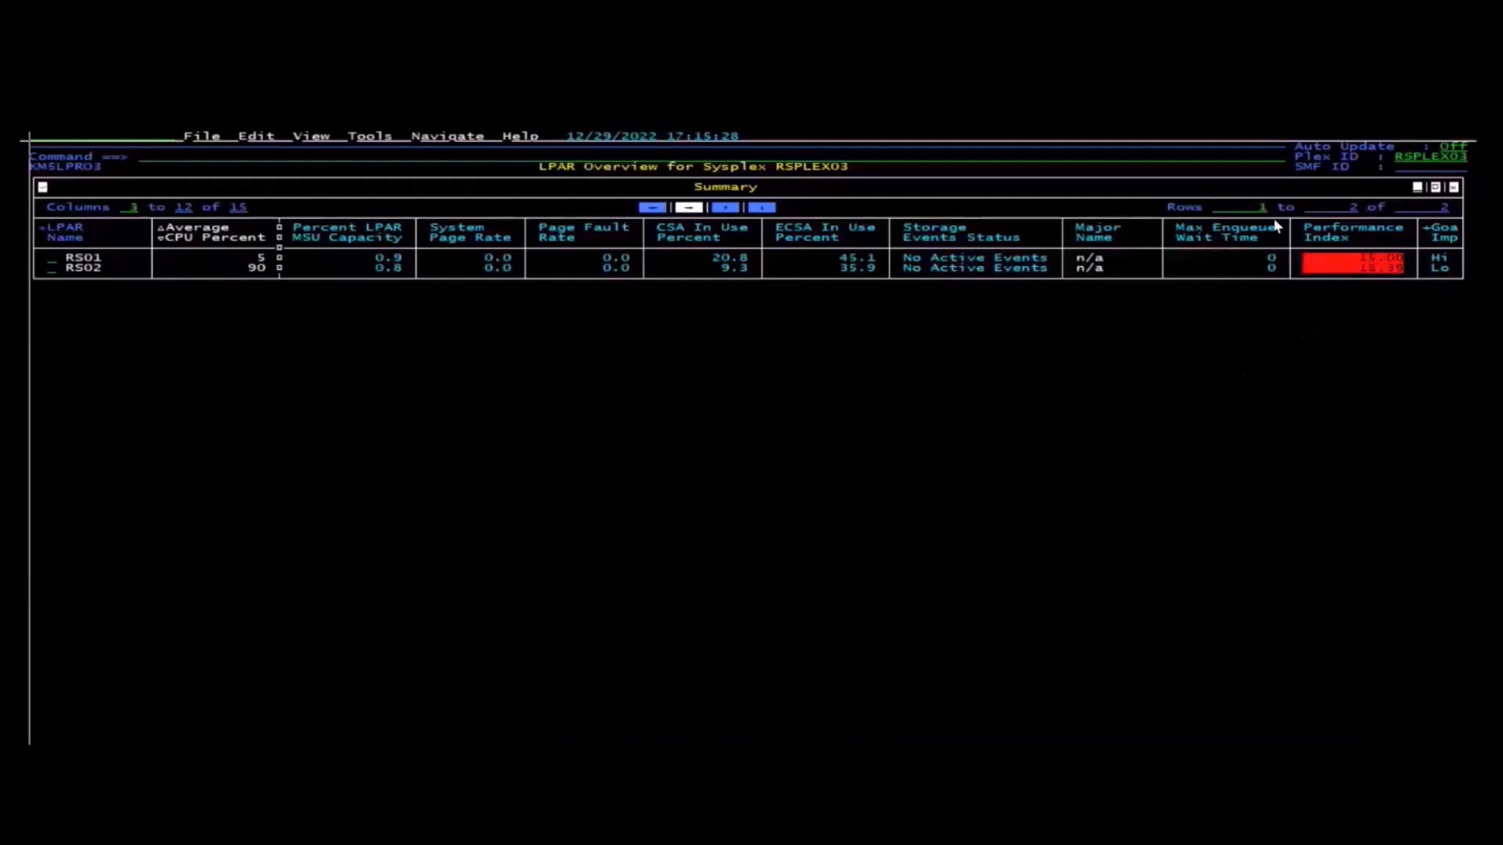
mouse_move(498, 444)
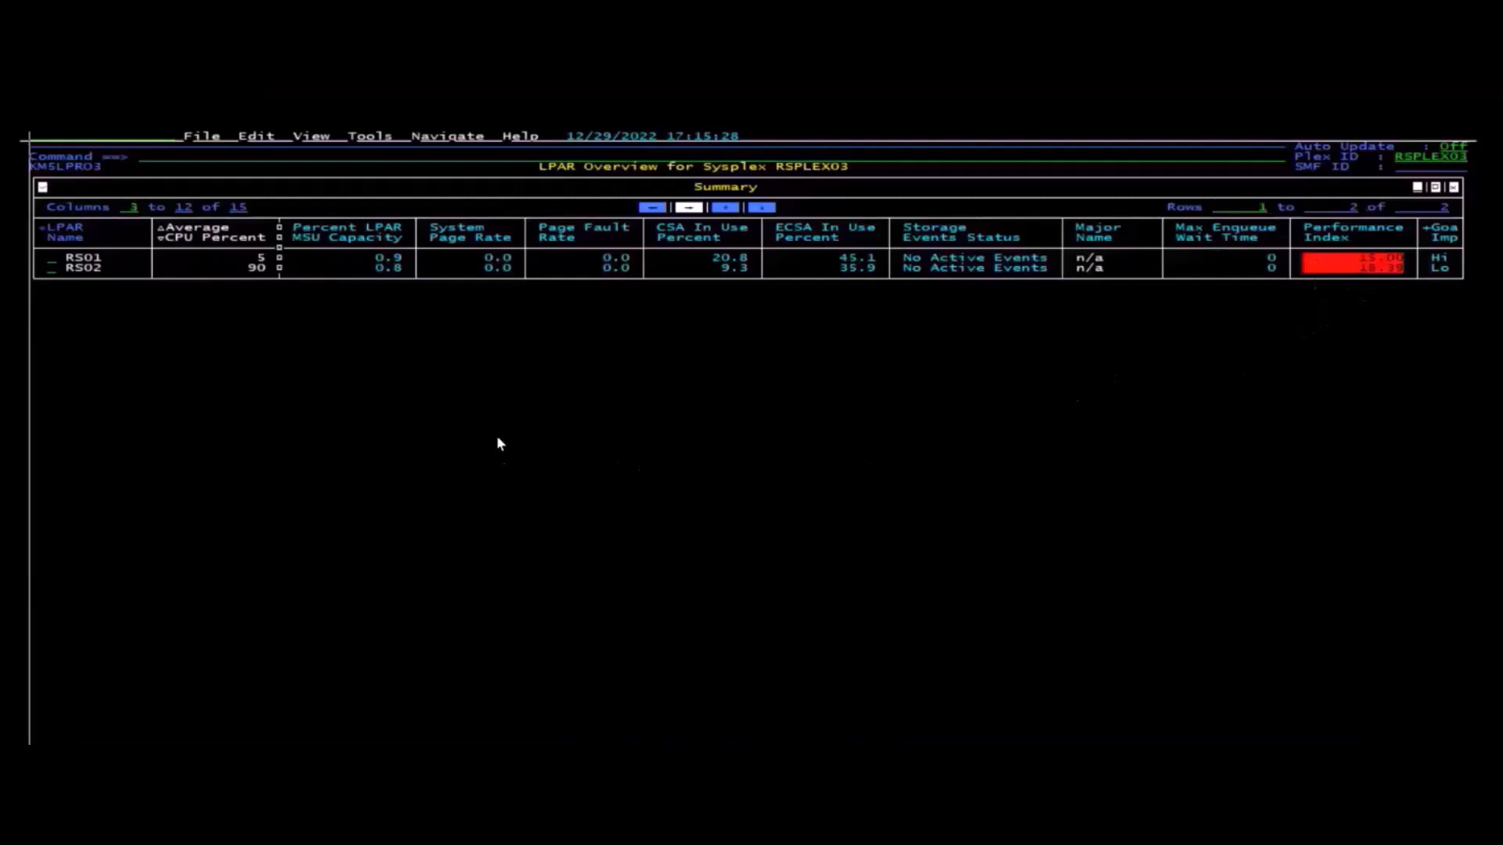
mouse_move(836, 443)
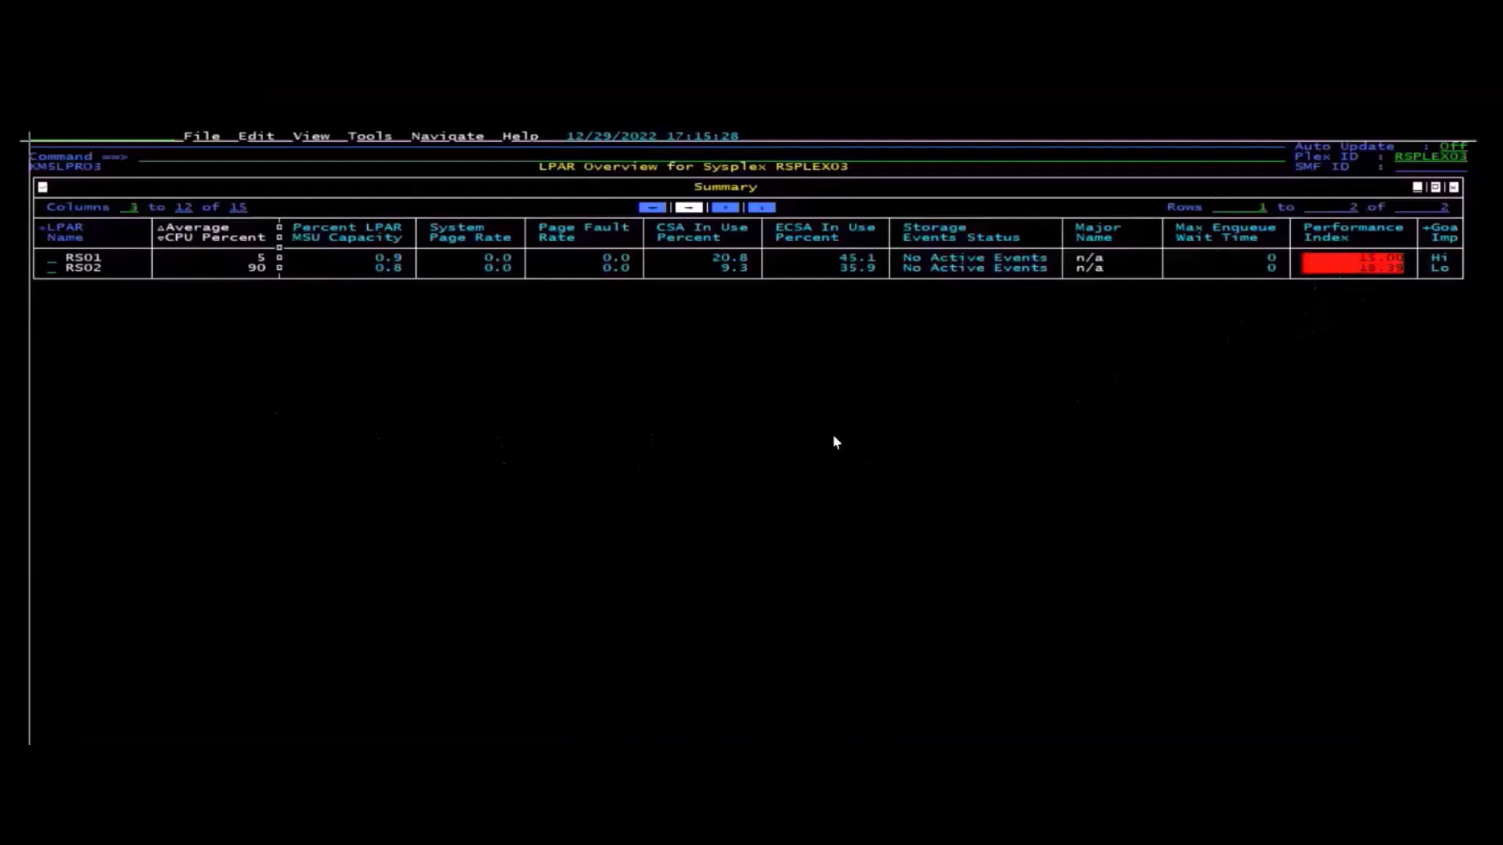
mouse_move(288, 194)
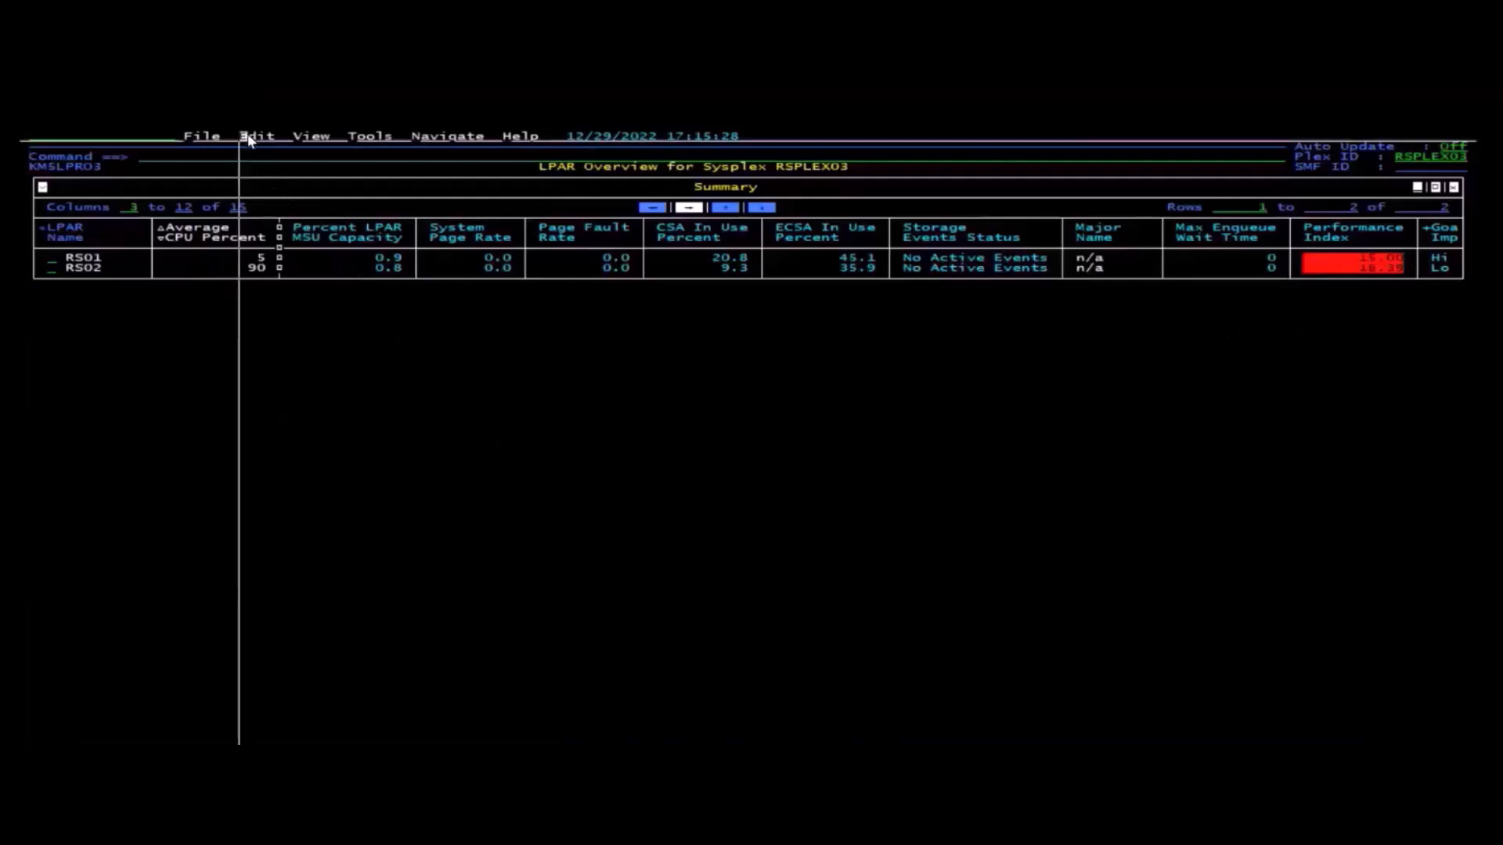
Review the user profile preferences and status threshold colours, then apply them and return to the overview.
click(253, 135)
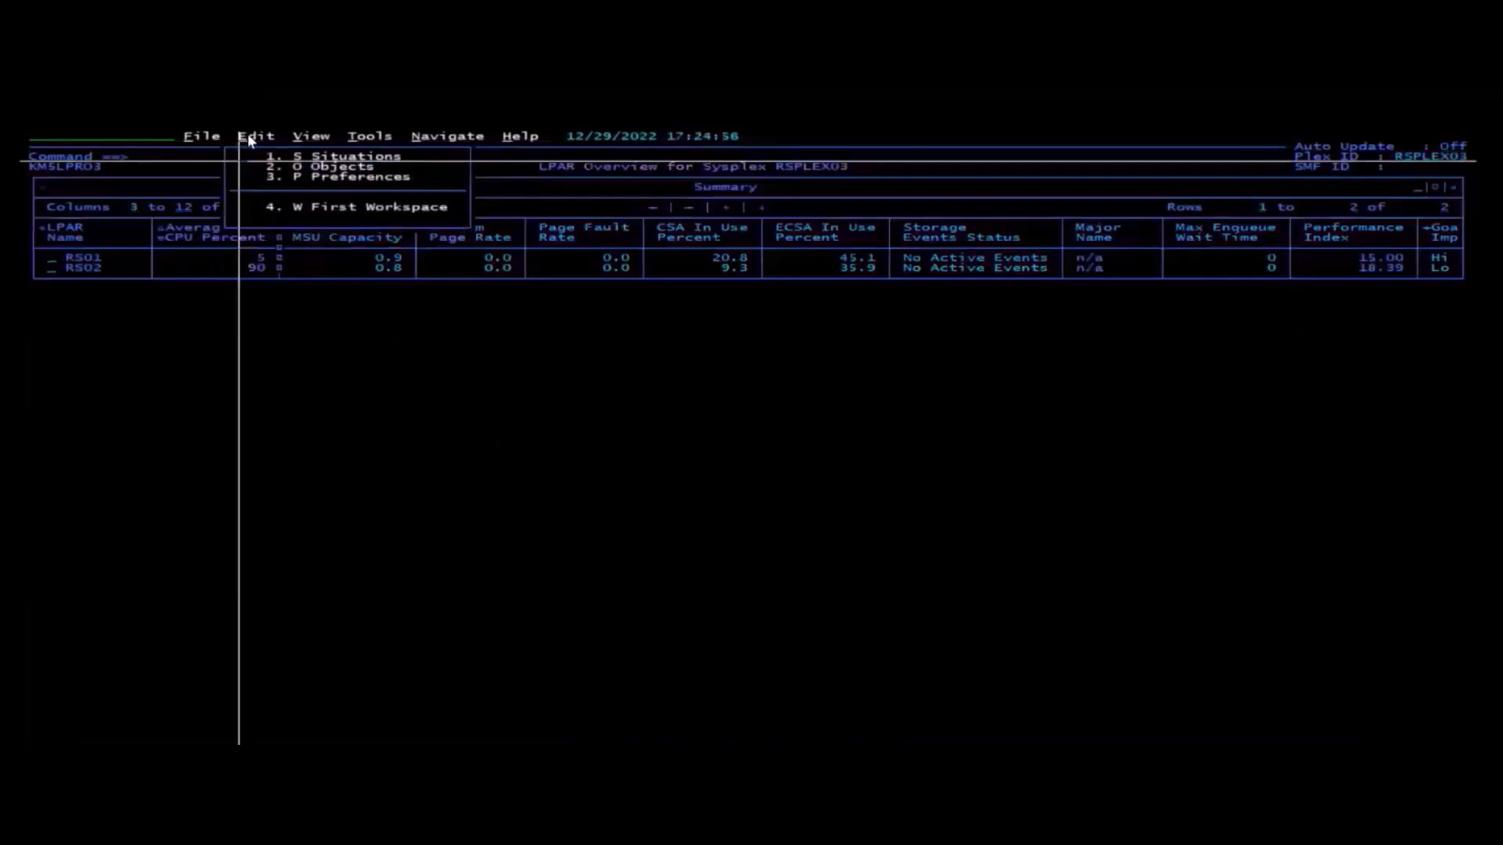
click(348, 177)
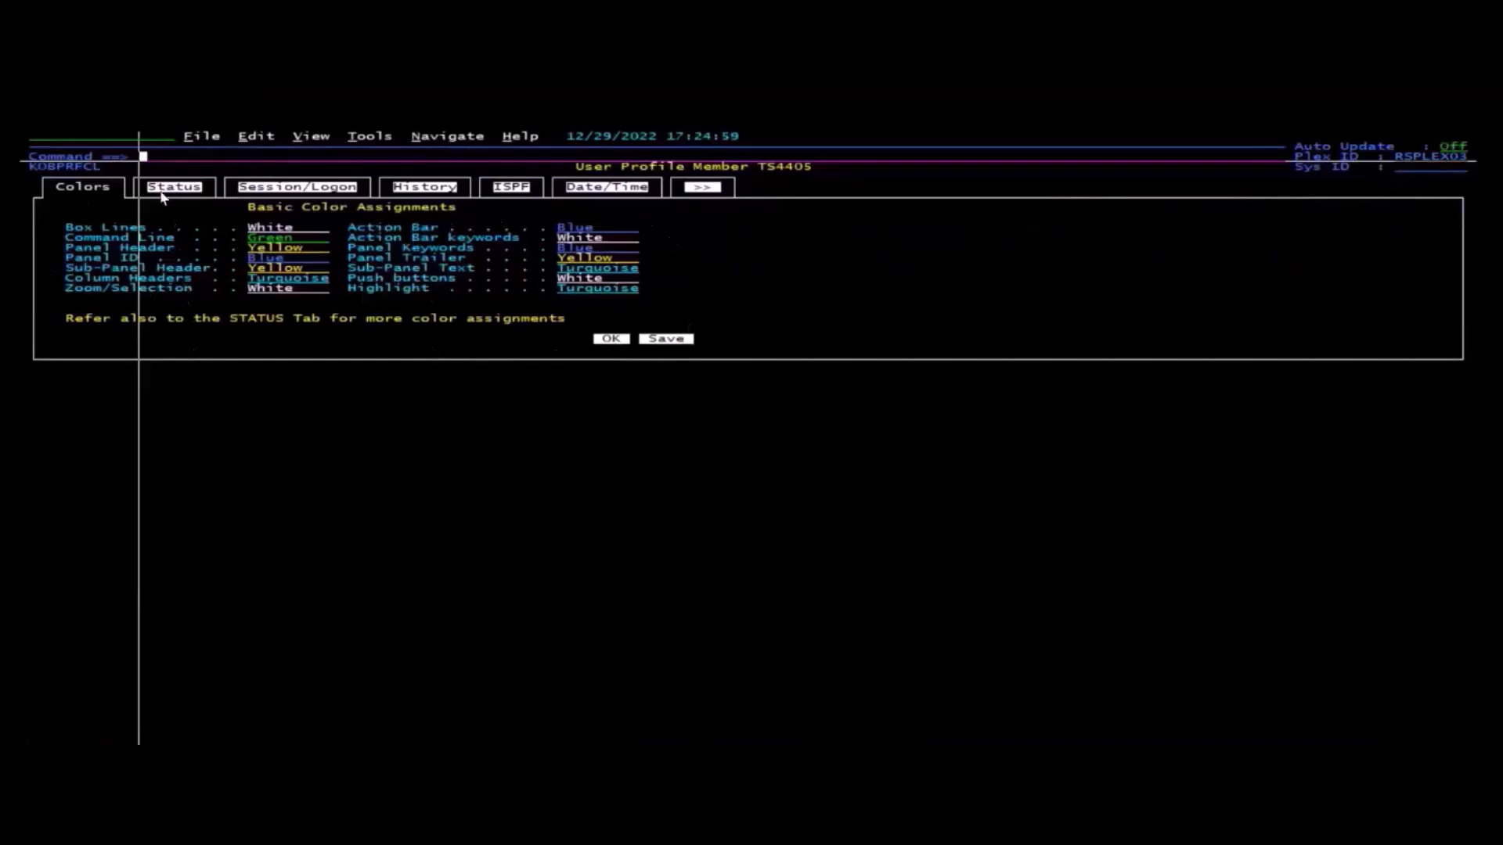
click(174, 188)
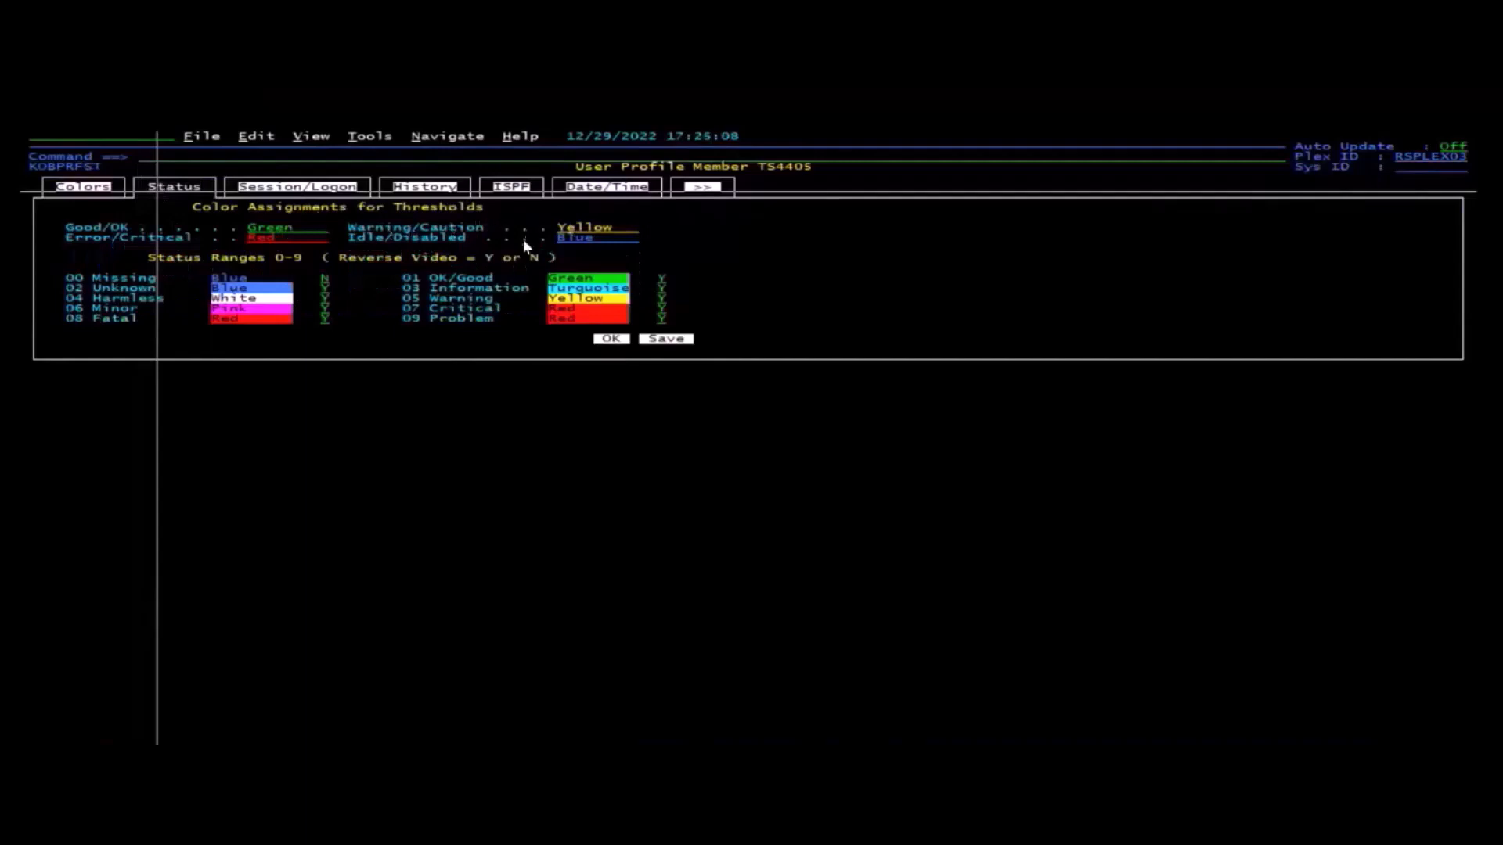
mouse_move(469, 307)
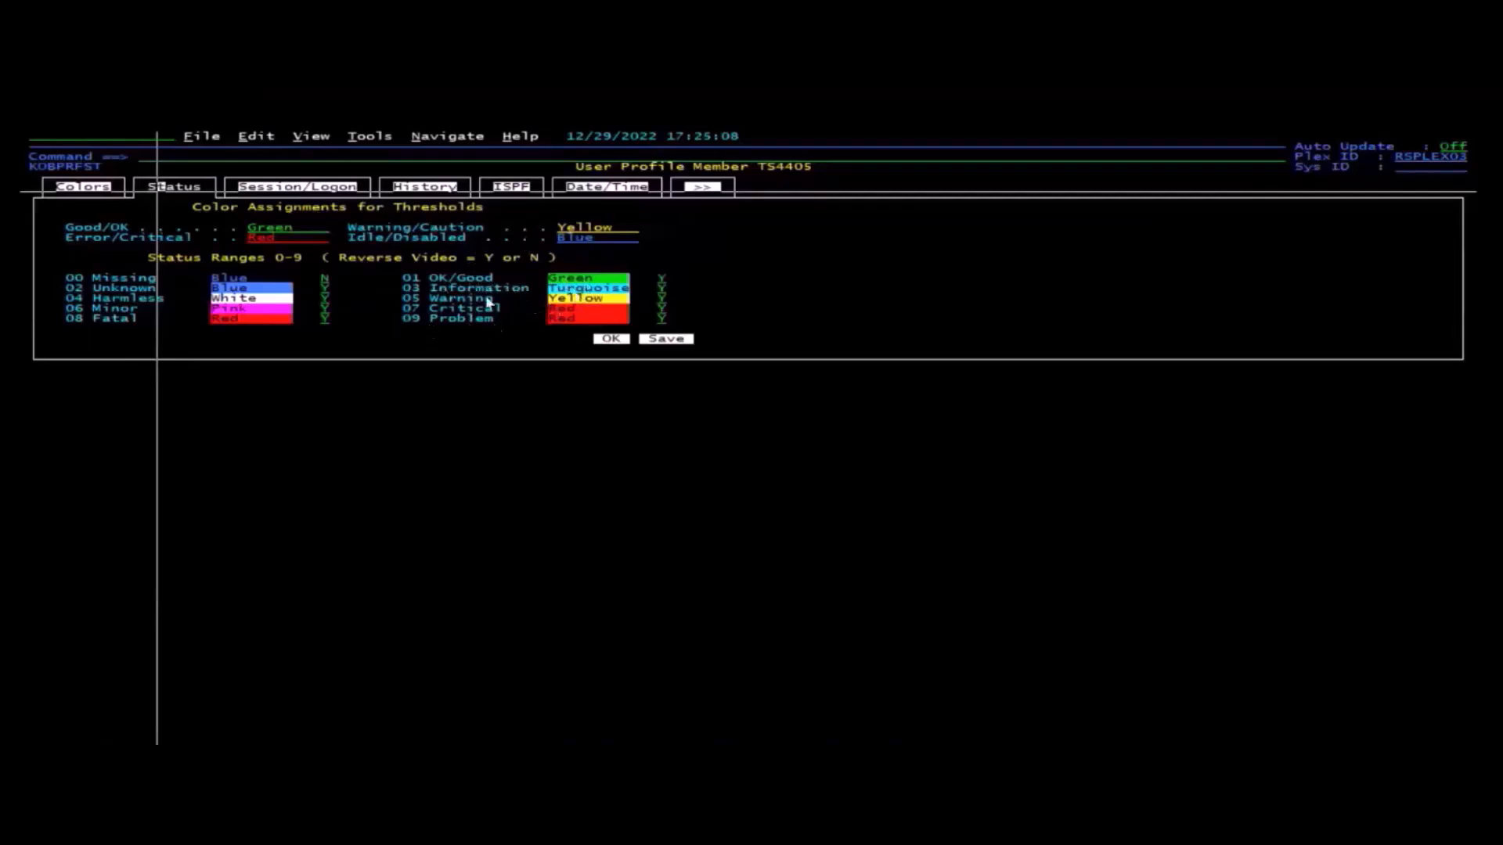
mouse_move(461, 291)
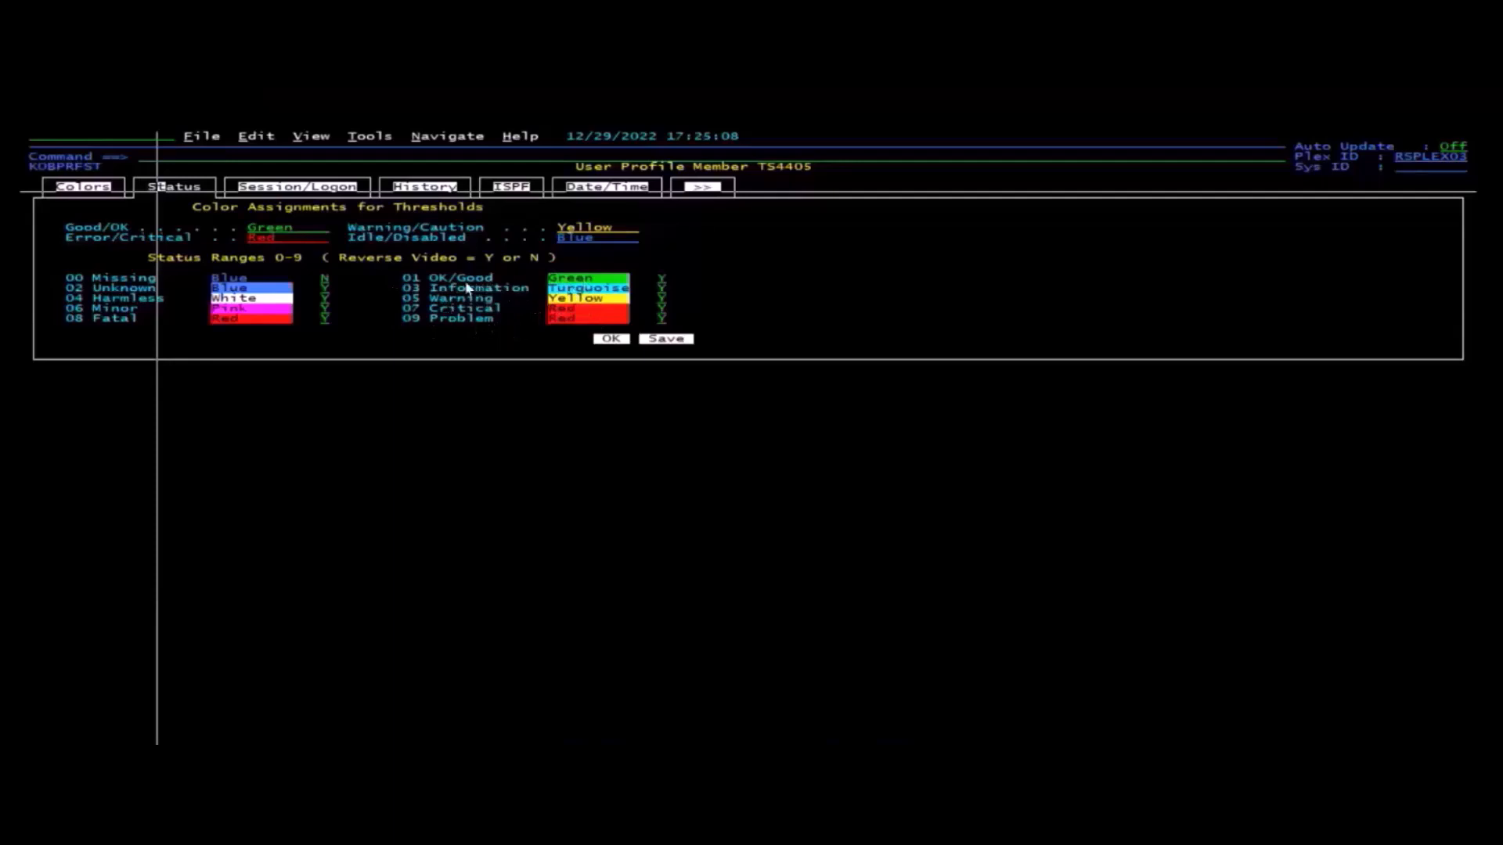
mouse_move(661, 382)
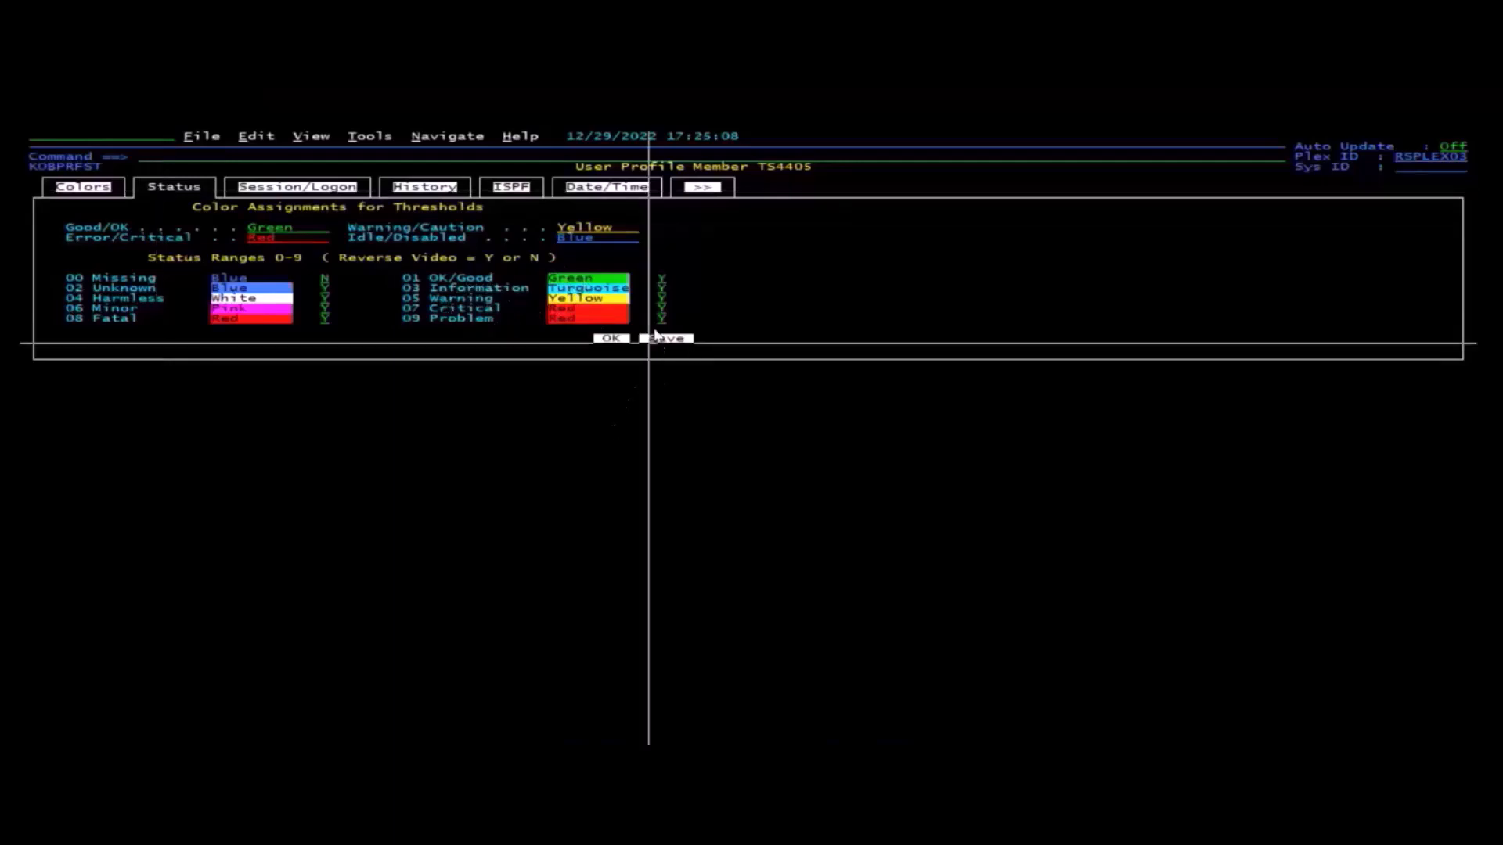
click(665, 338)
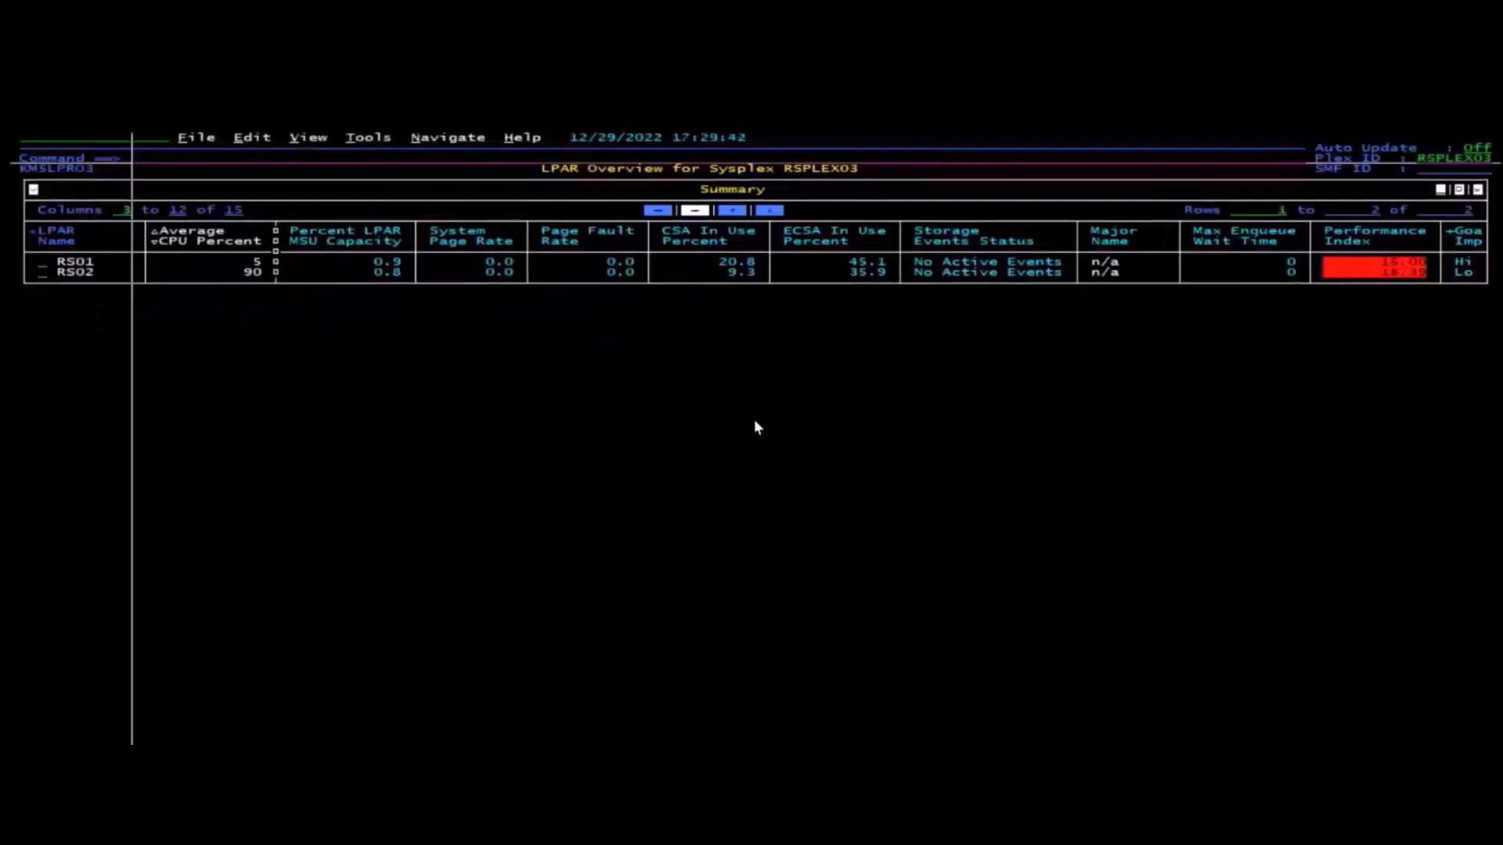
mouse_move(752, 483)
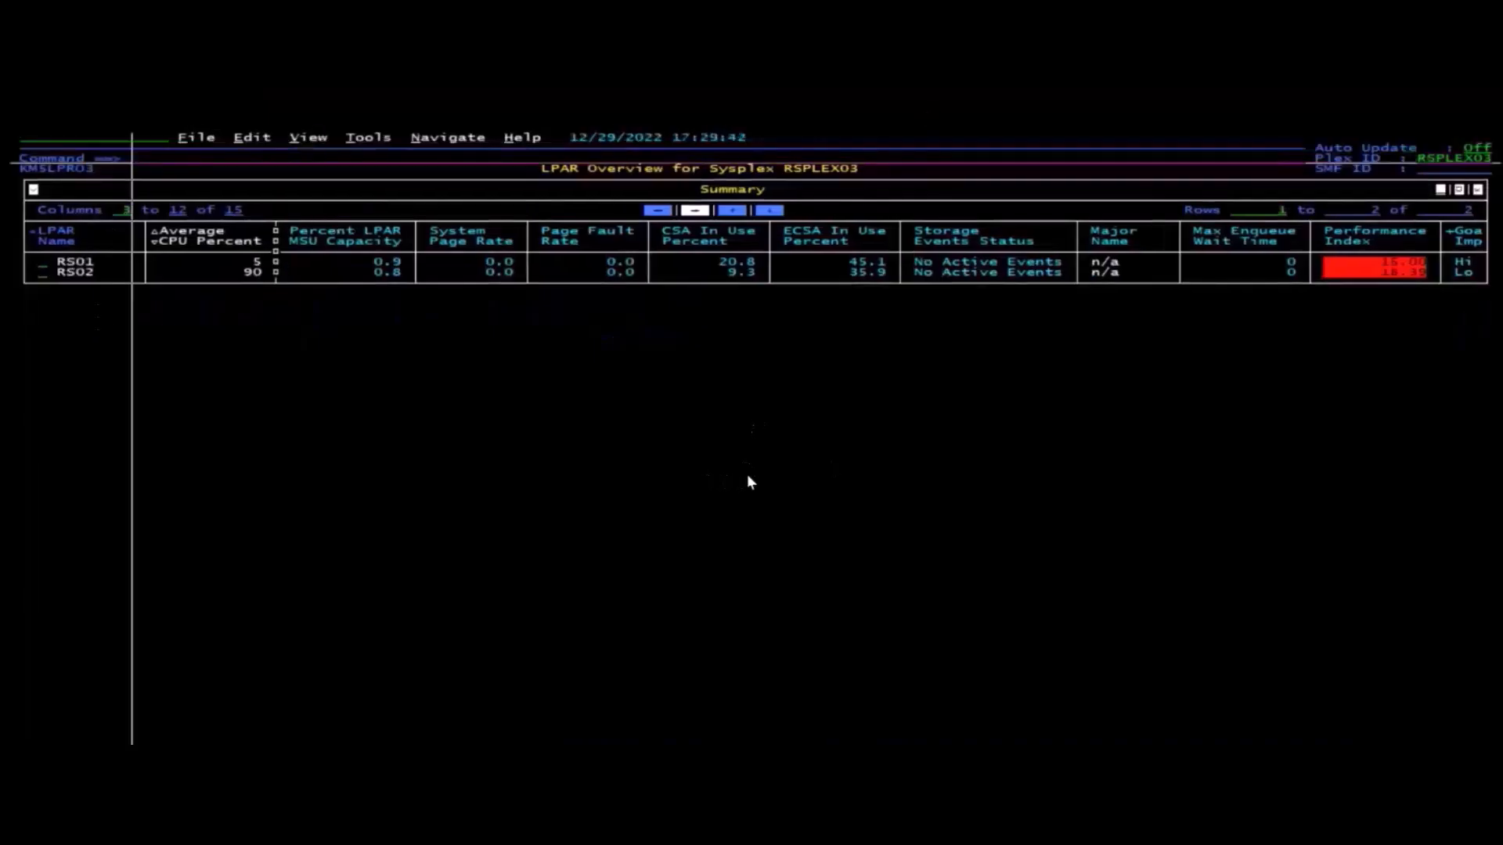
mouse_move(667, 536)
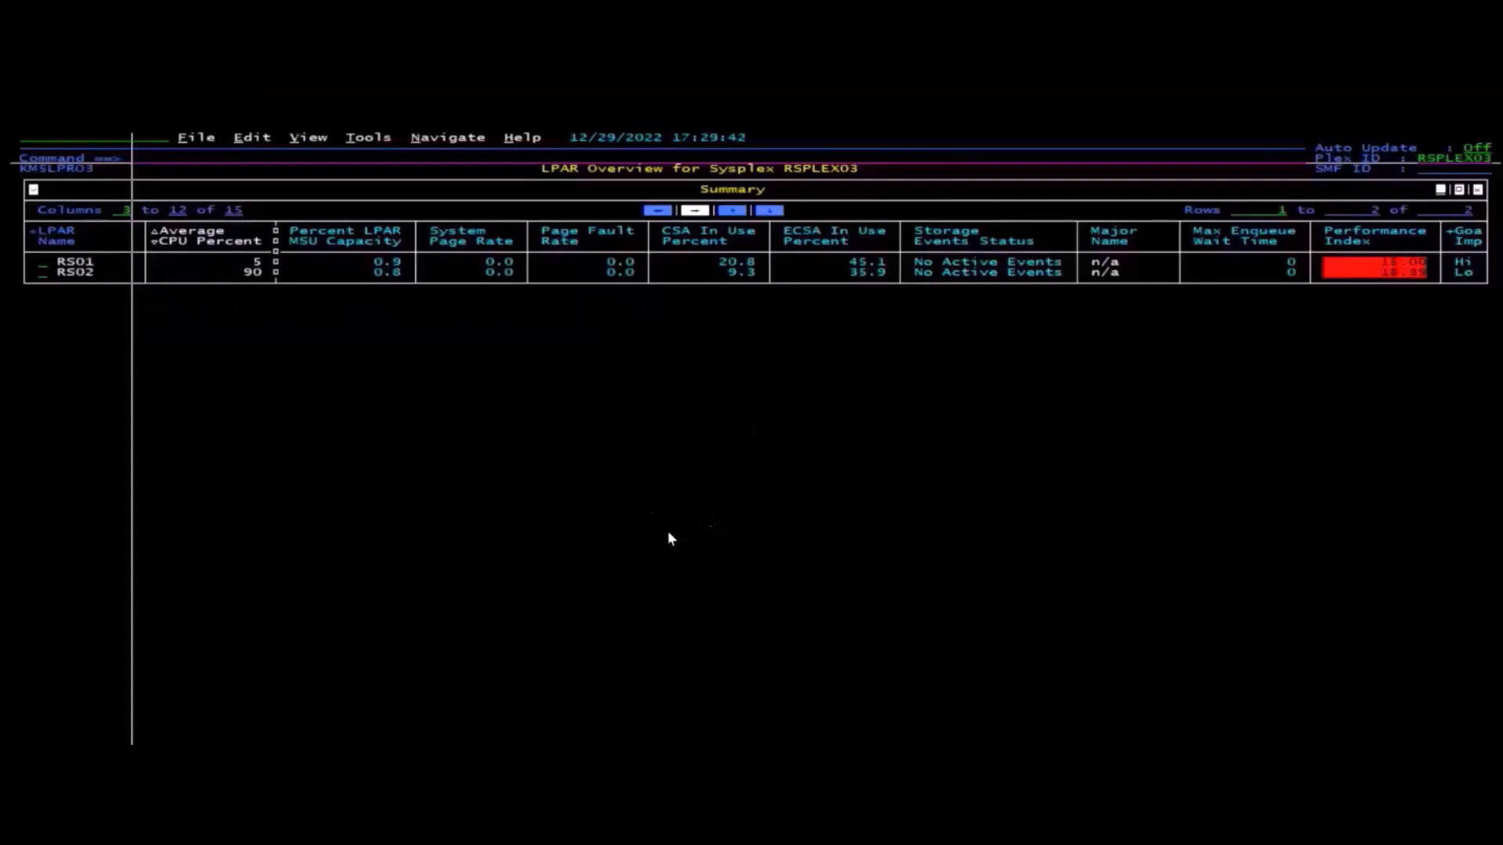
mouse_move(468, 410)
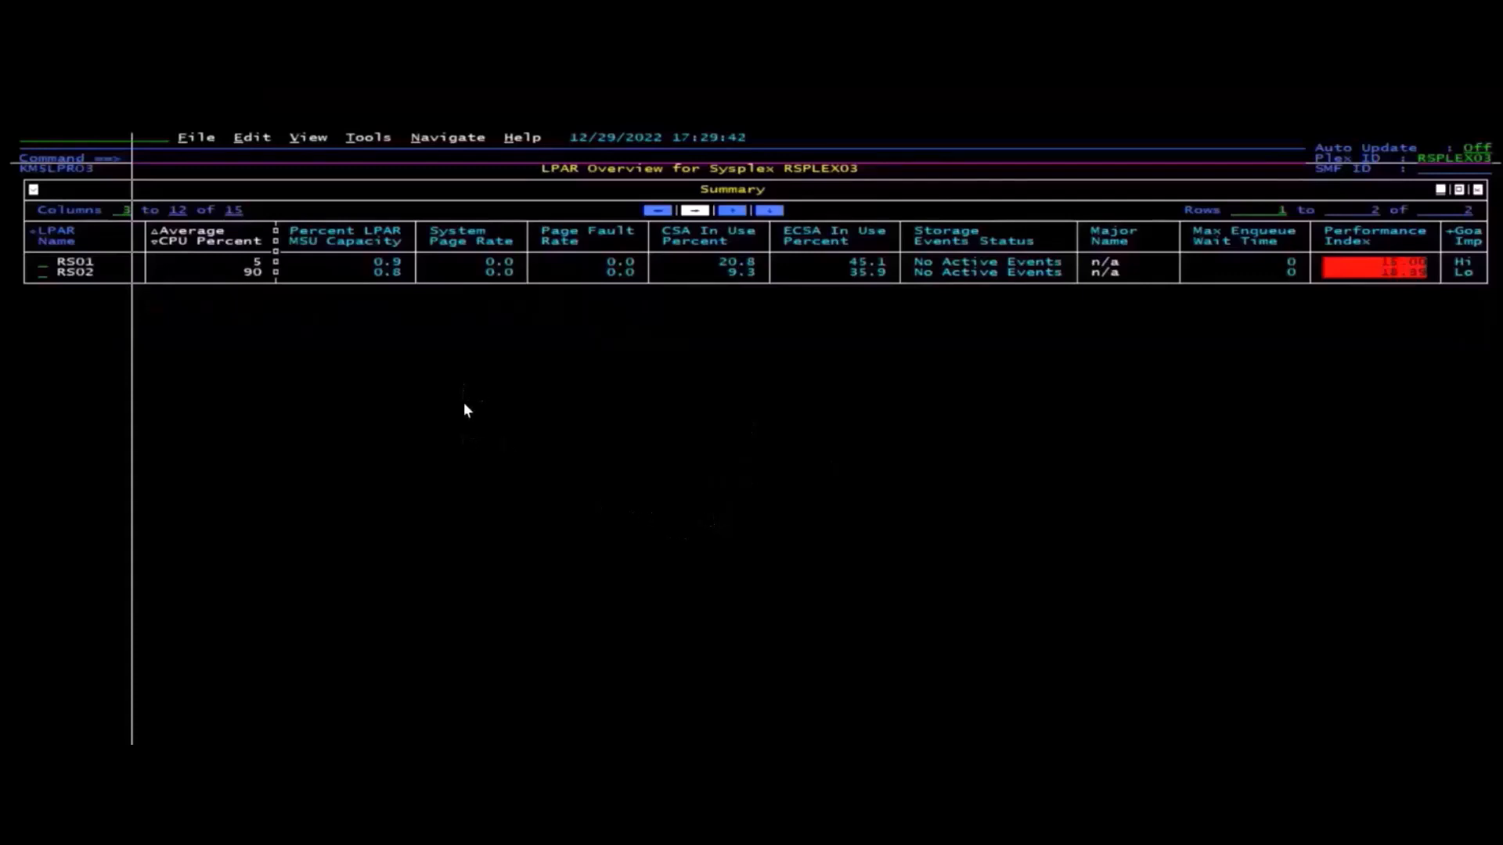
mouse_move(464, 414)
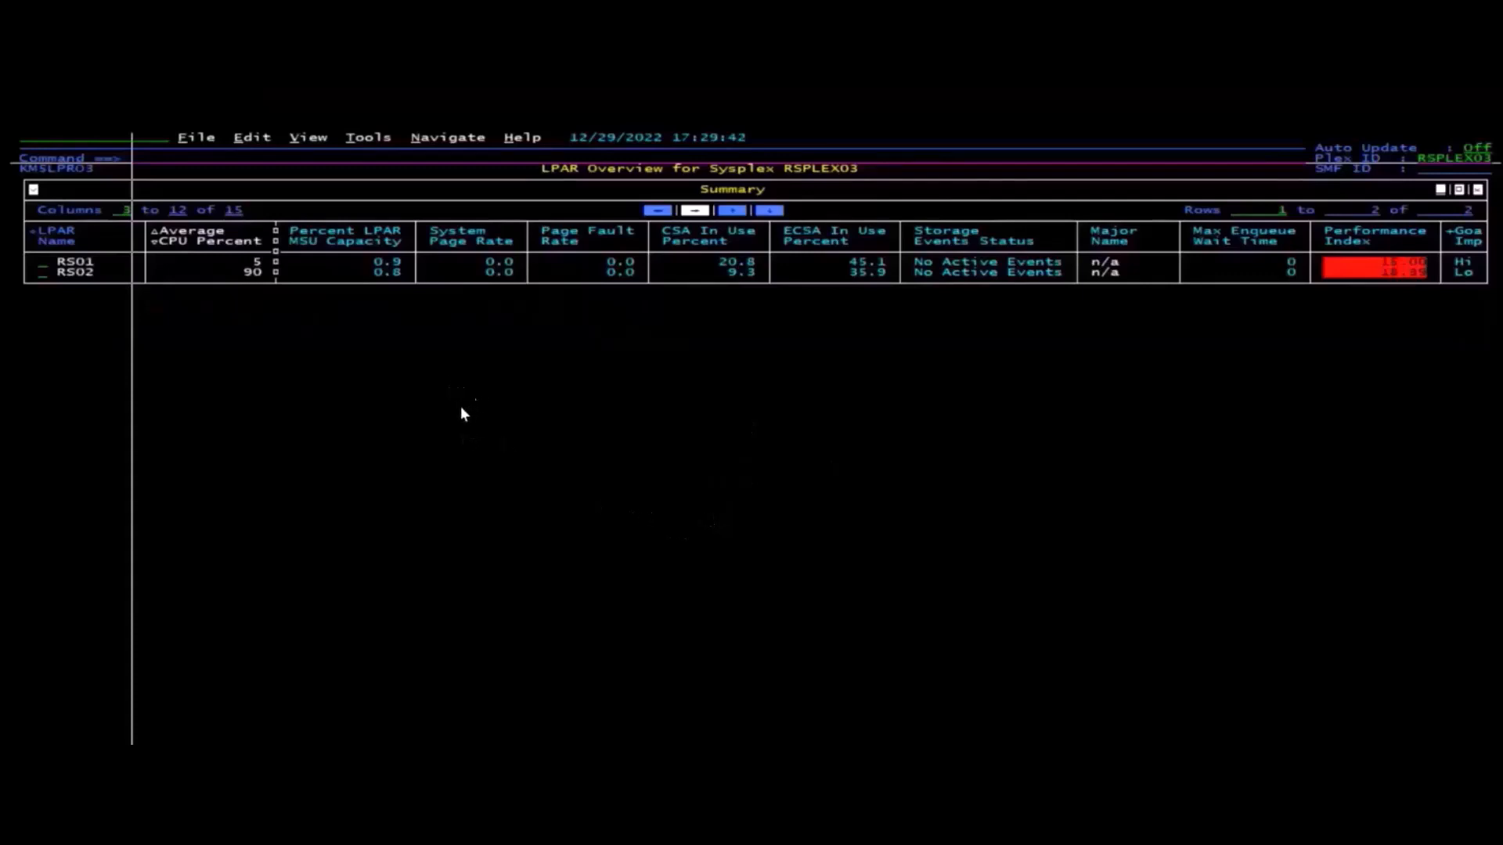
mouse_move(441, 421)
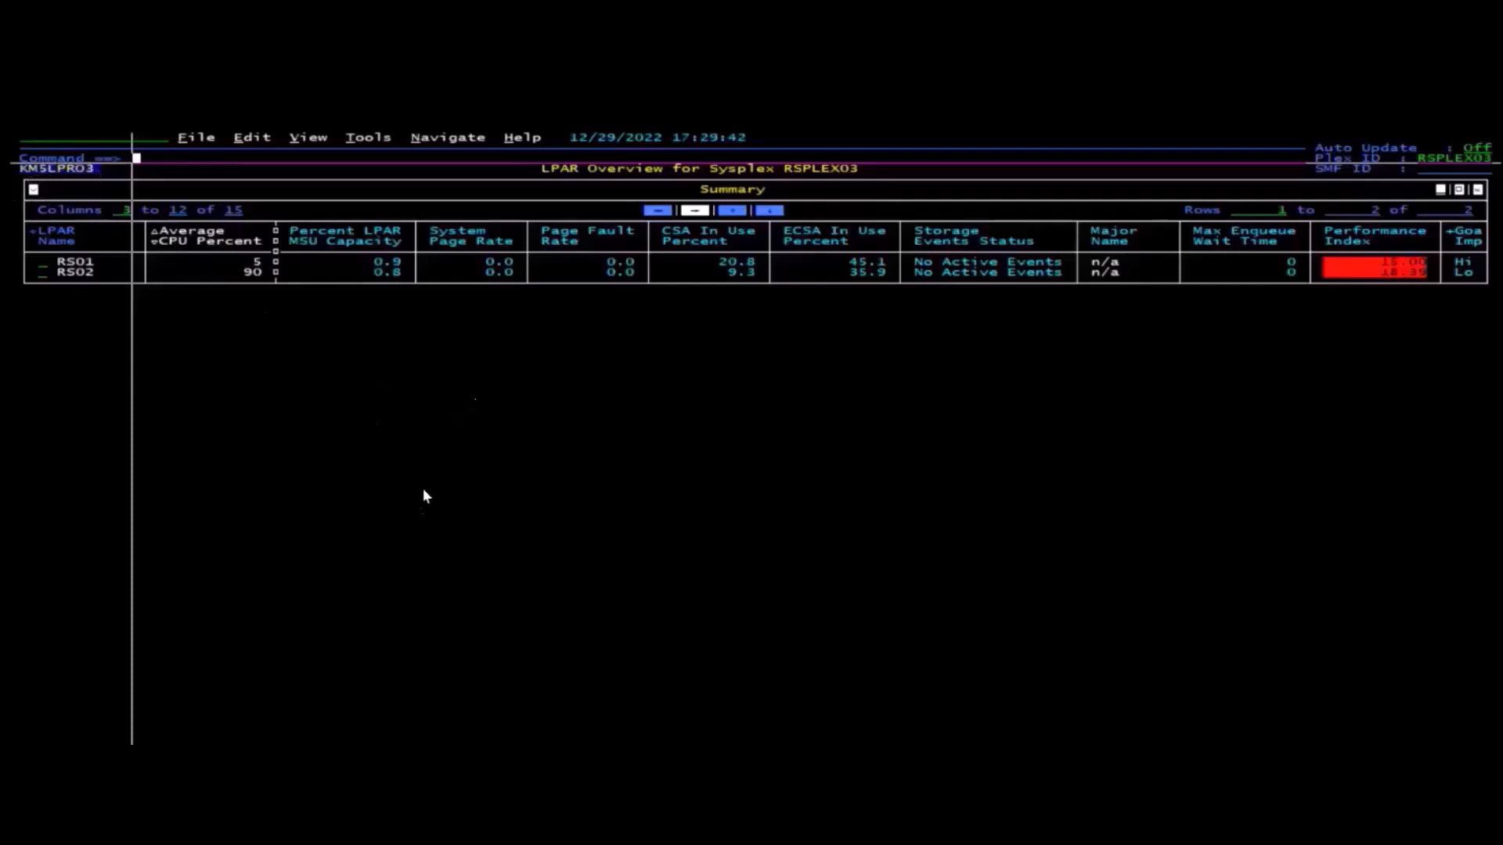
mouse_move(291, 154)
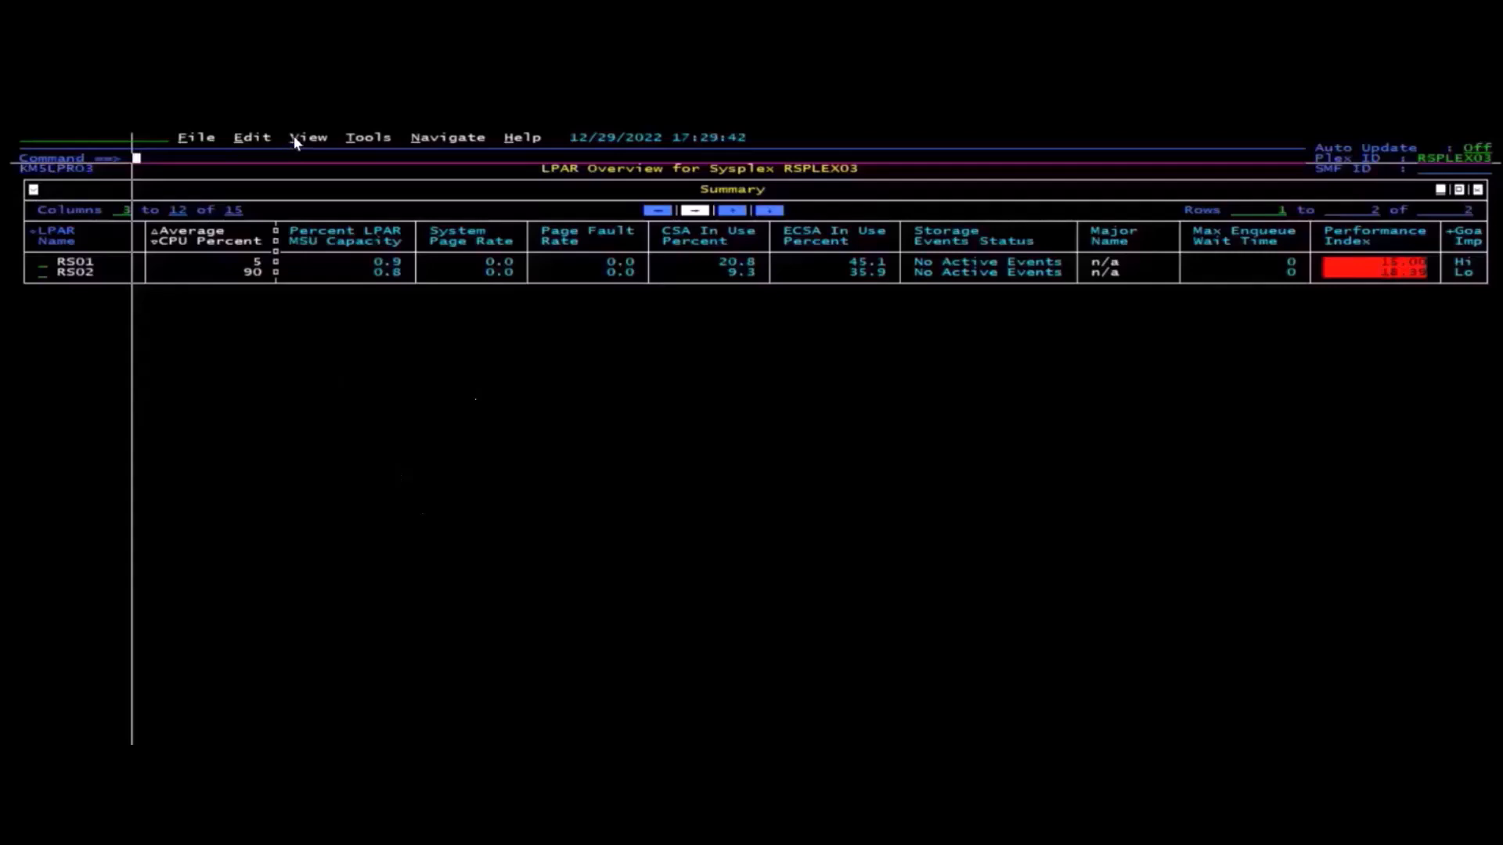
Show the runtime configuration members and locate the KMSTHRSH member in both lists.
click(307, 138)
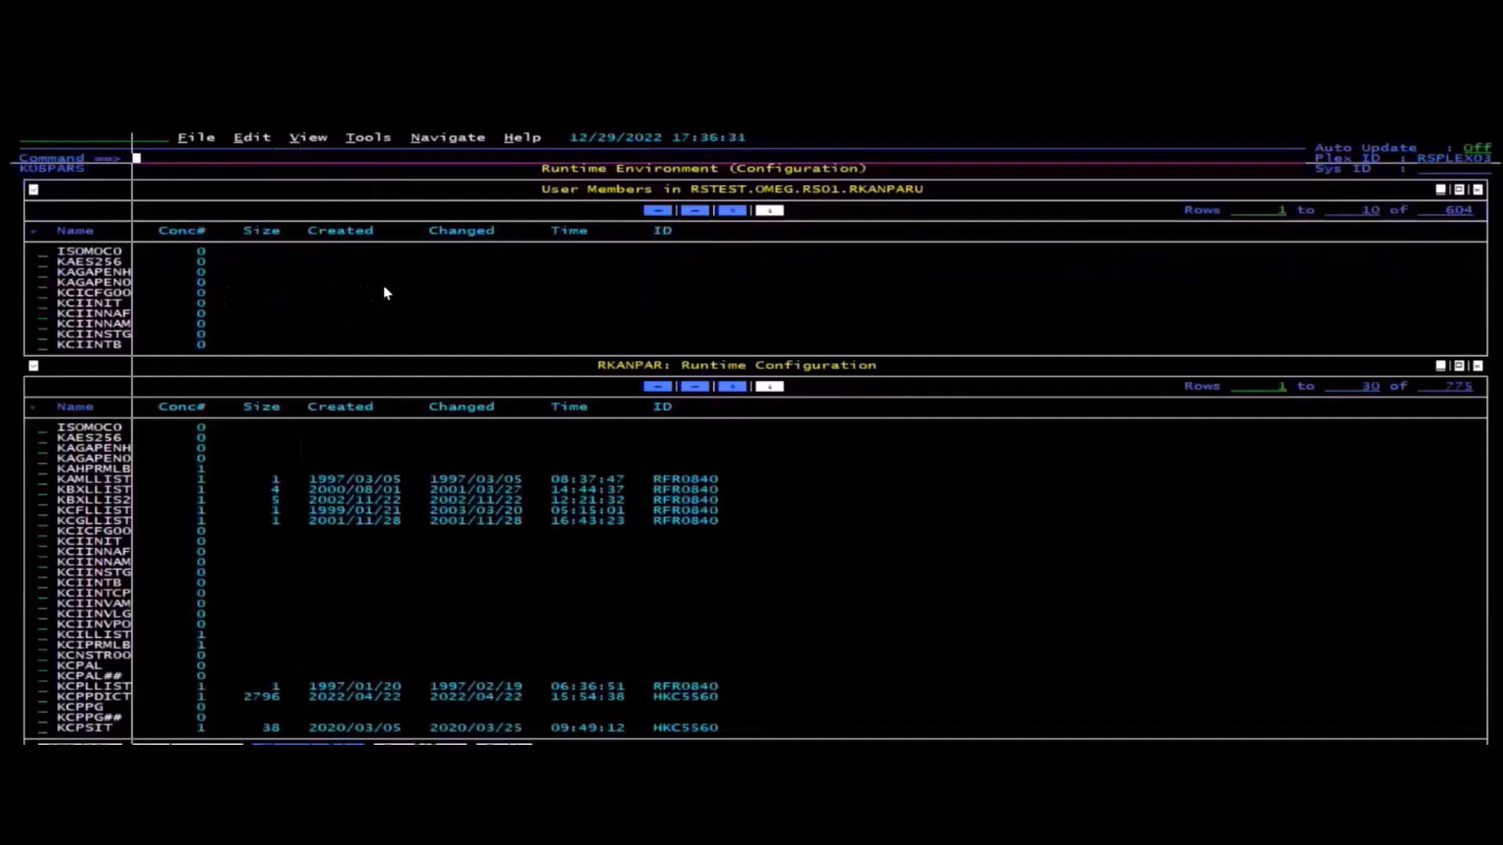
mouse_move(410, 282)
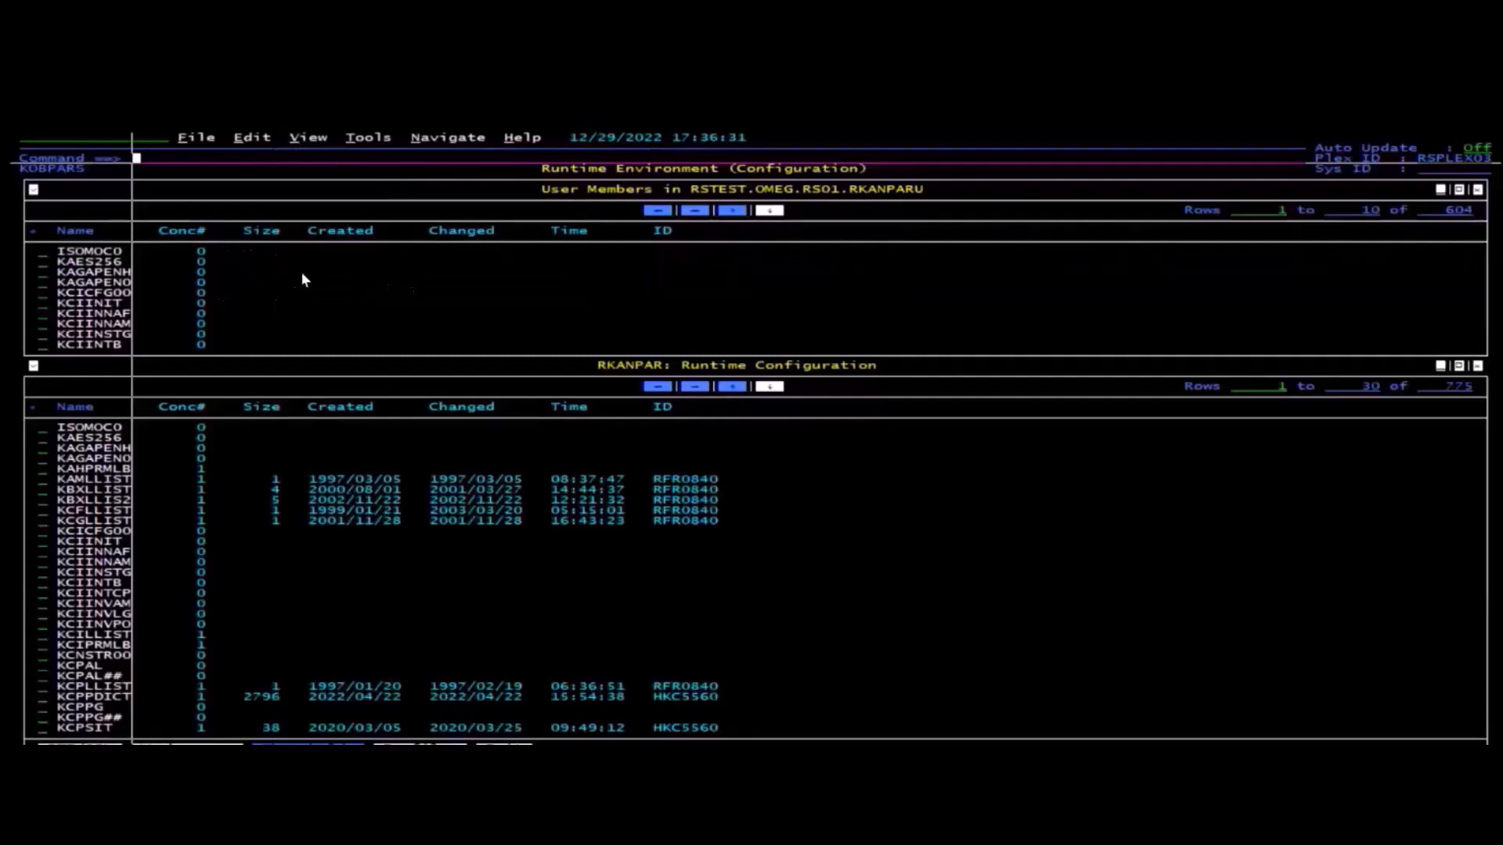
text(l km5thrsh)
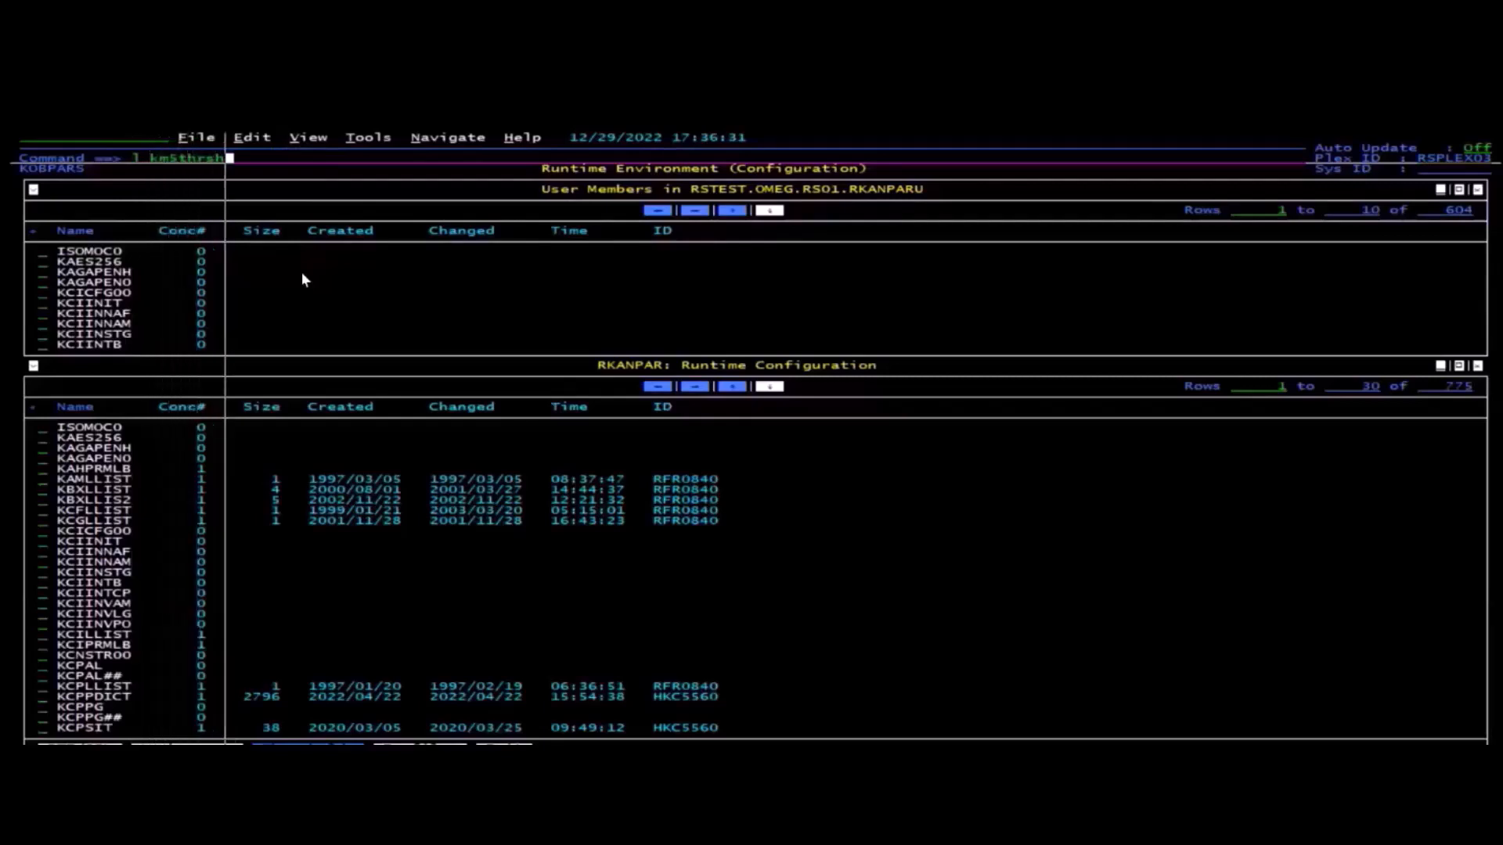
key(Enter)
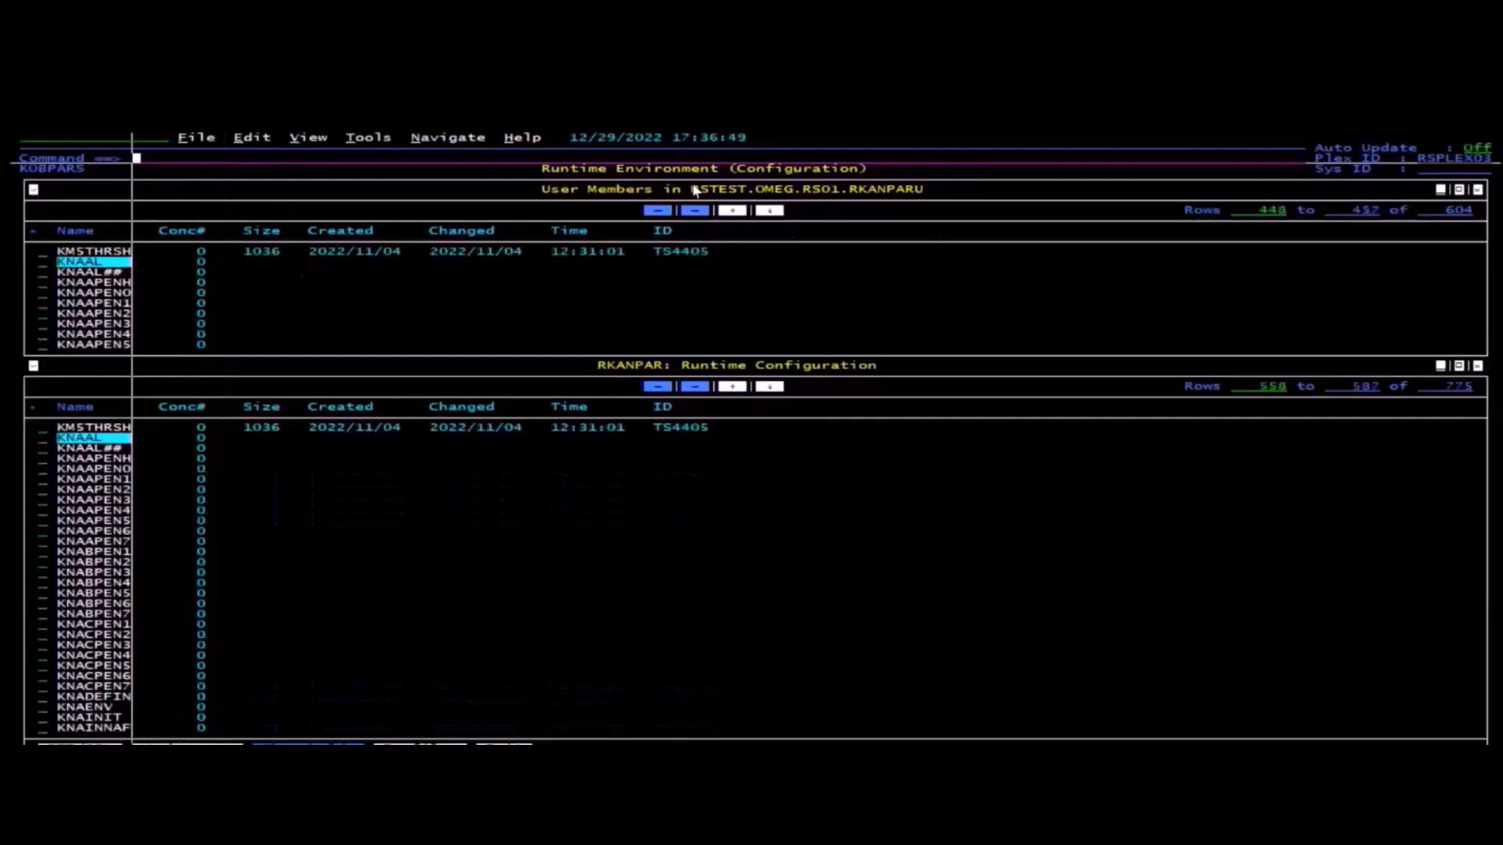
mouse_move(826, 205)
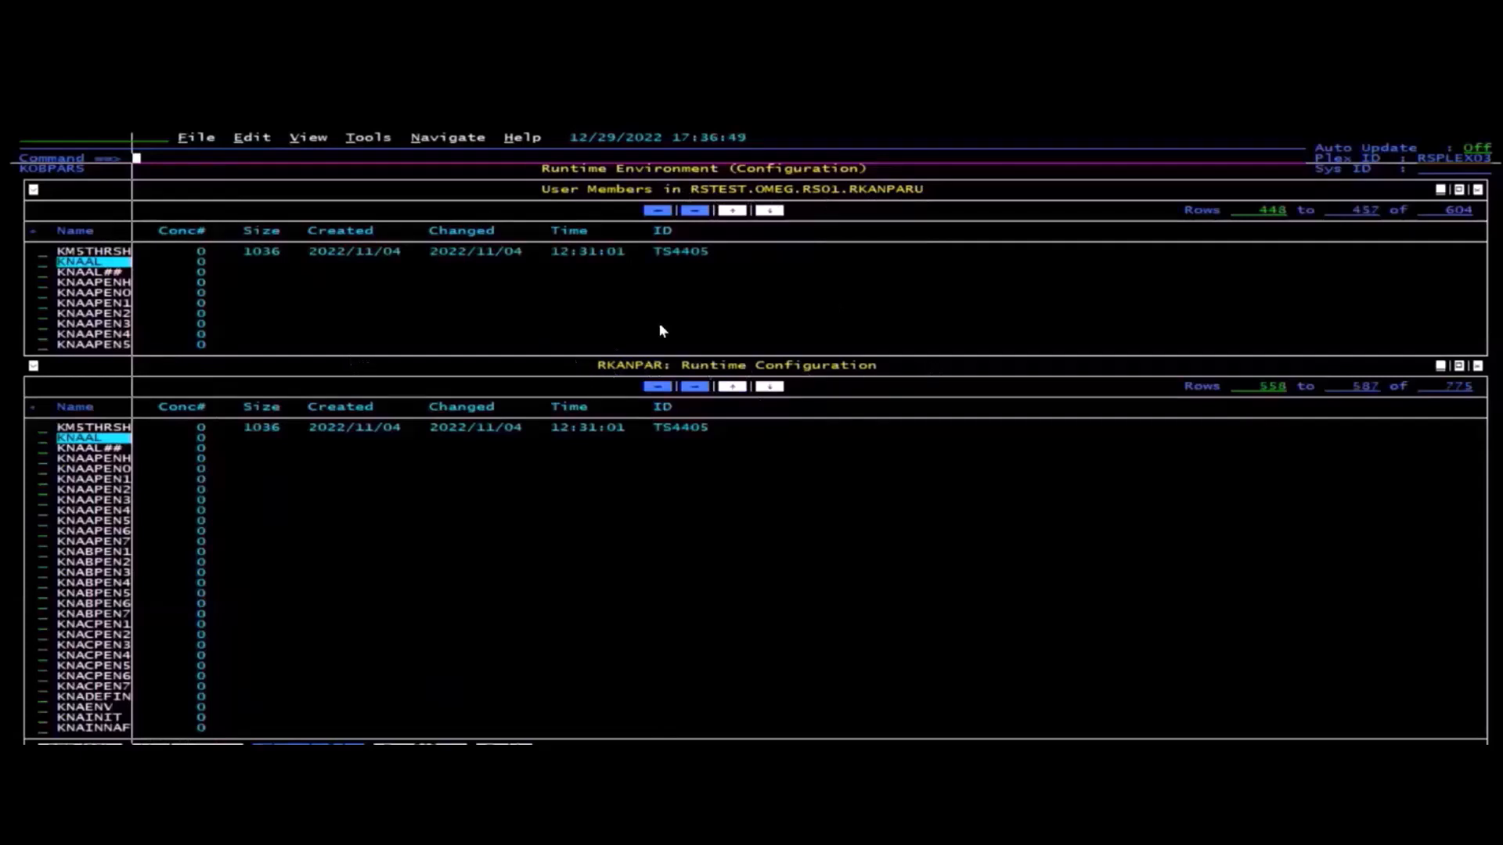
mouse_move(887, 180)
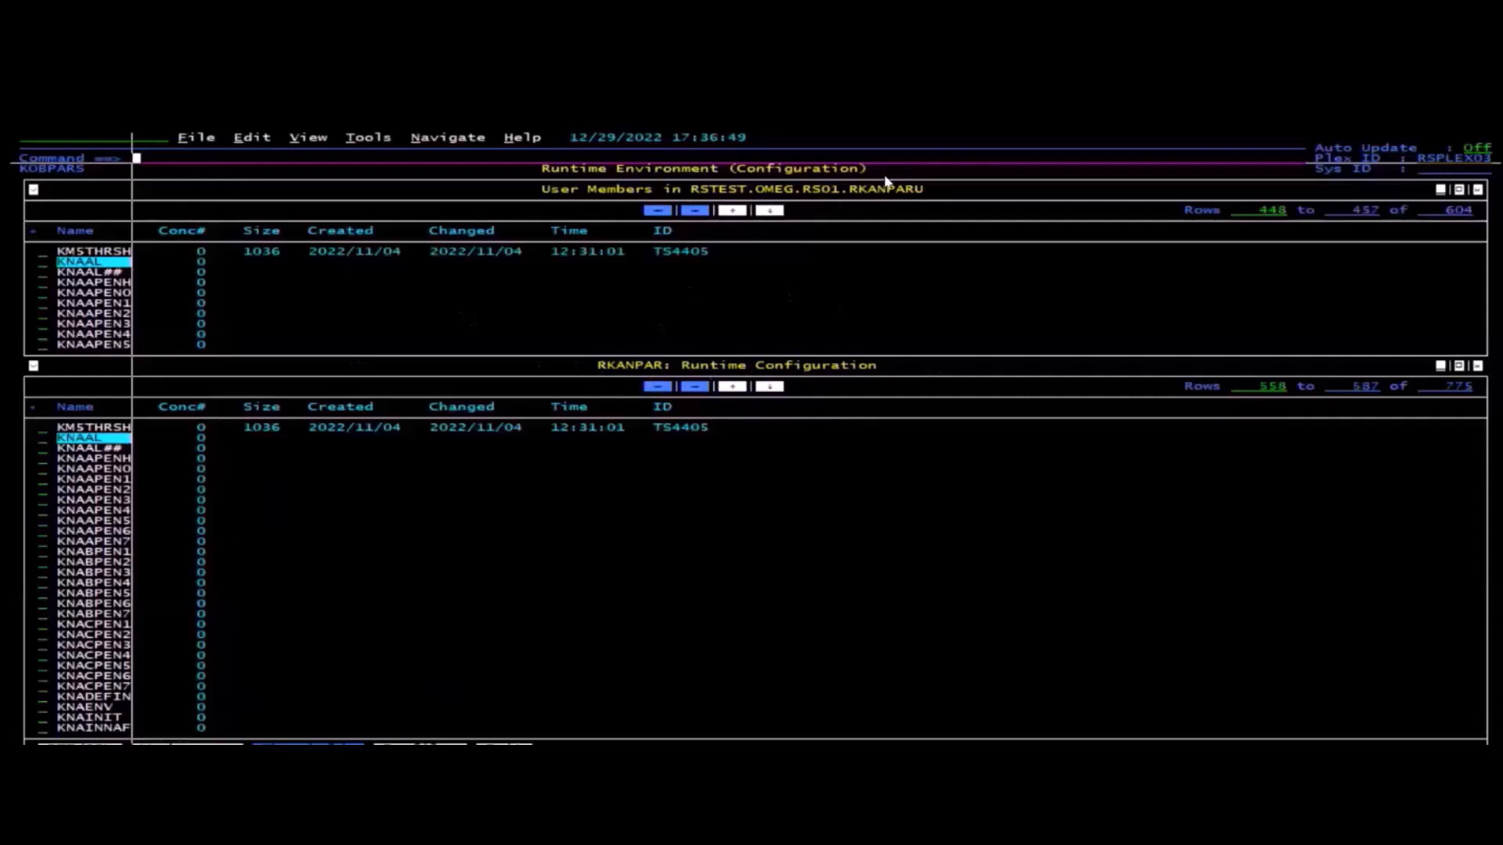
mouse_move(395, 226)
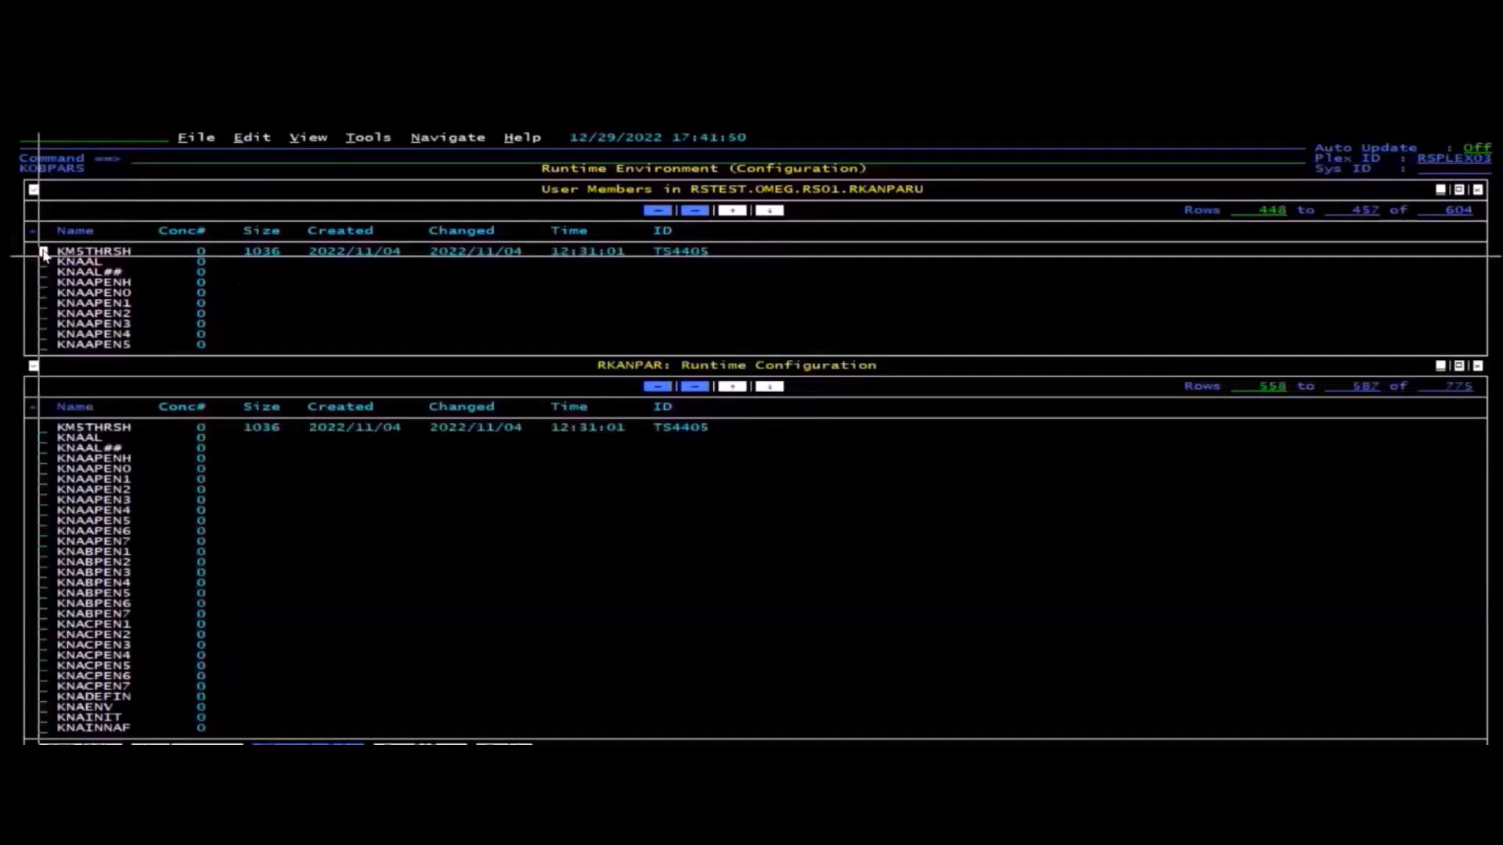
Browse the KMSTHRSH member to read its LPAR Overview threshold rules.
double_click(77, 250)
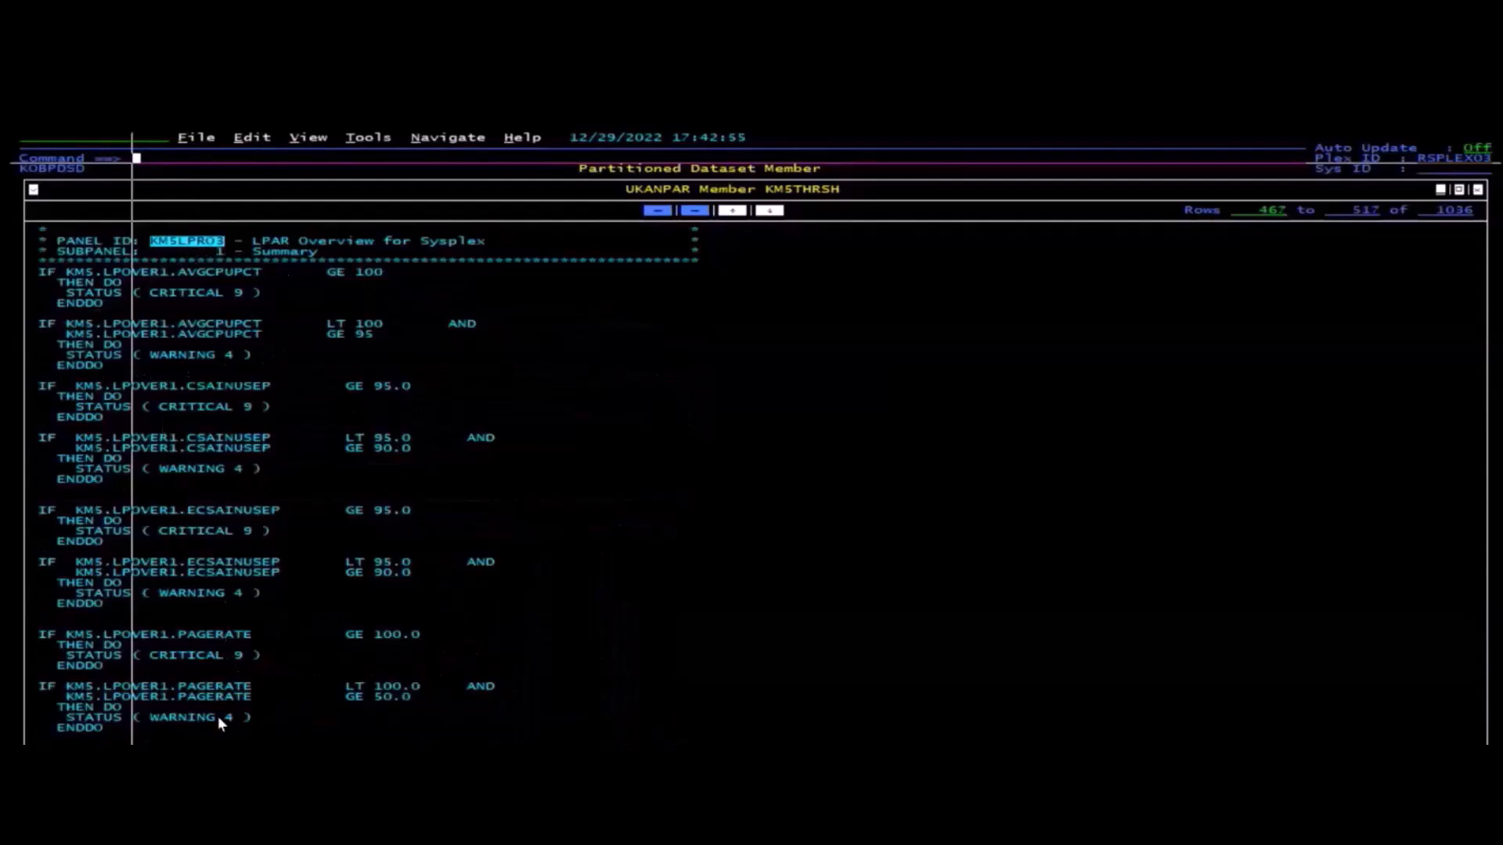
scroll(down, 3)
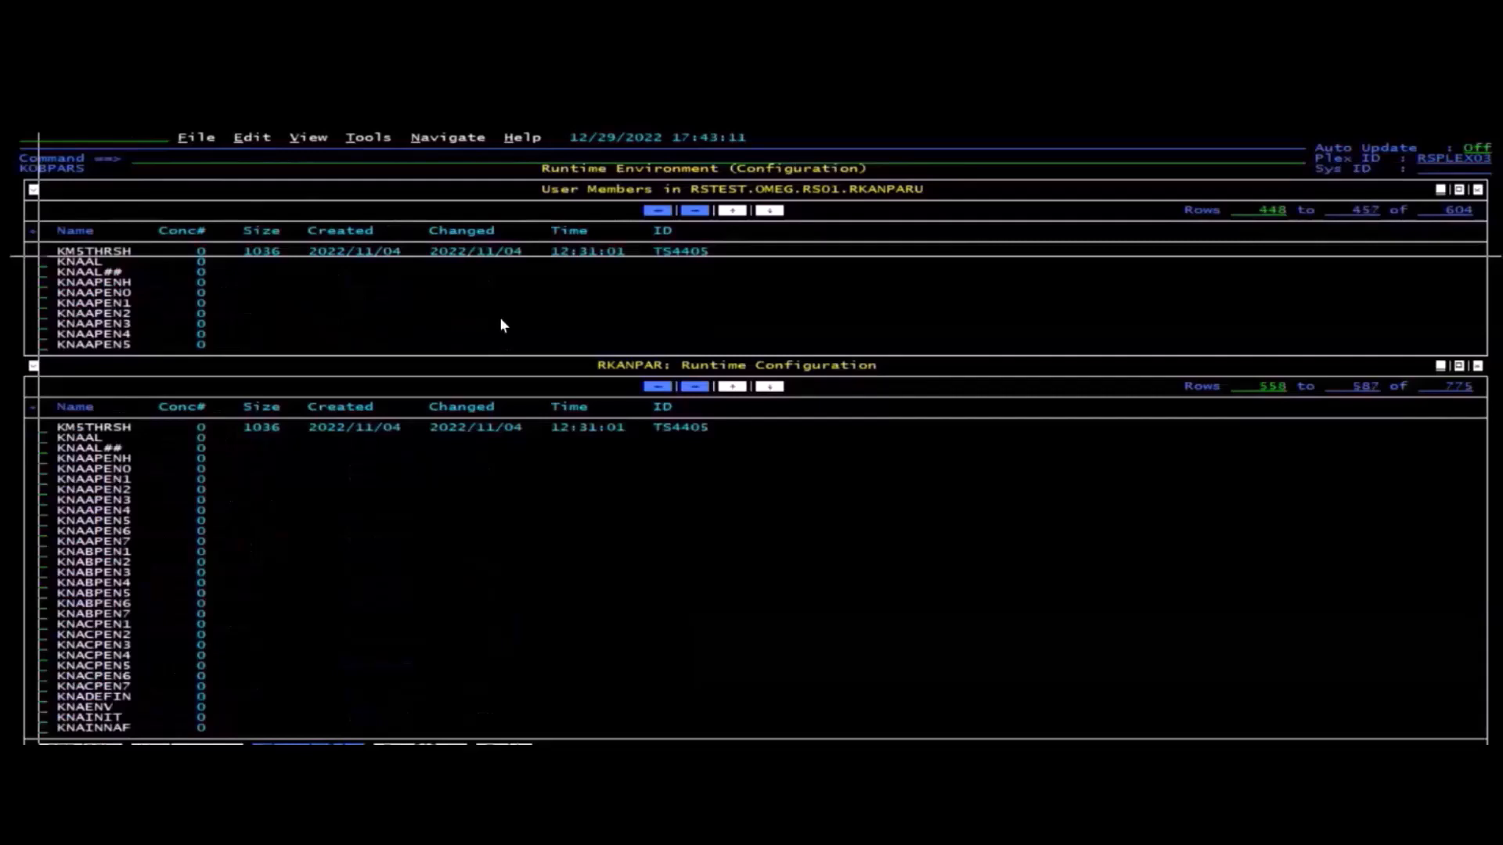
mouse_move(788, 208)
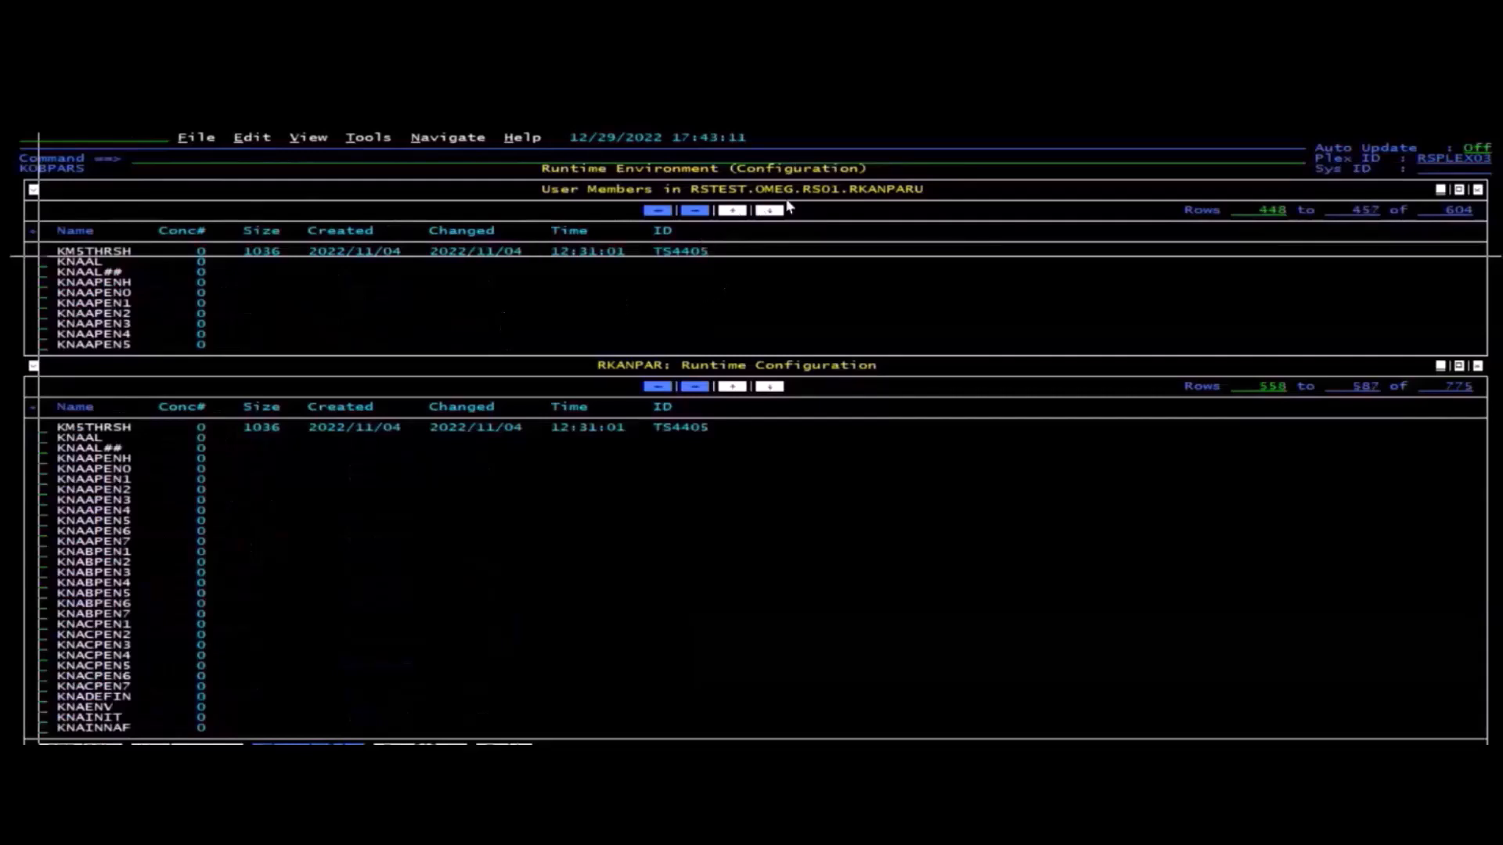
mouse_move(418, 299)
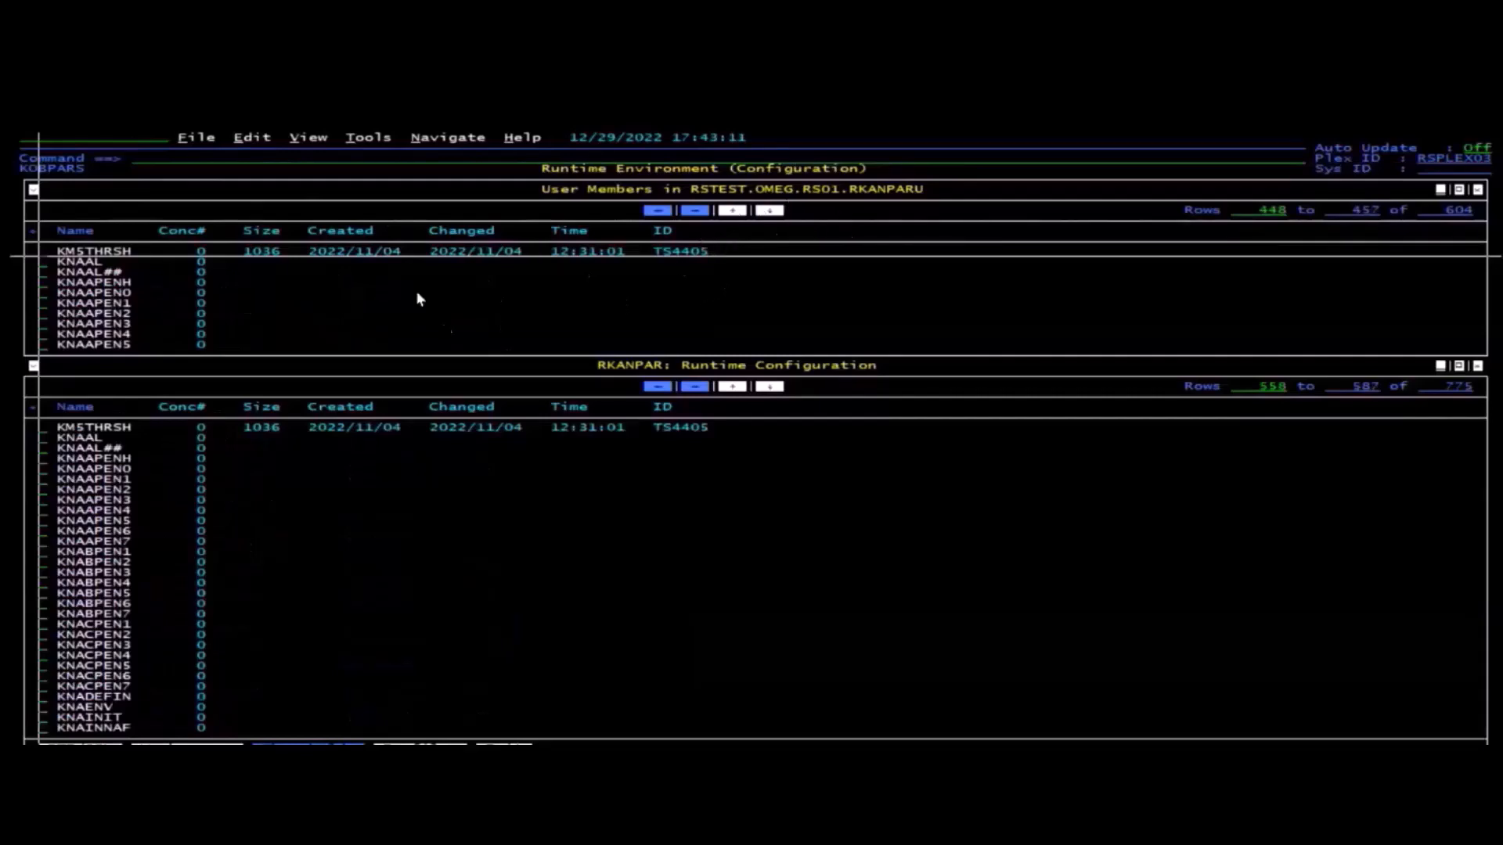
mouse_move(351, 140)
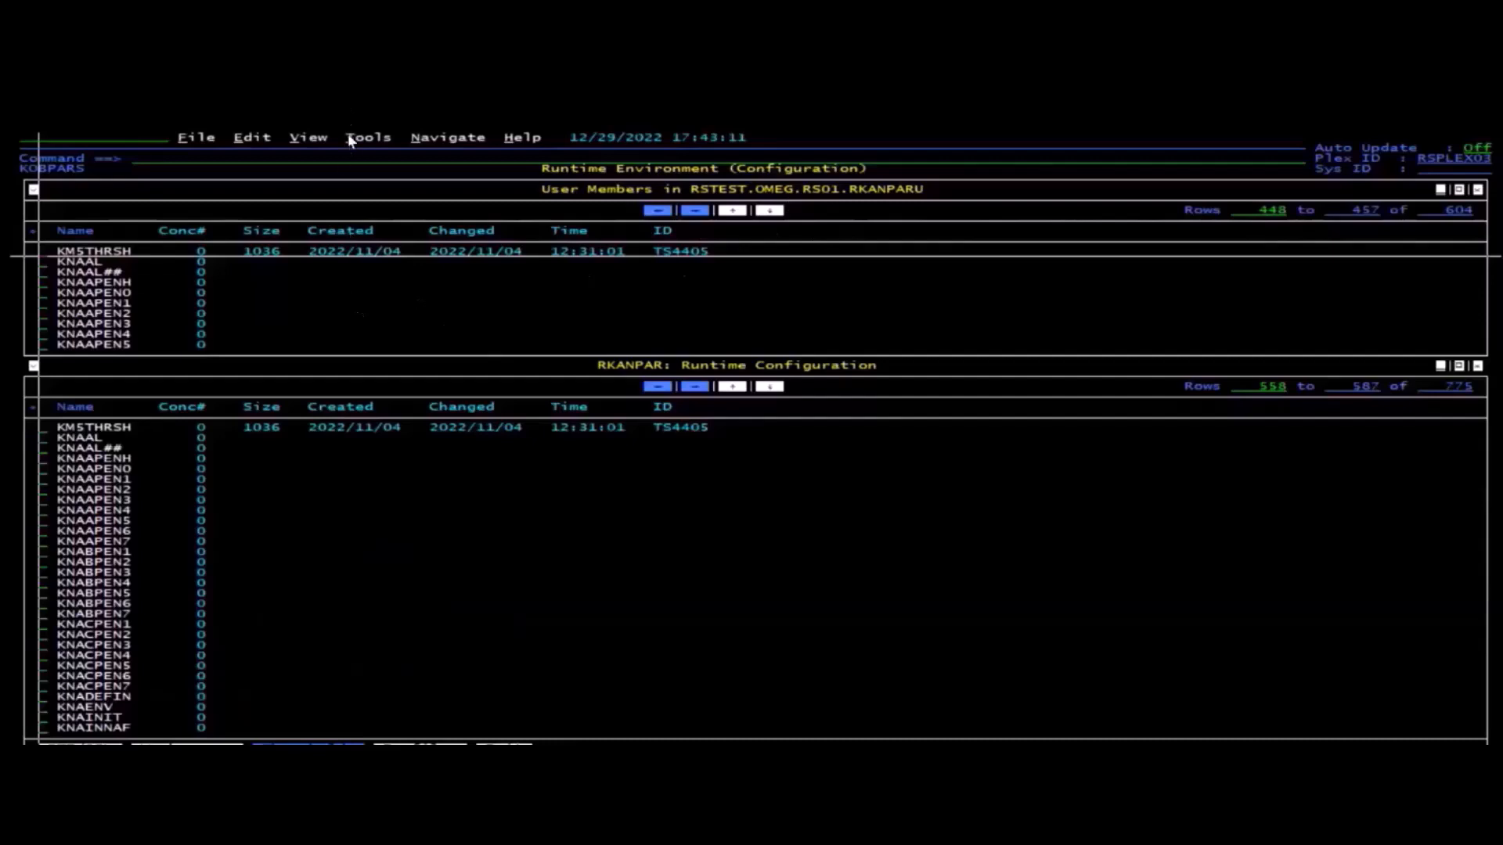
Display the Runtime JCL panel listing DD names with their datasets and volumes.
click(368, 137)
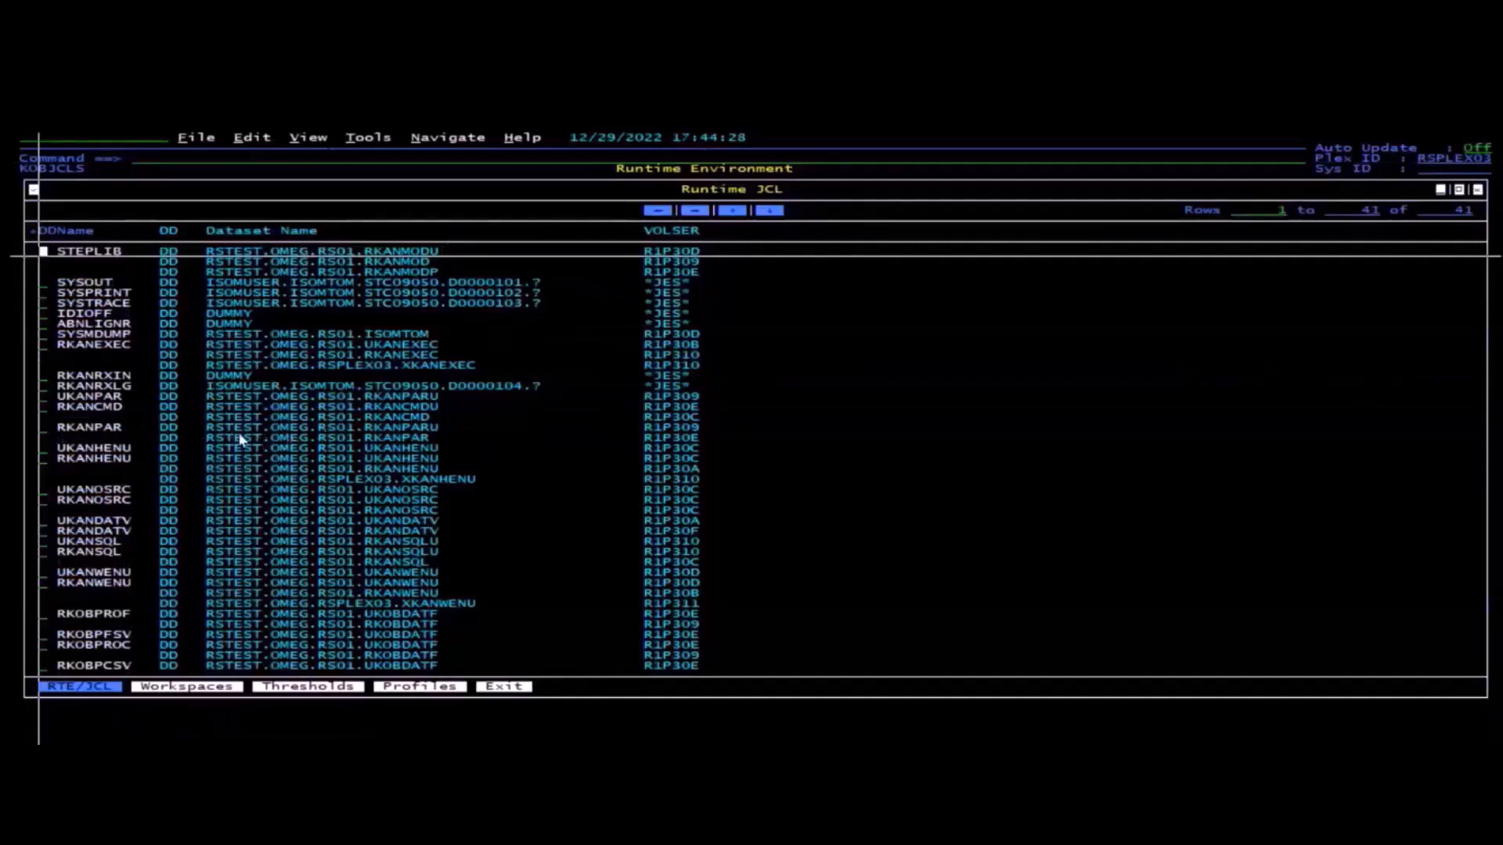
mouse_move(441, 437)
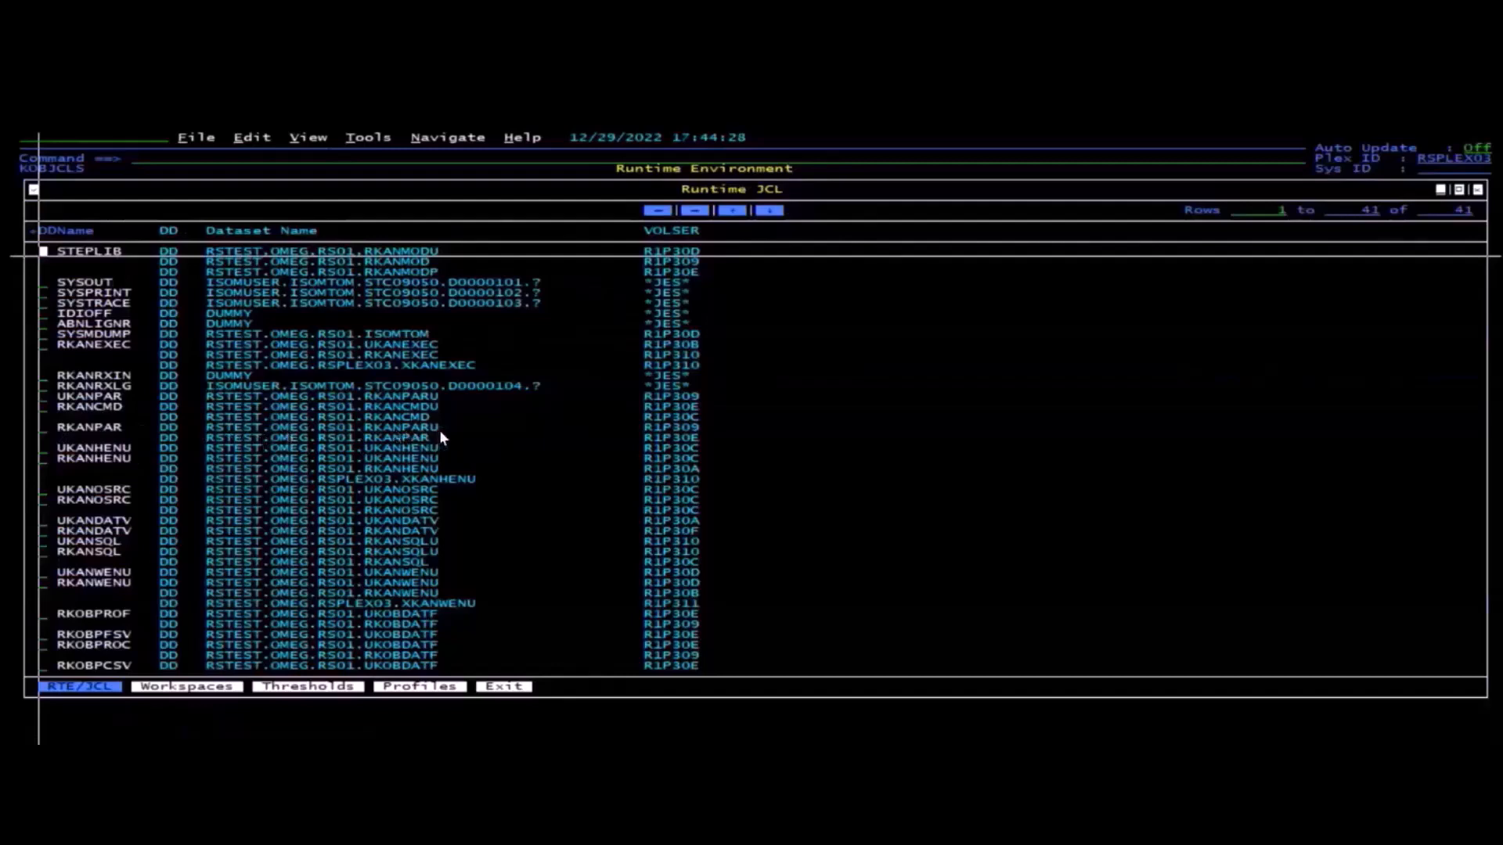
mouse_move(426, 448)
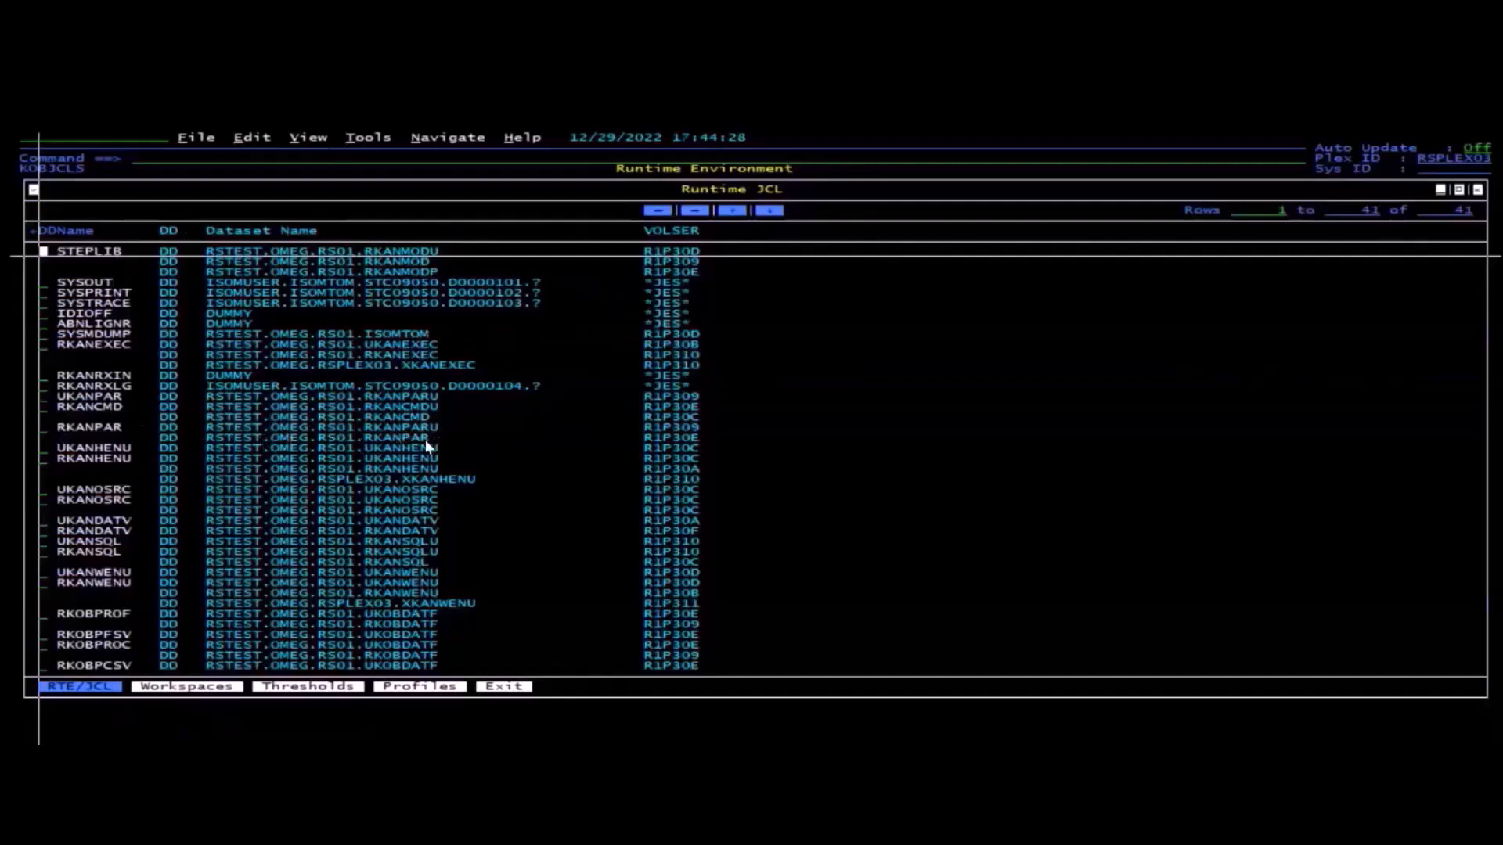
mouse_move(438, 432)
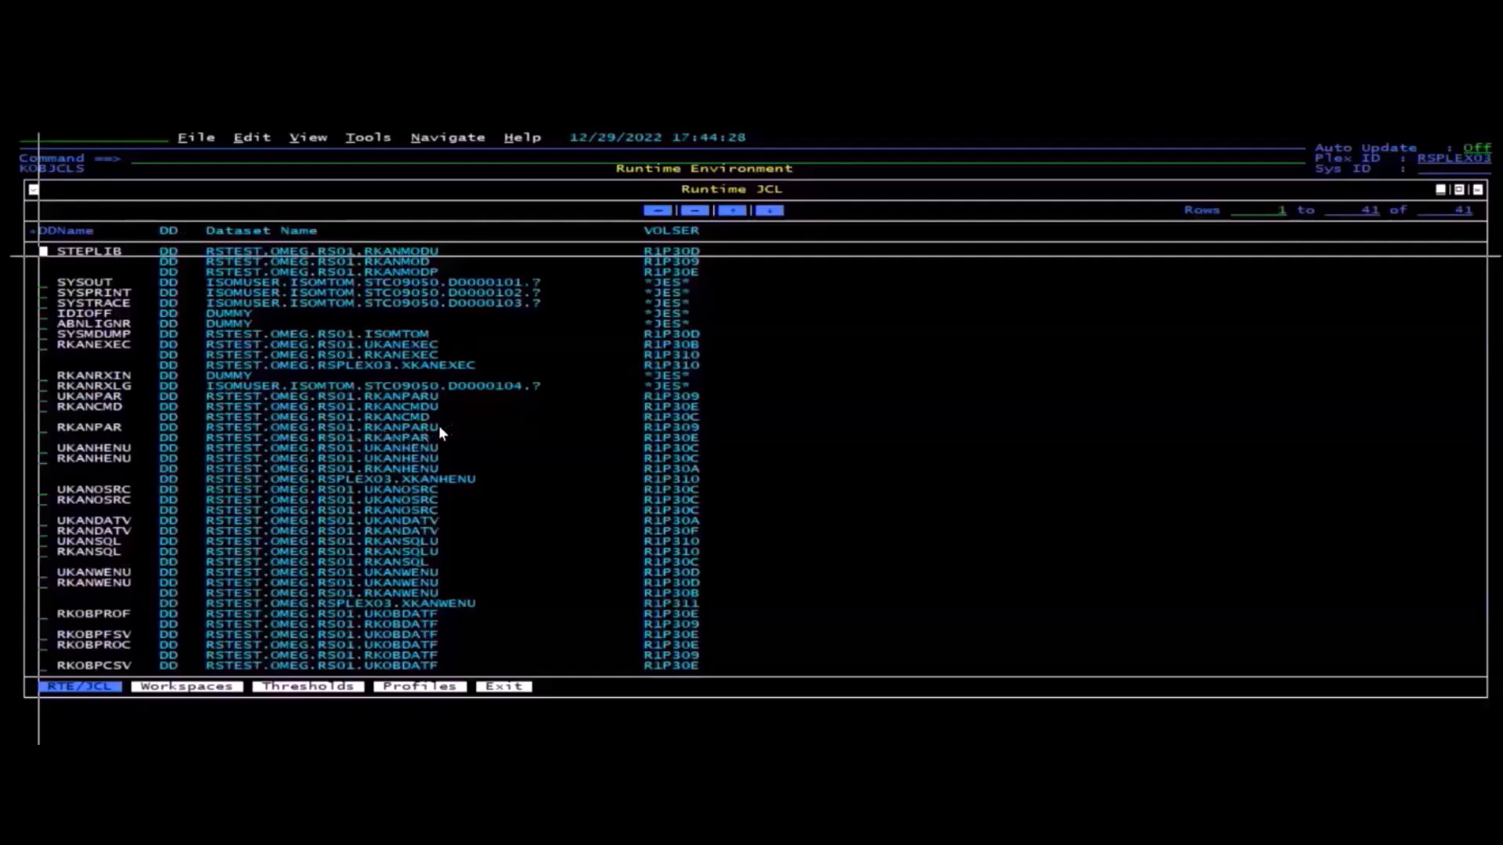
mouse_move(432, 445)
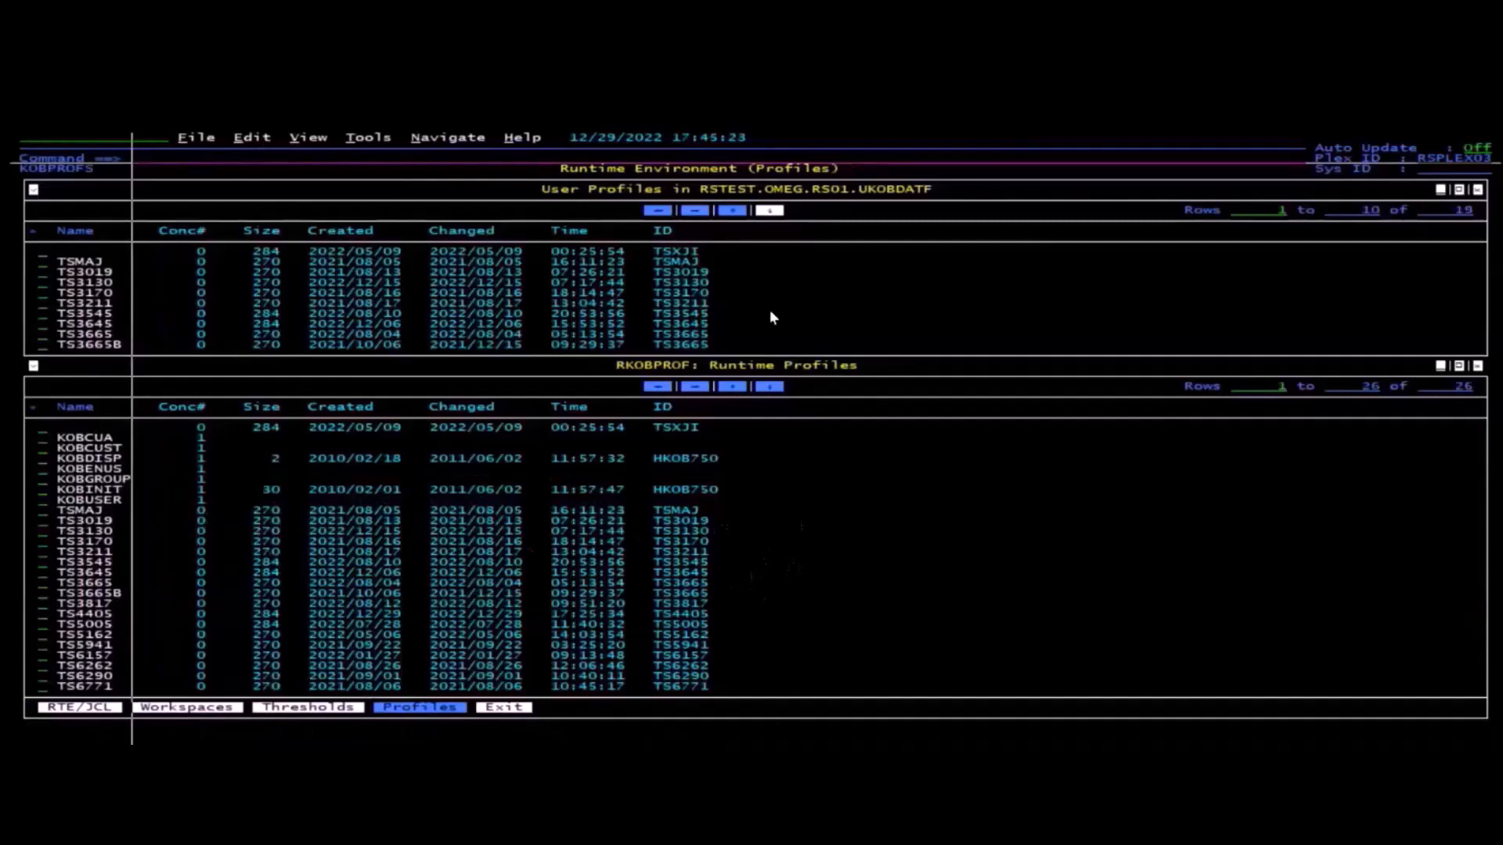
mouse_move(745, 335)
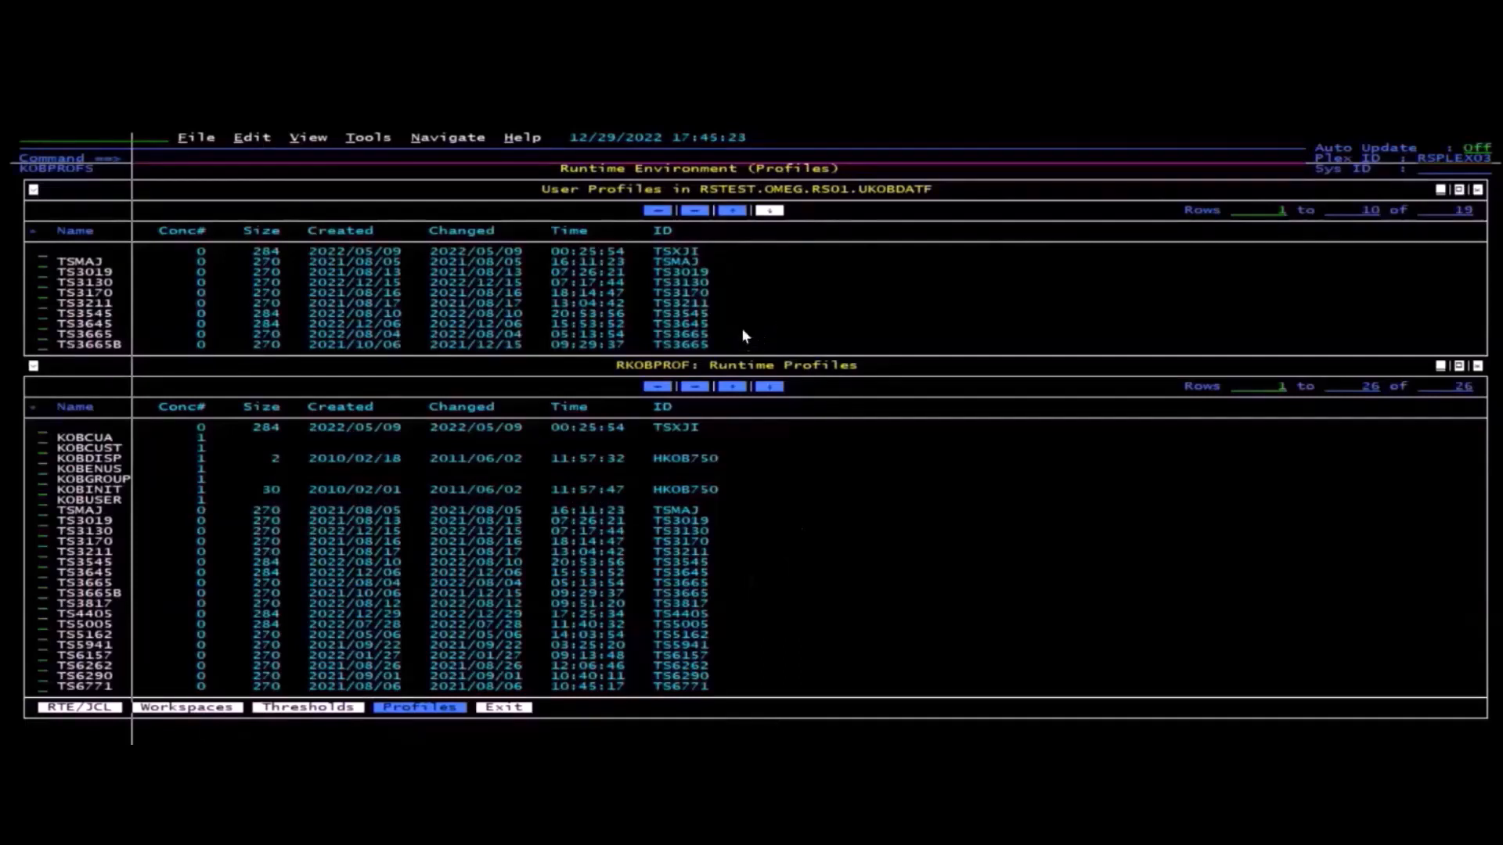
mouse_move(786, 341)
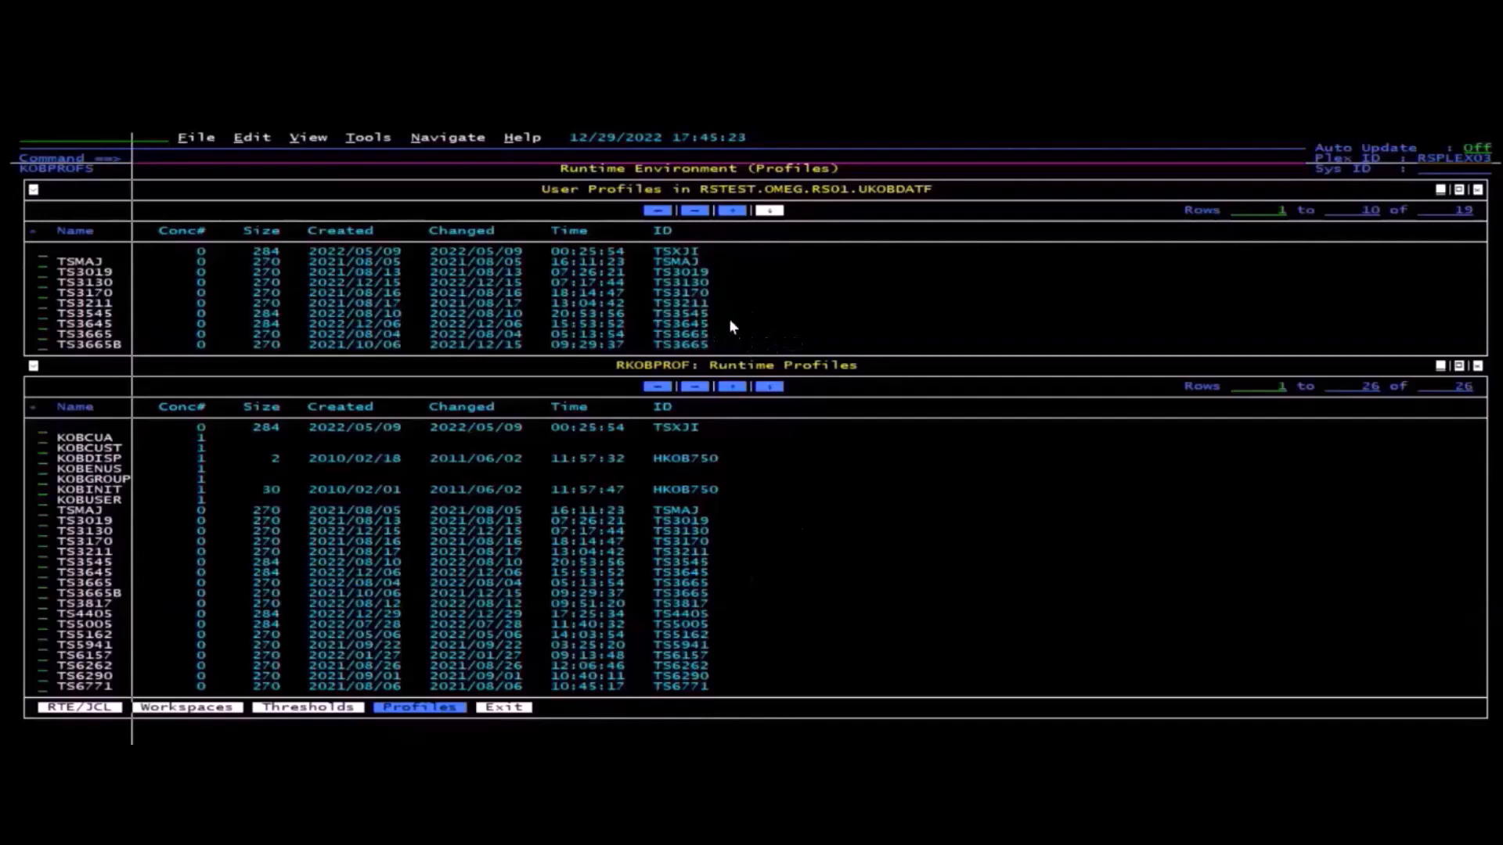
mouse_move(814, 329)
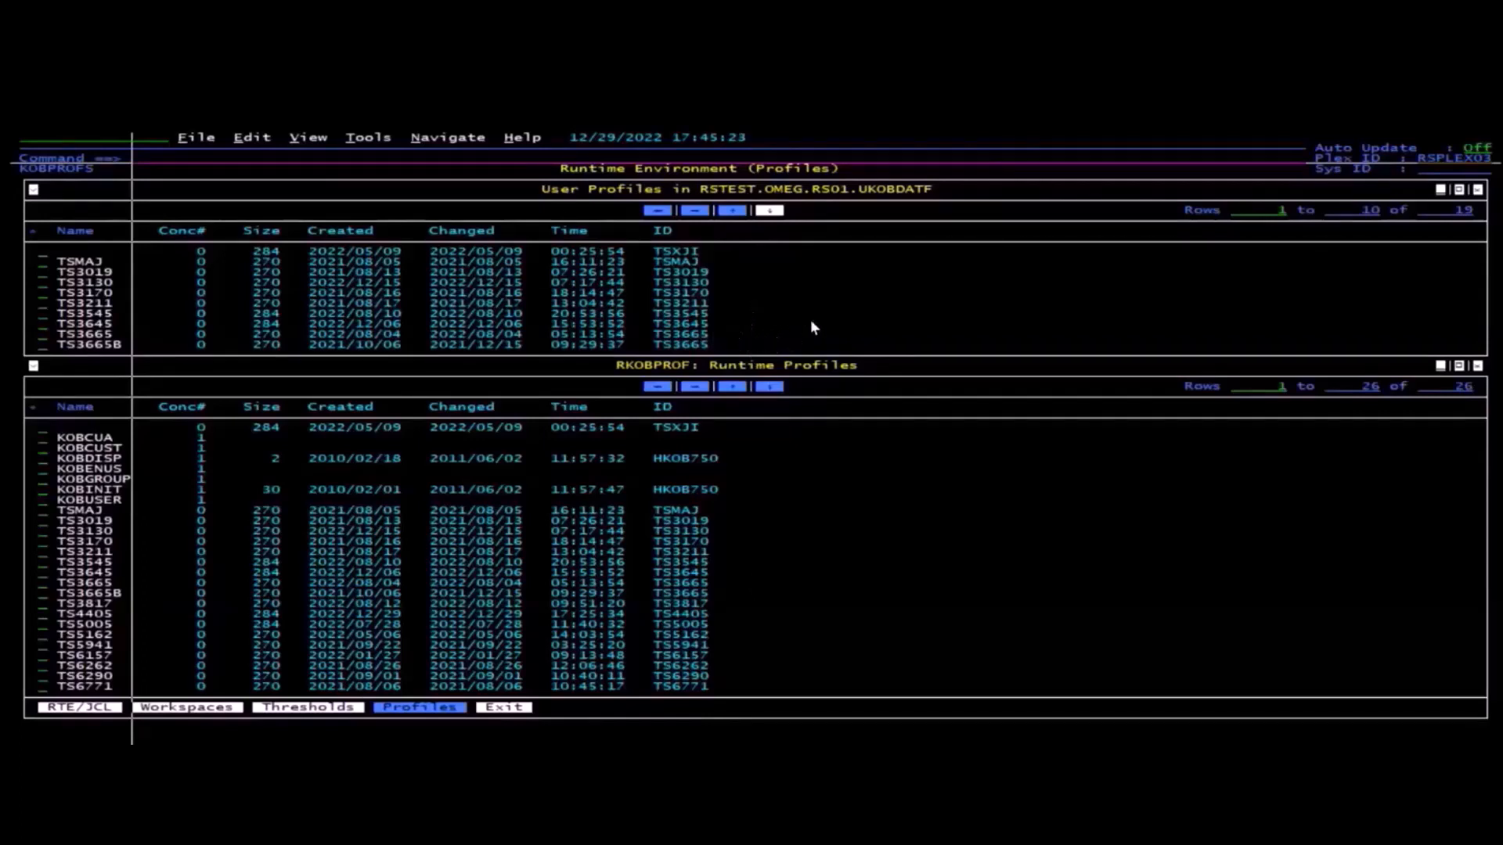
mouse_move(350, 186)
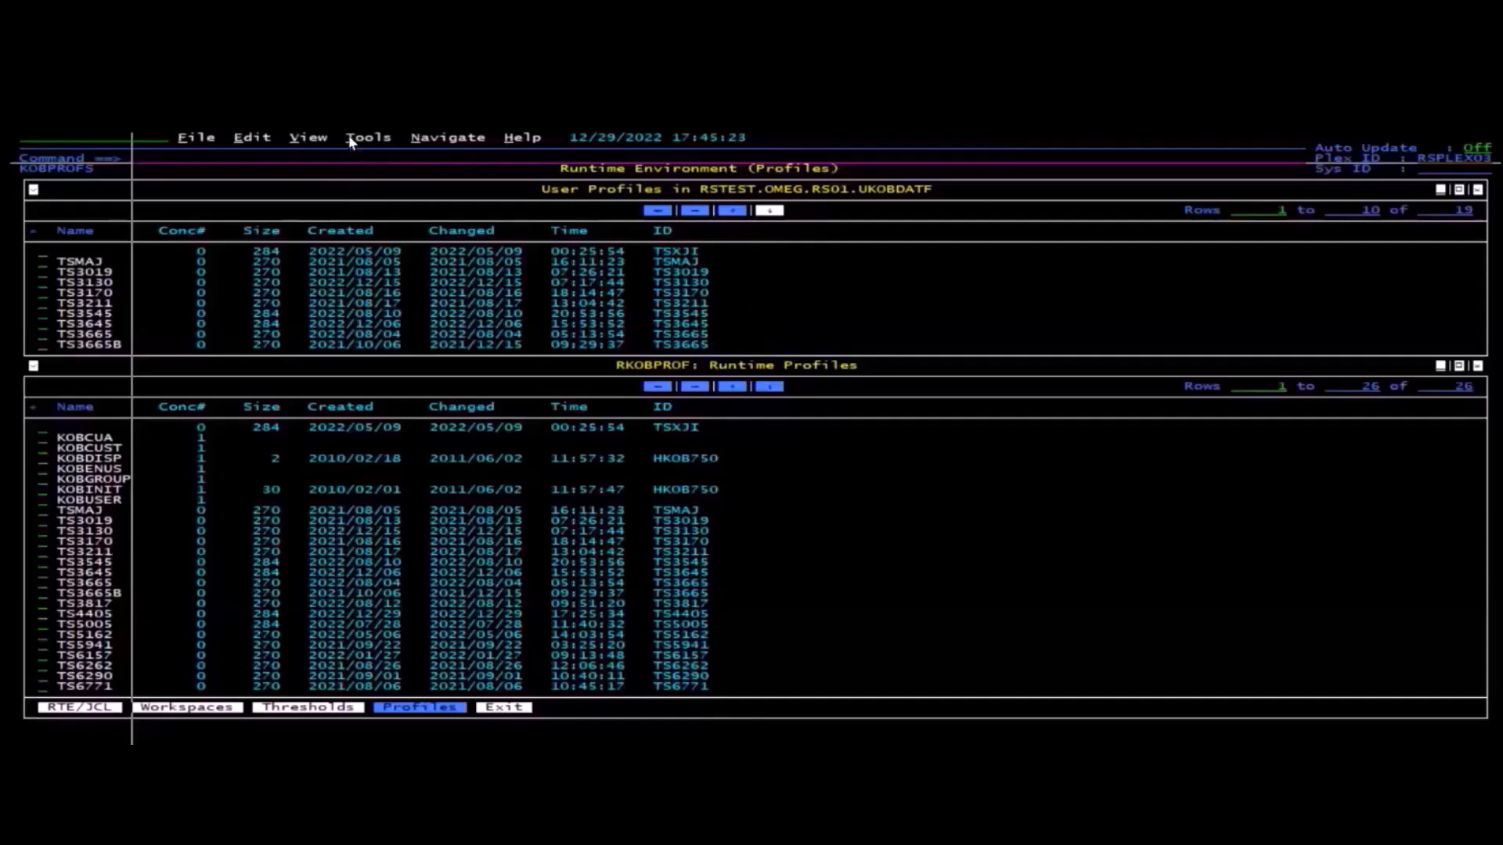
Display the Profiles panel listing user profiles and RKOBPROF runtime profiles.
click(368, 138)
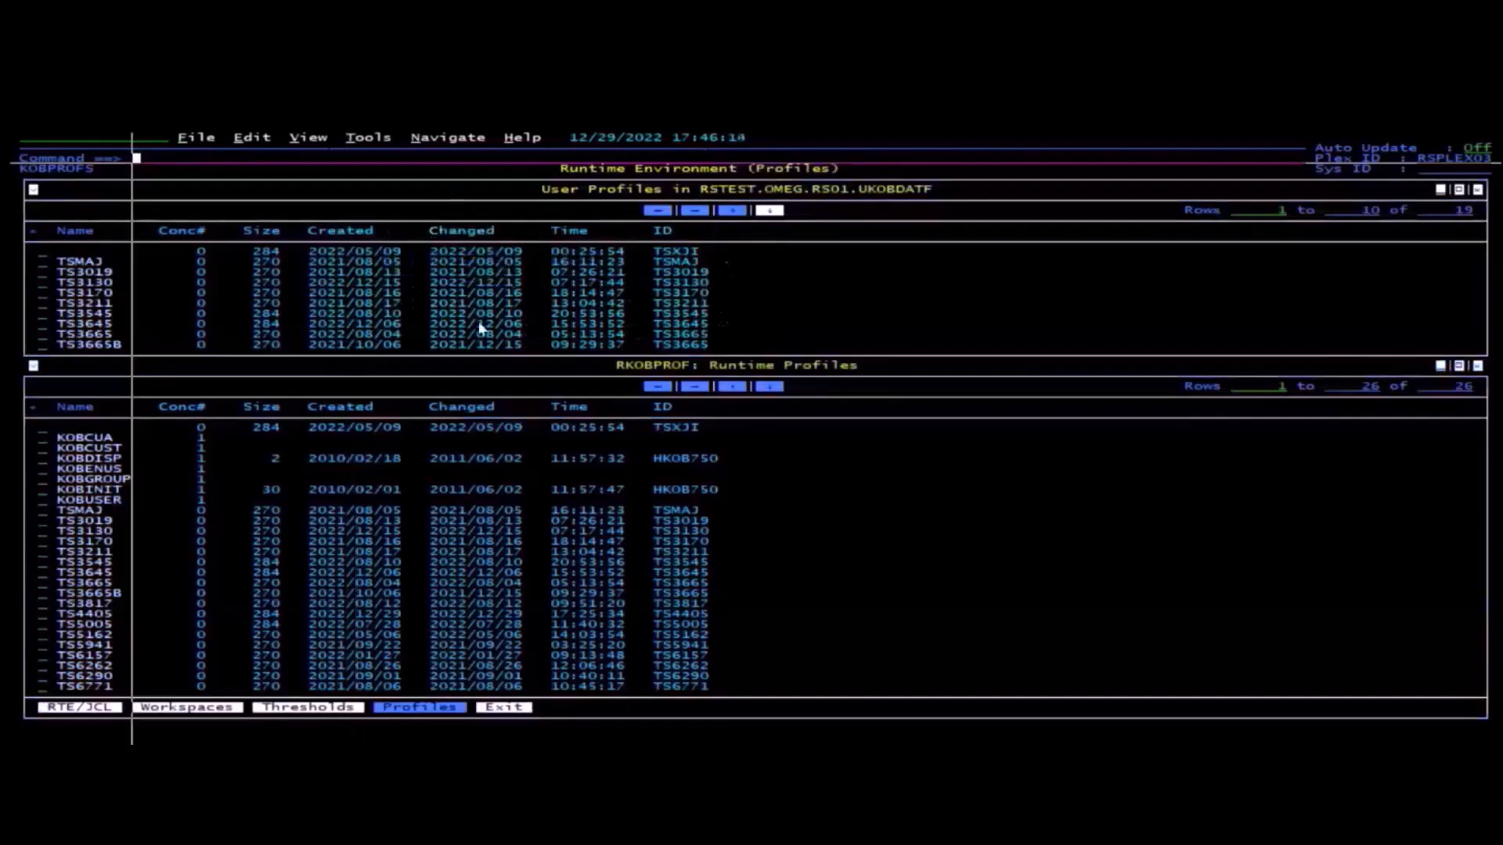
mouse_move(602, 451)
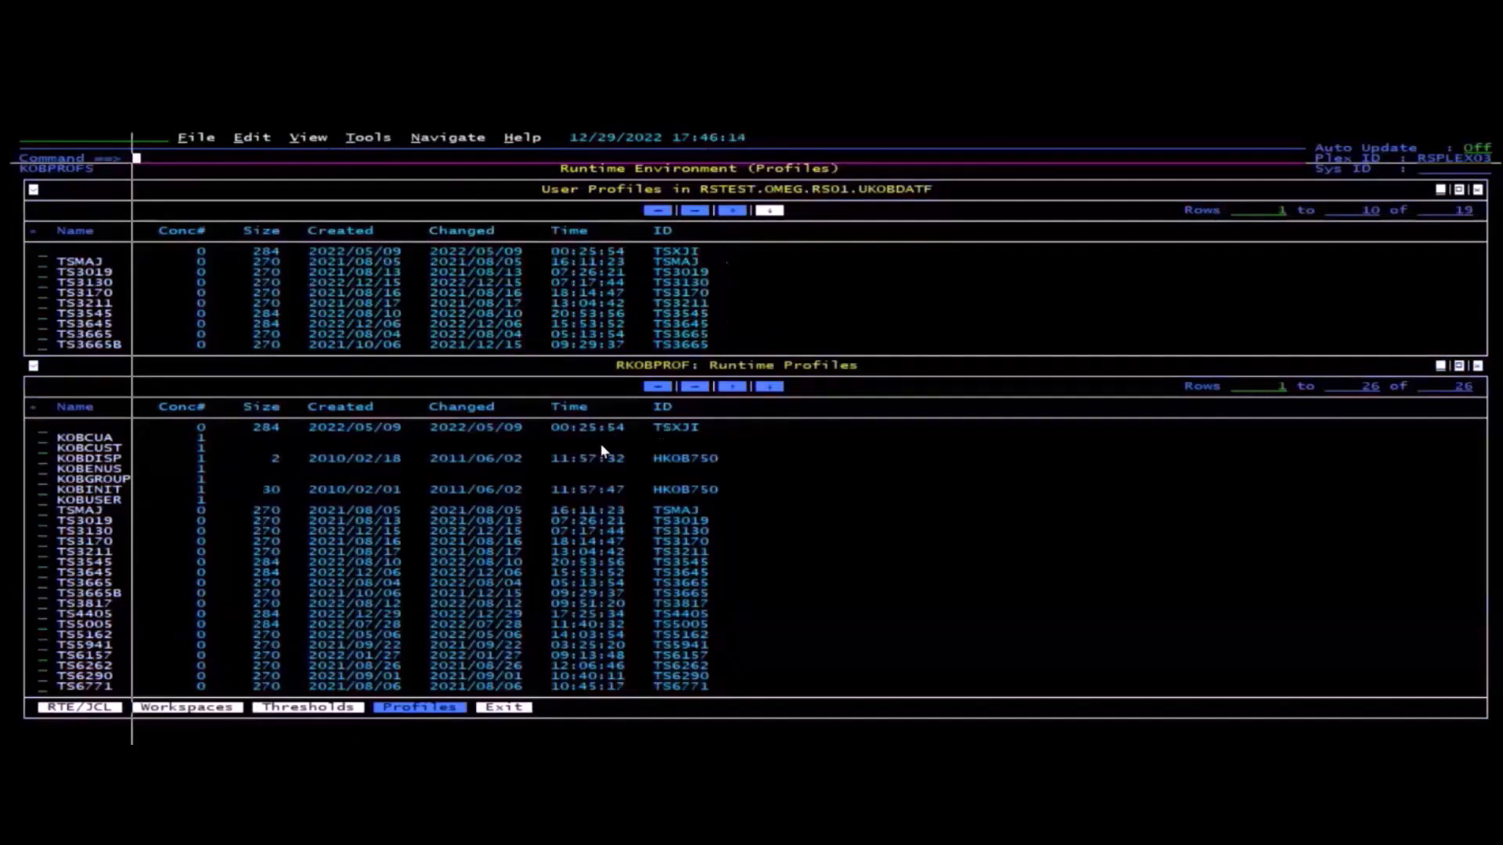
mouse_move(629, 451)
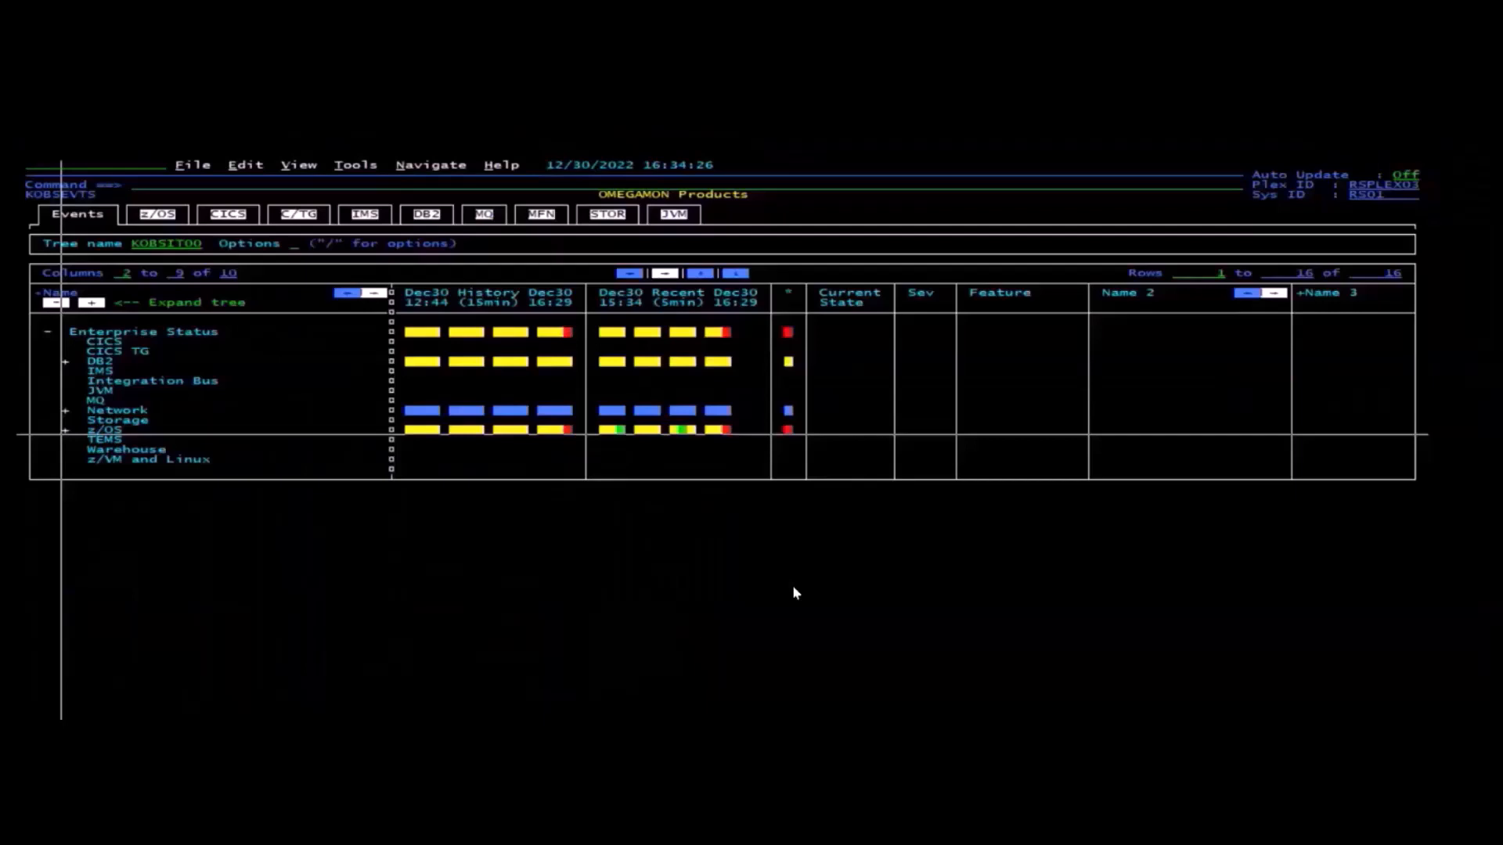
mouse_move(749, 440)
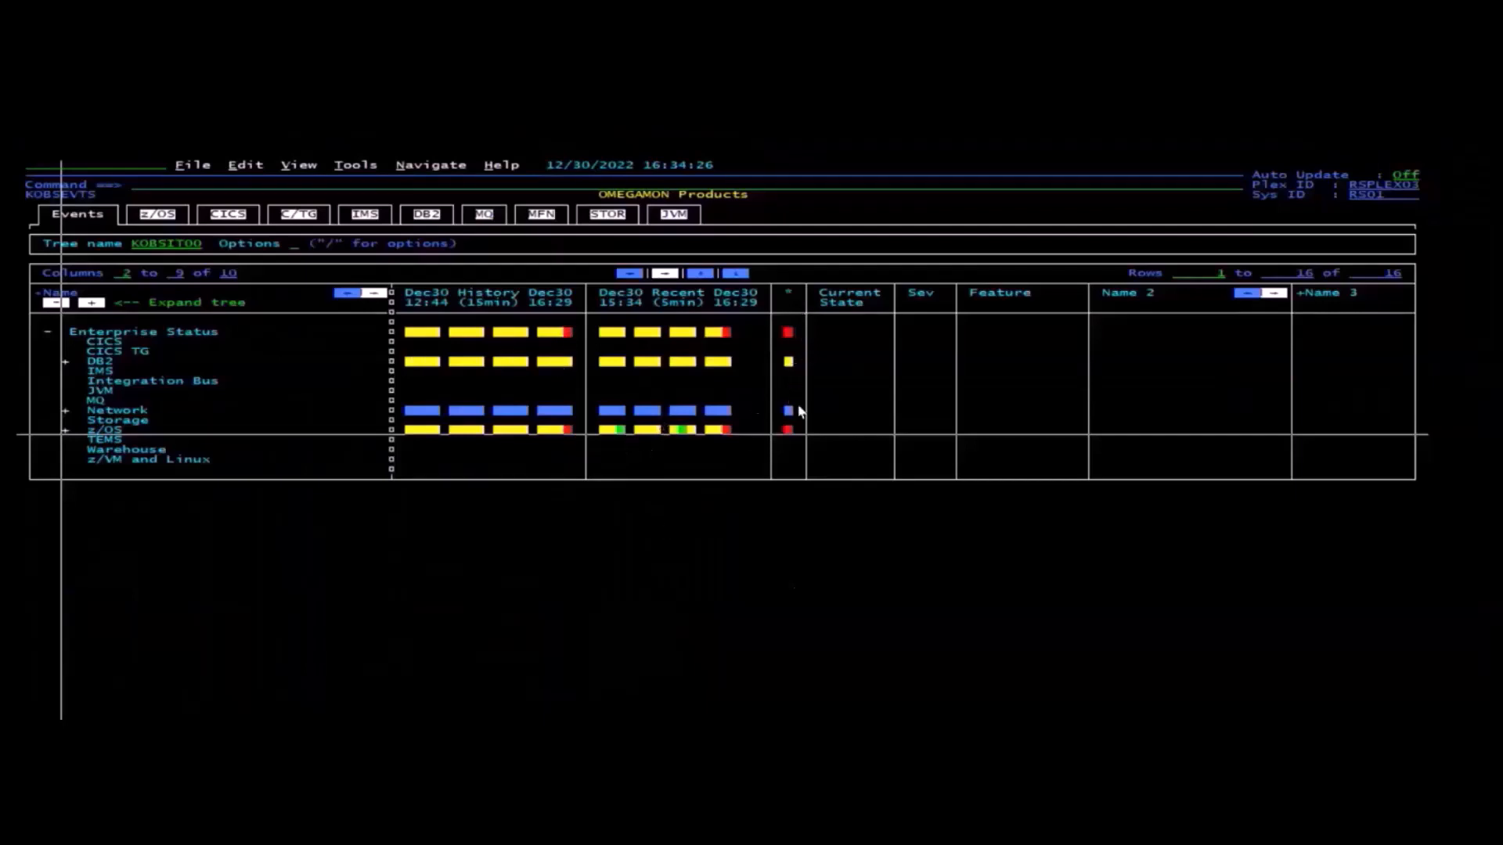
mouse_move(786, 357)
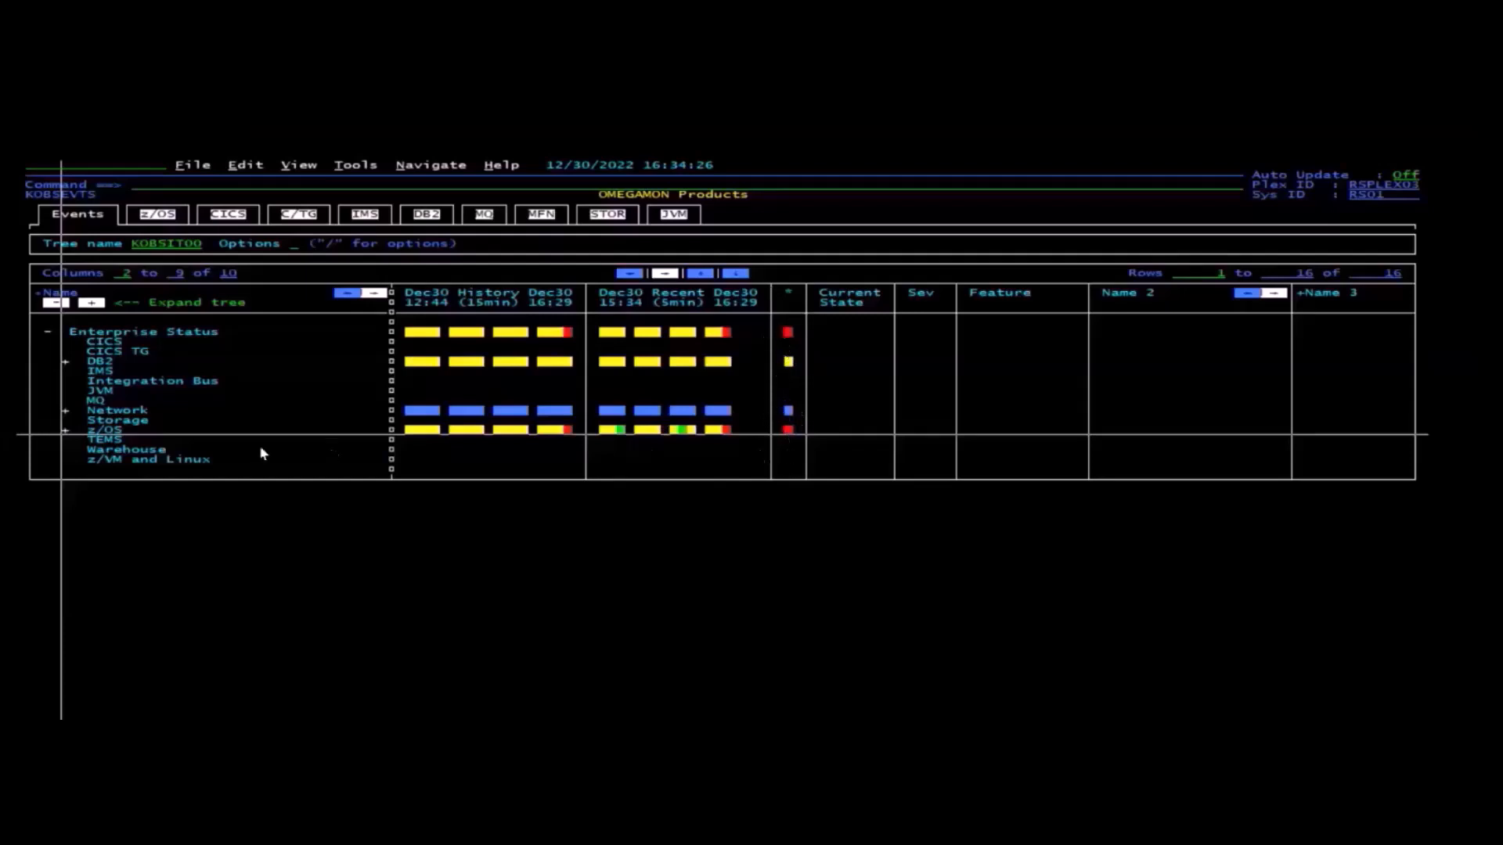
mouse_move(790, 448)
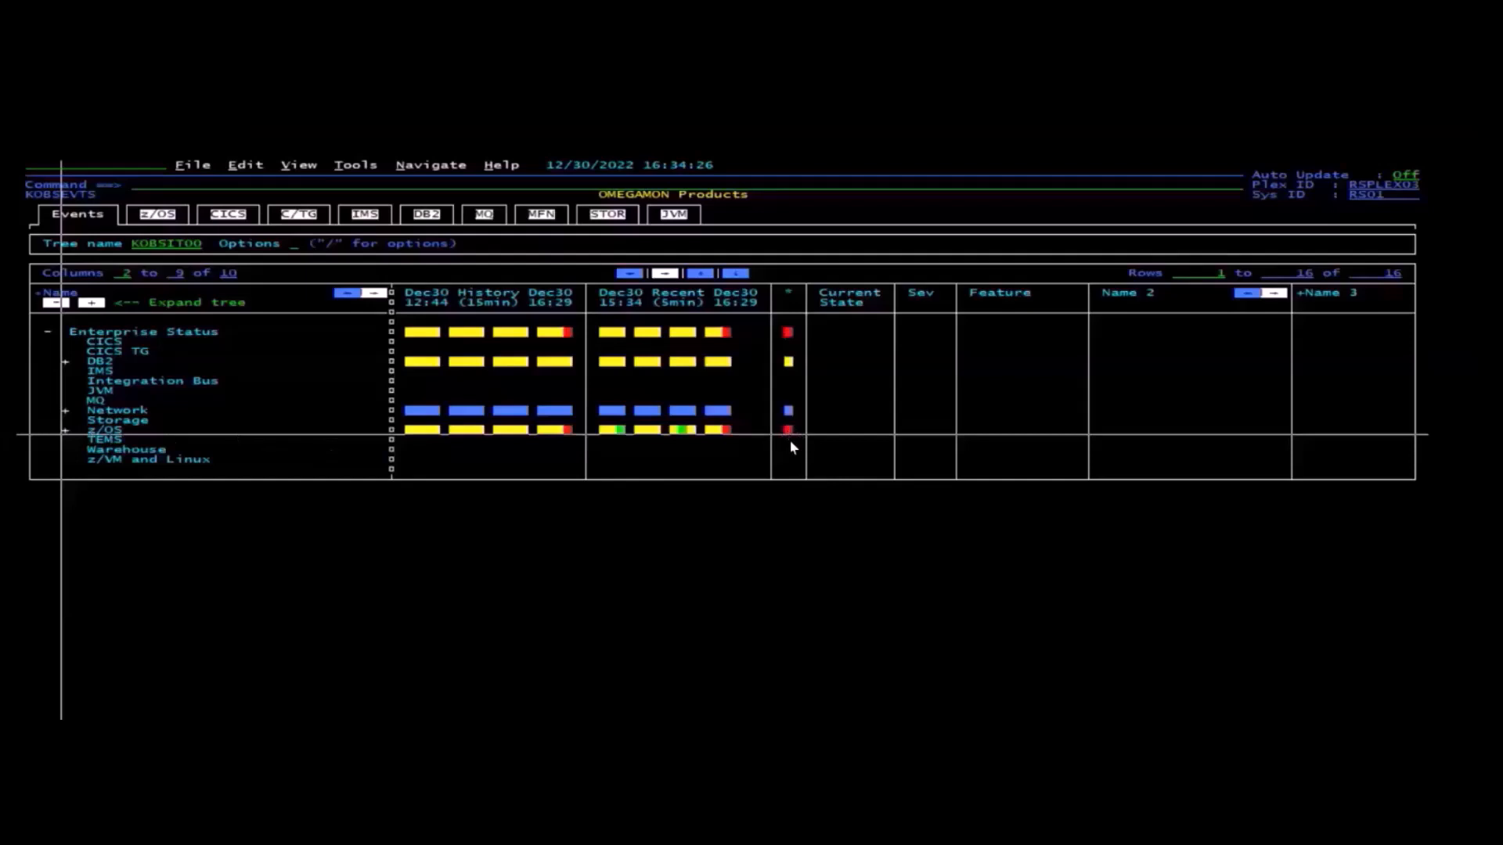
mouse_move(66, 437)
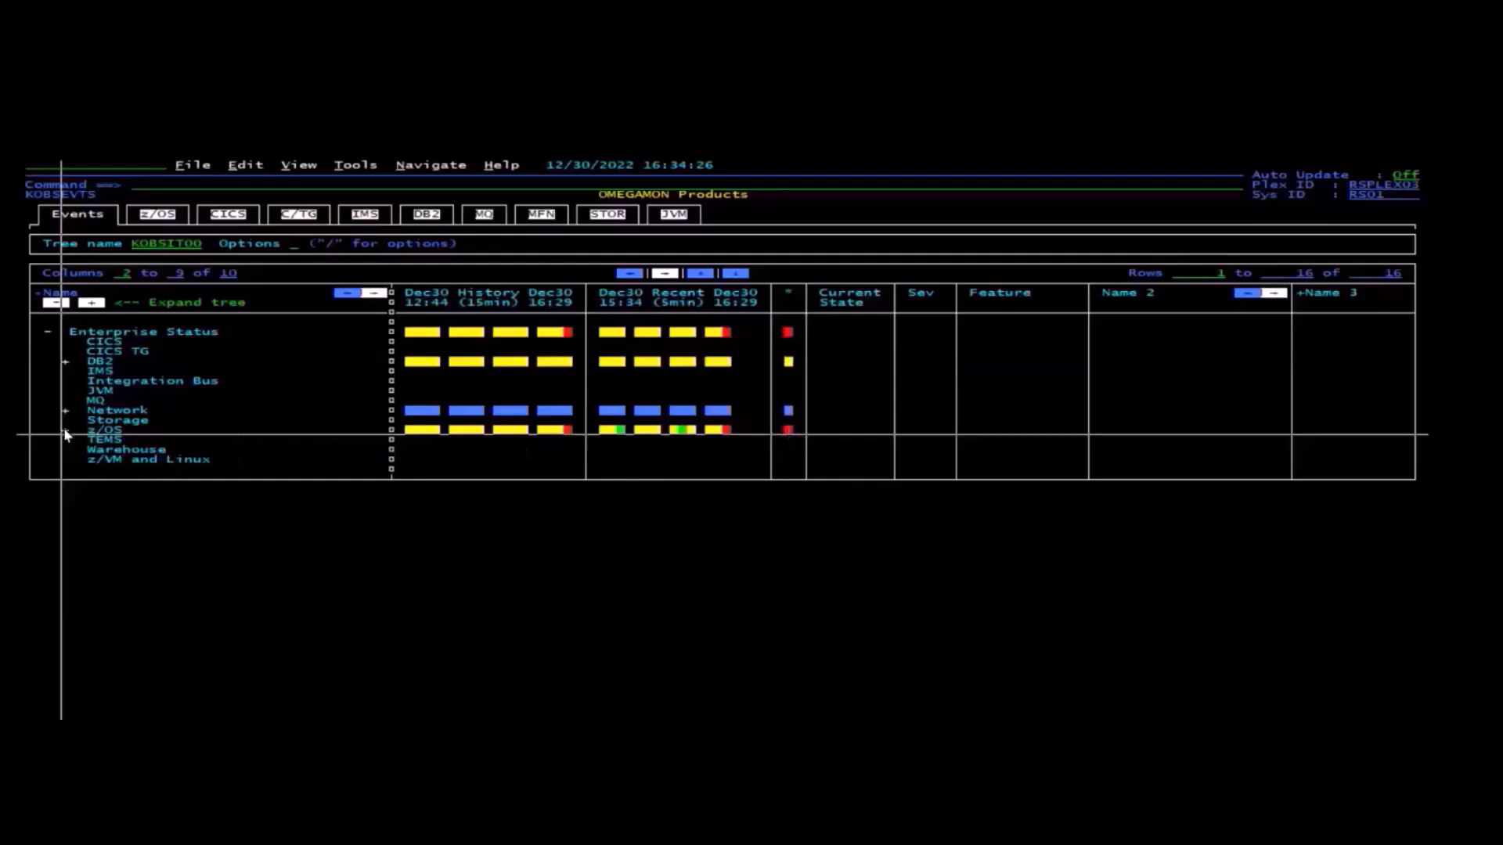
Expand the z/OS branch of the events tree to reveal RSPLEX03 critical and warning situations.
click(66, 429)
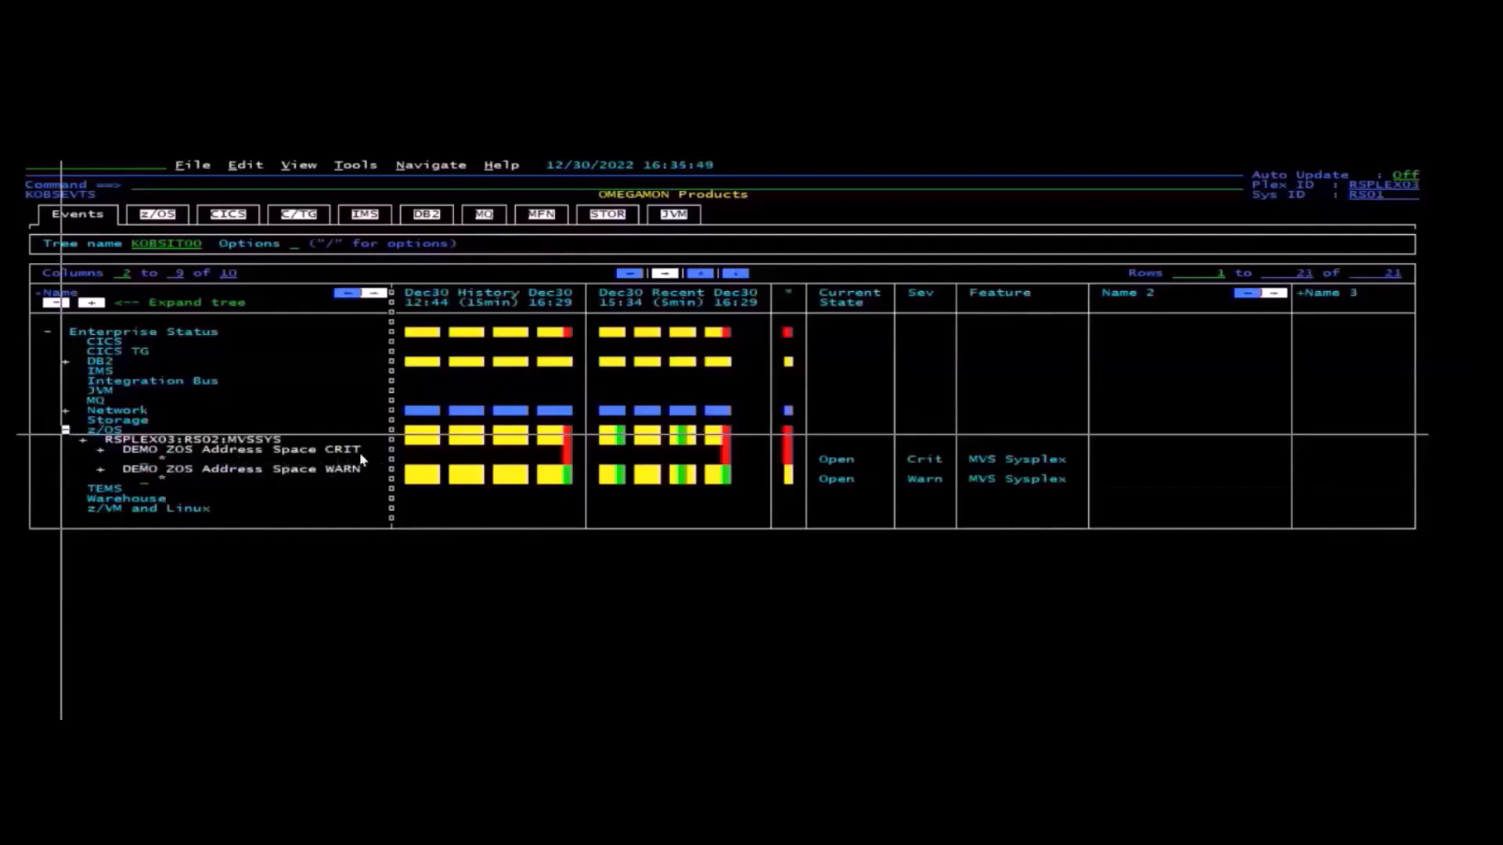
mouse_move(887, 470)
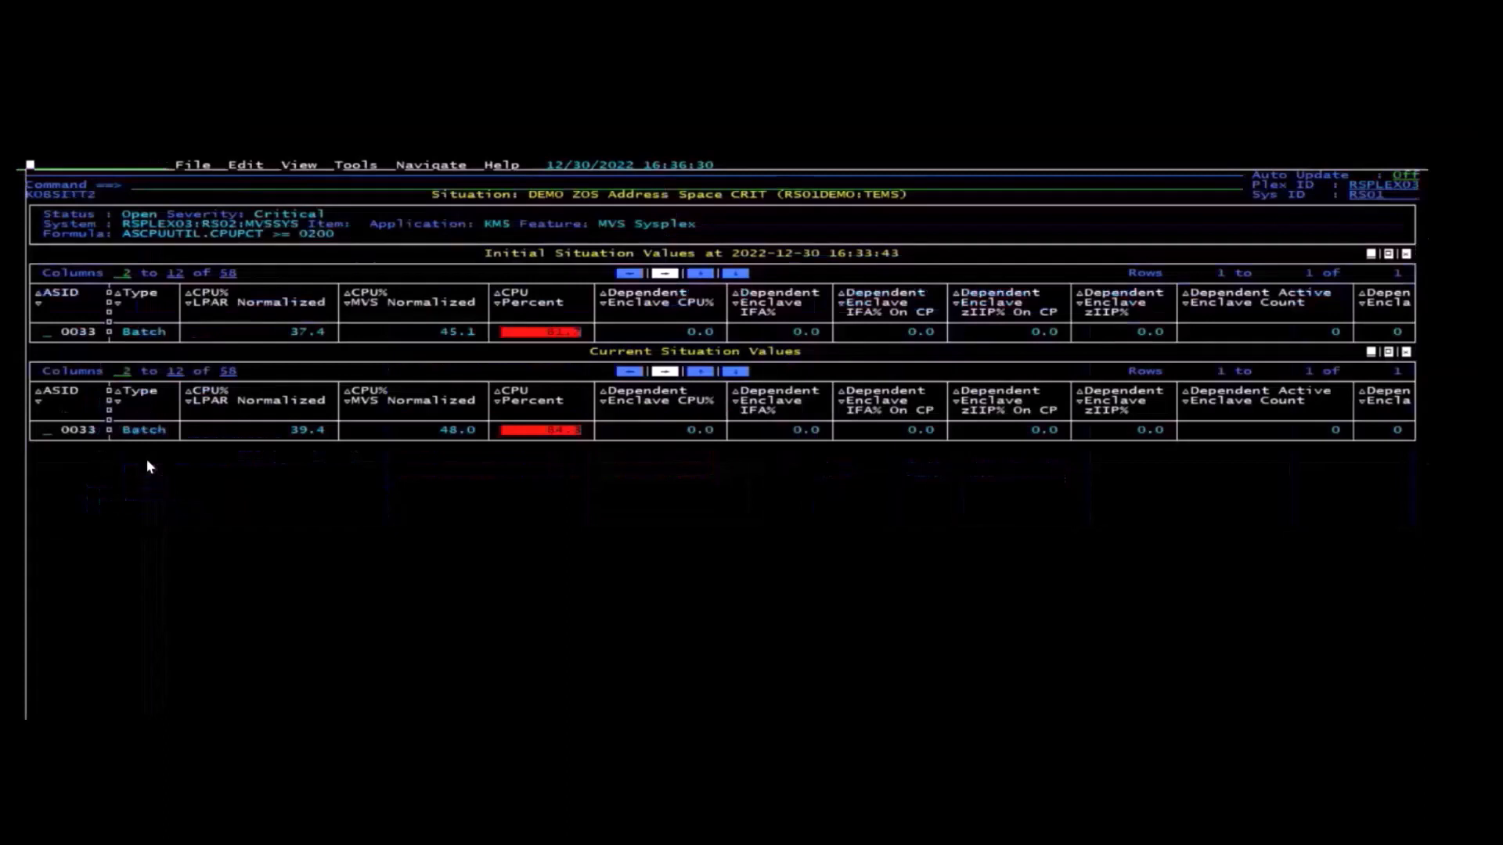
mouse_move(598, 321)
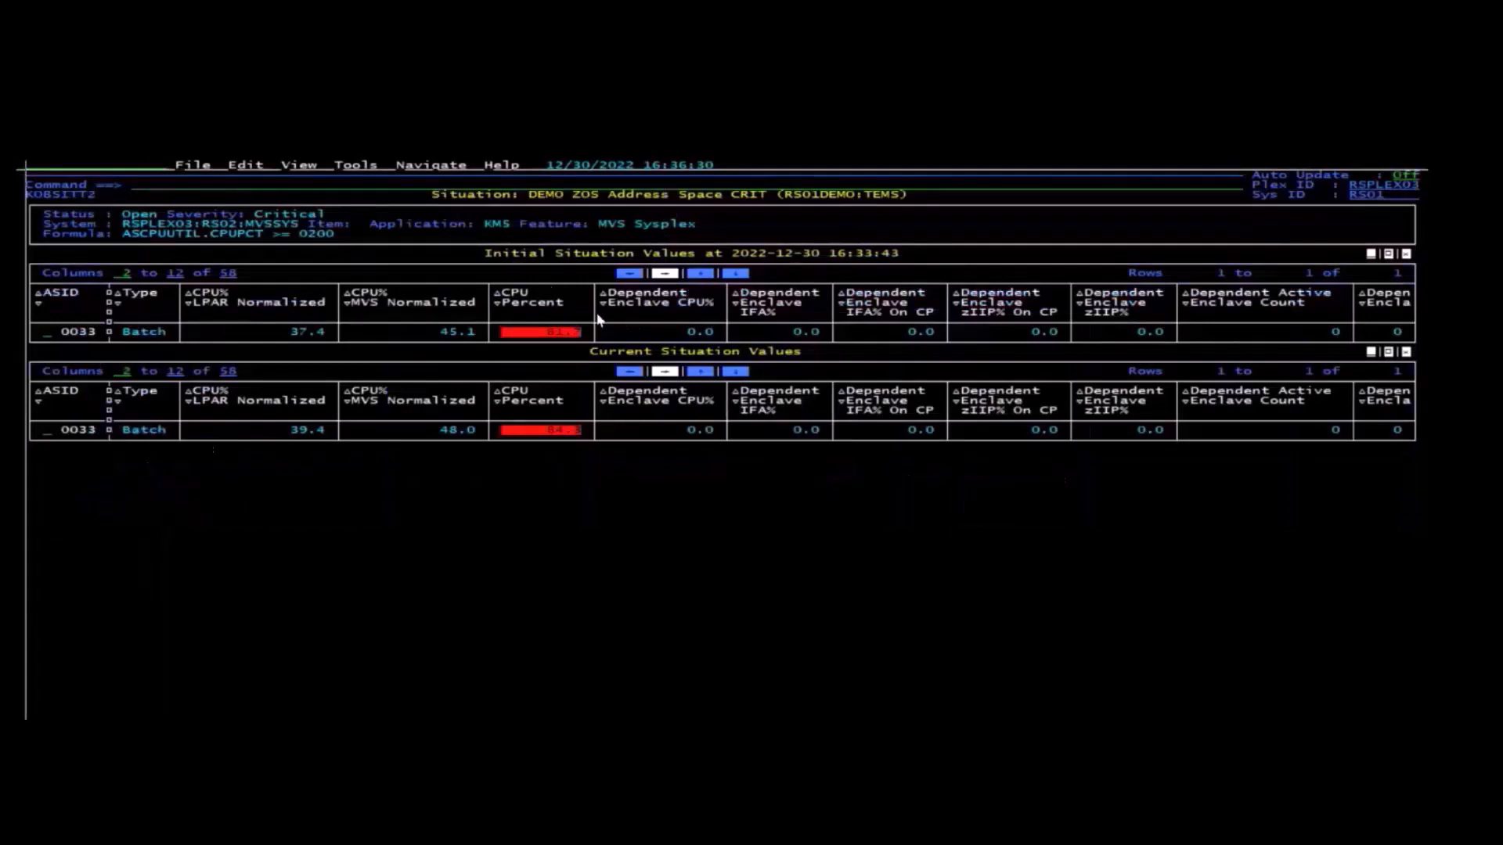
mouse_move(550, 398)
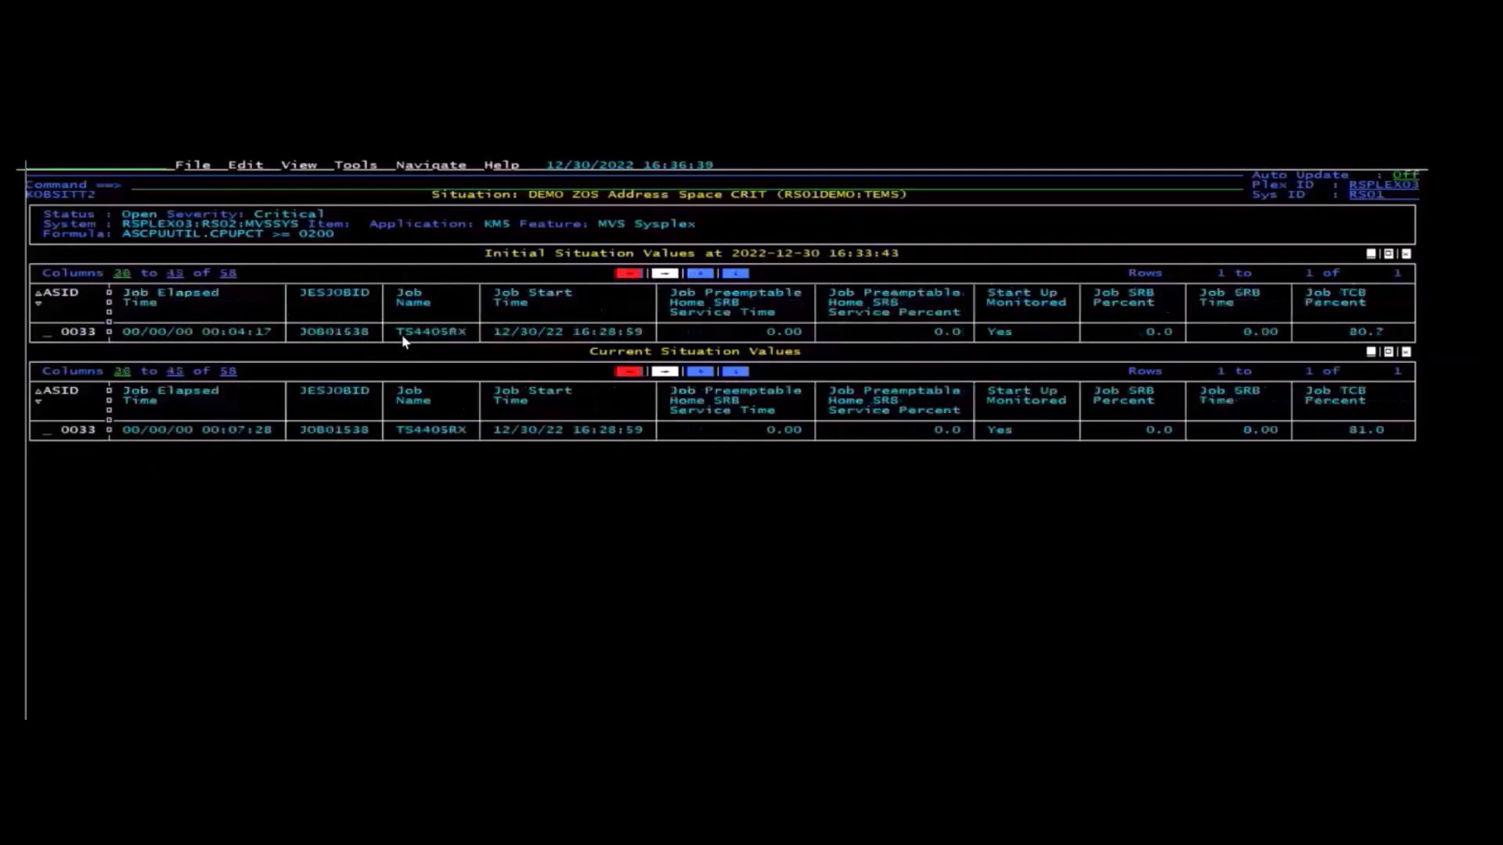
mouse_move(743, 407)
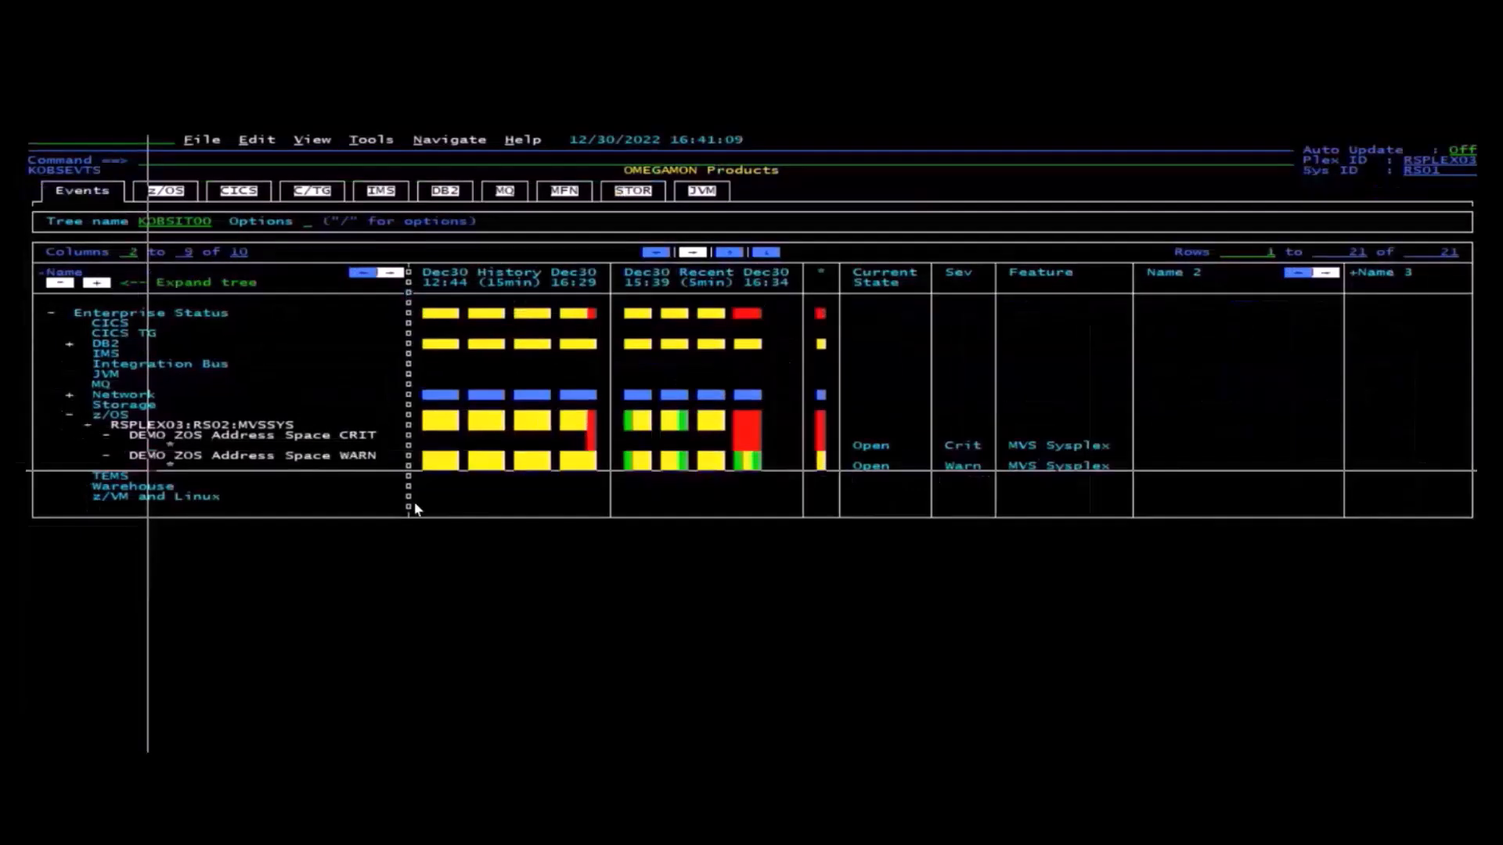
mouse_move(236, 457)
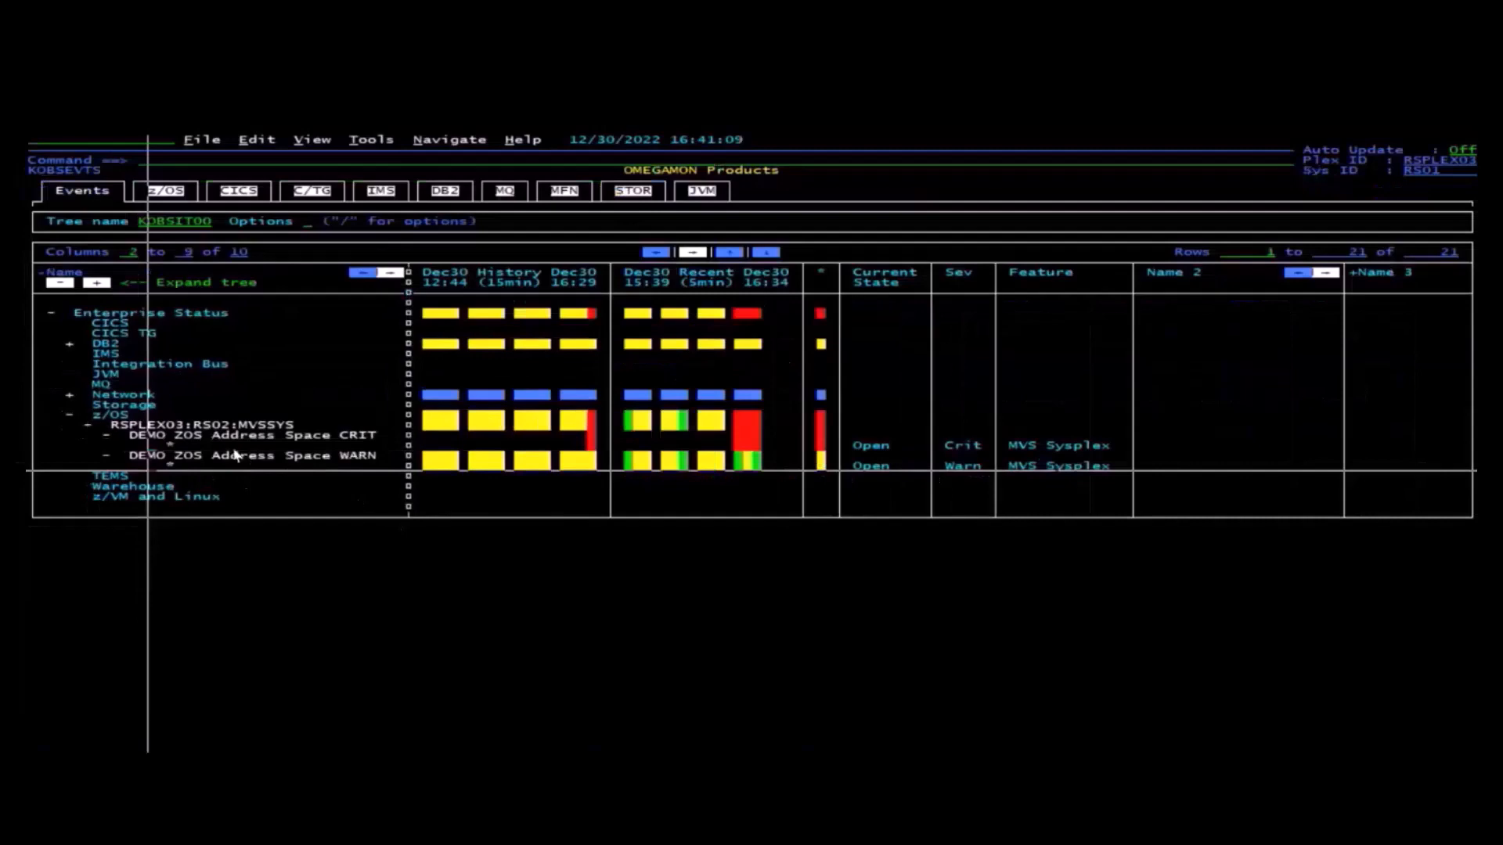
mouse_move(246, 488)
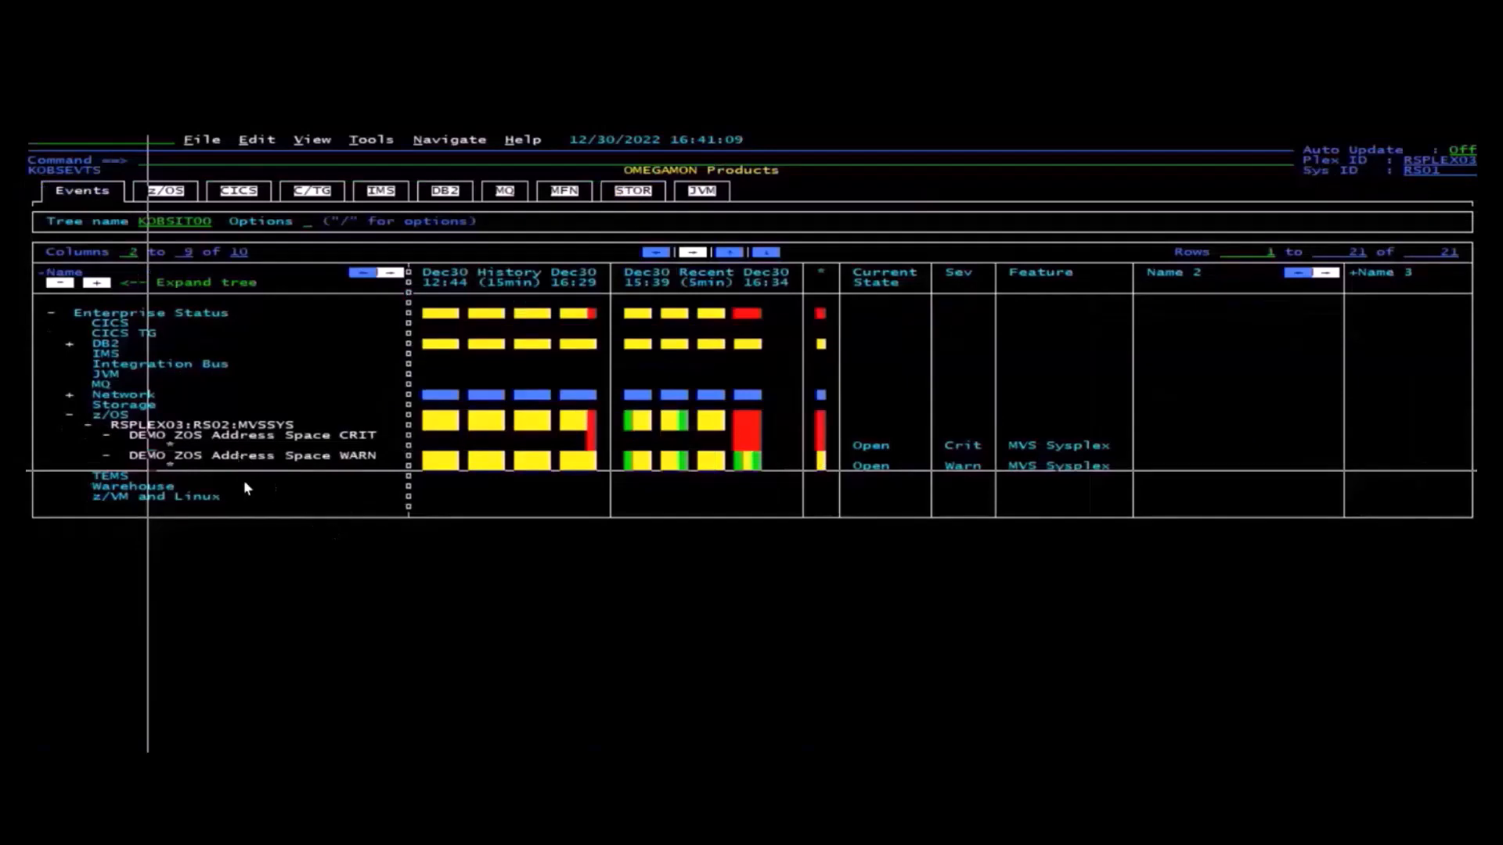
mouse_move(210, 482)
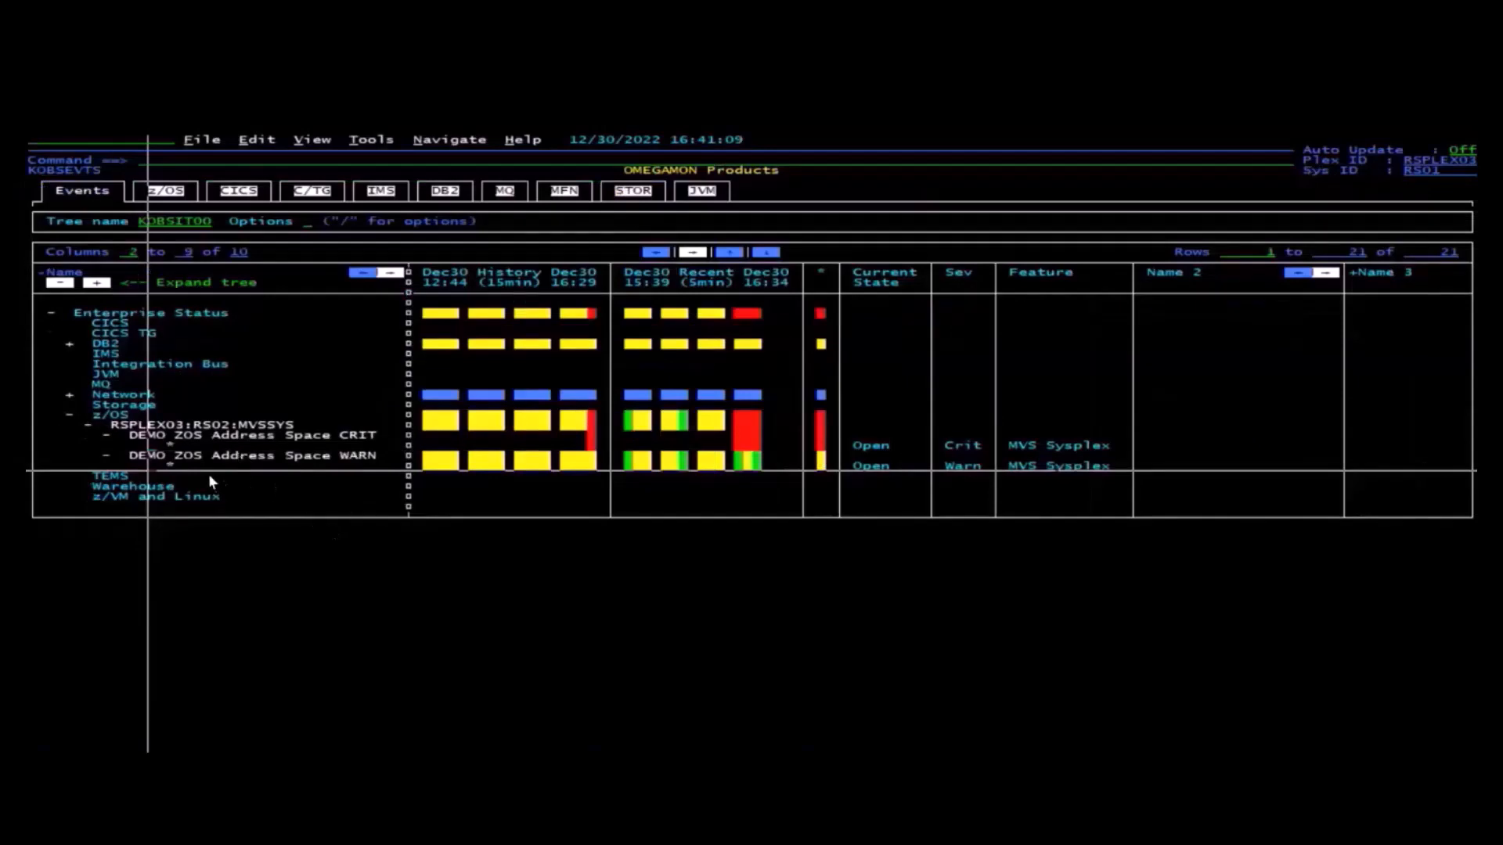
mouse_move(156, 468)
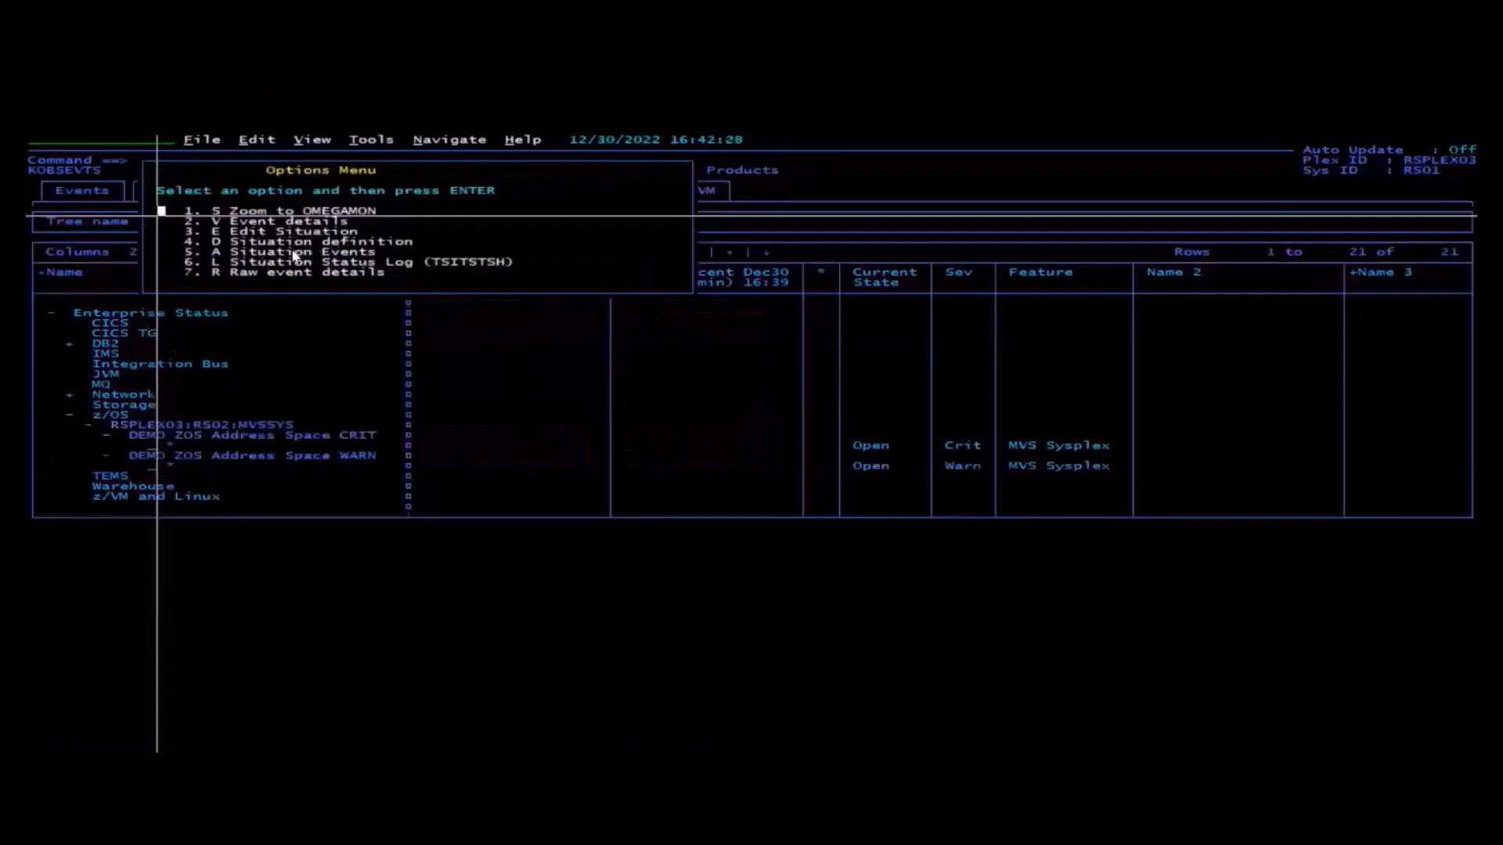
mouse_move(299, 354)
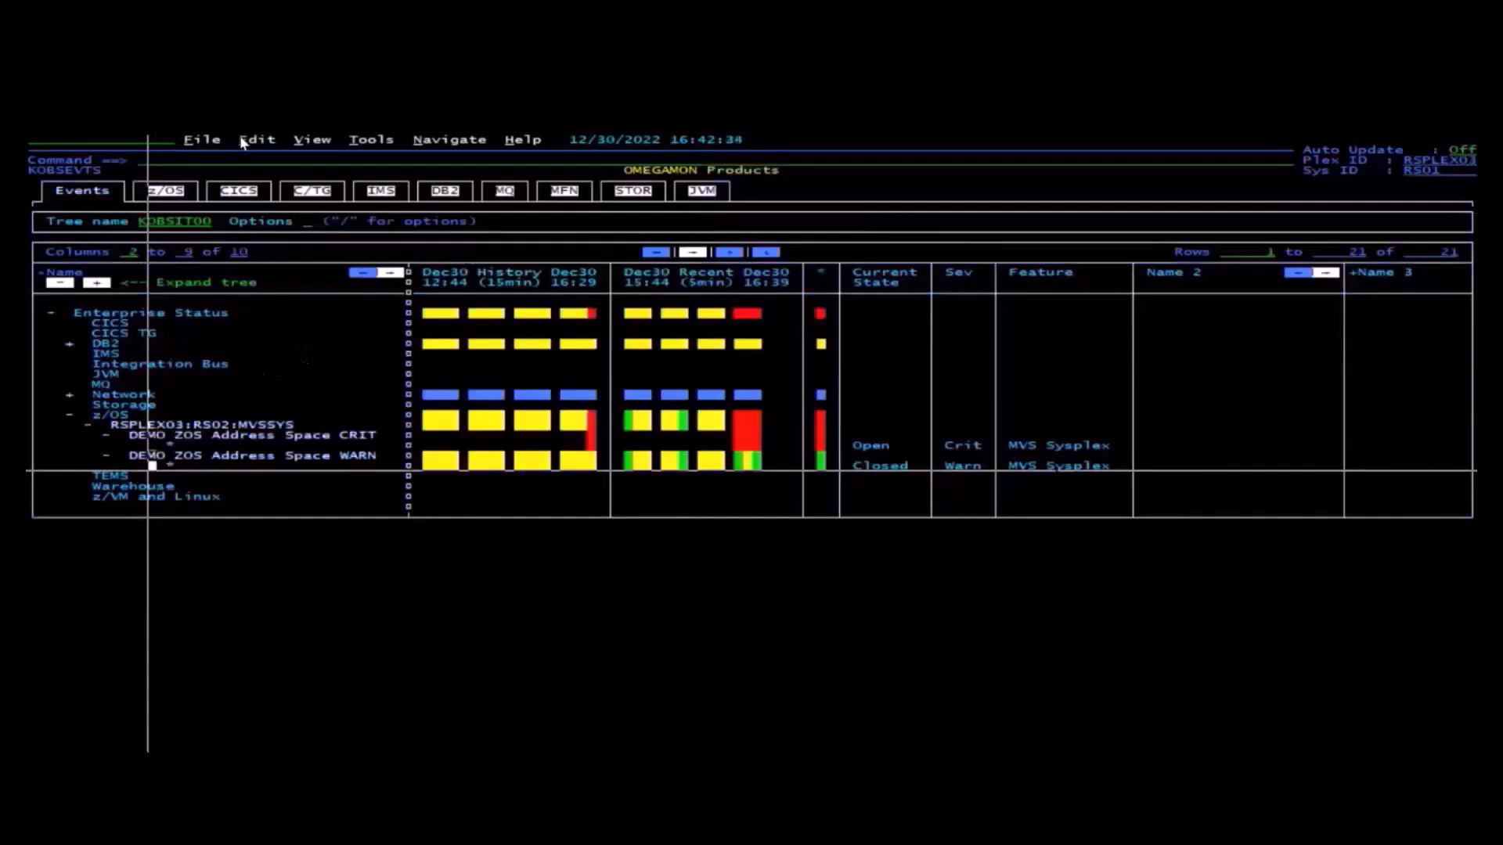
Open the Situation Editor tree listing the MVS System situations.
click(255, 139)
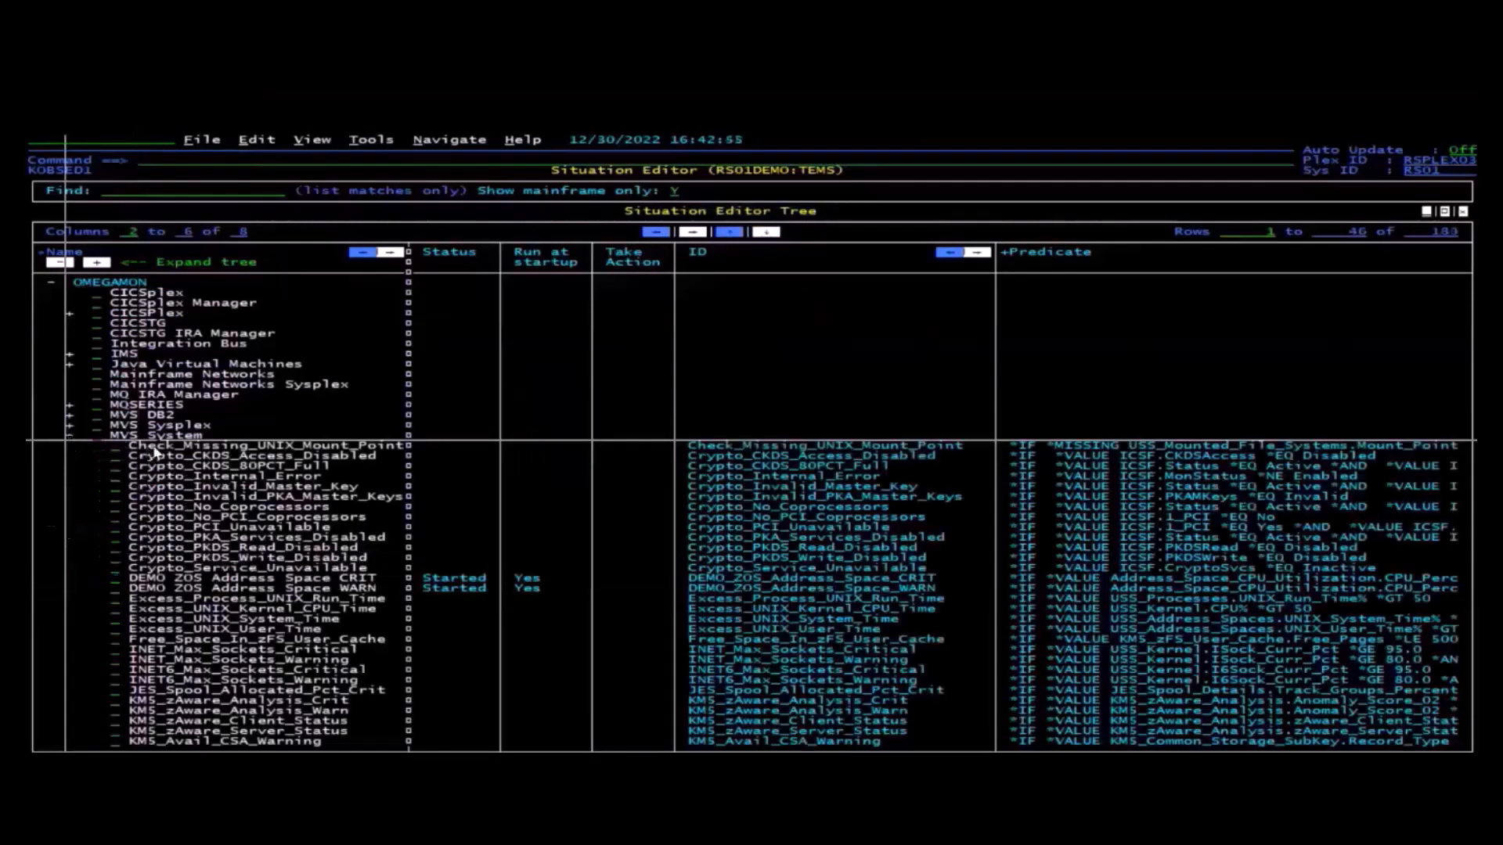
mouse_move(97, 445)
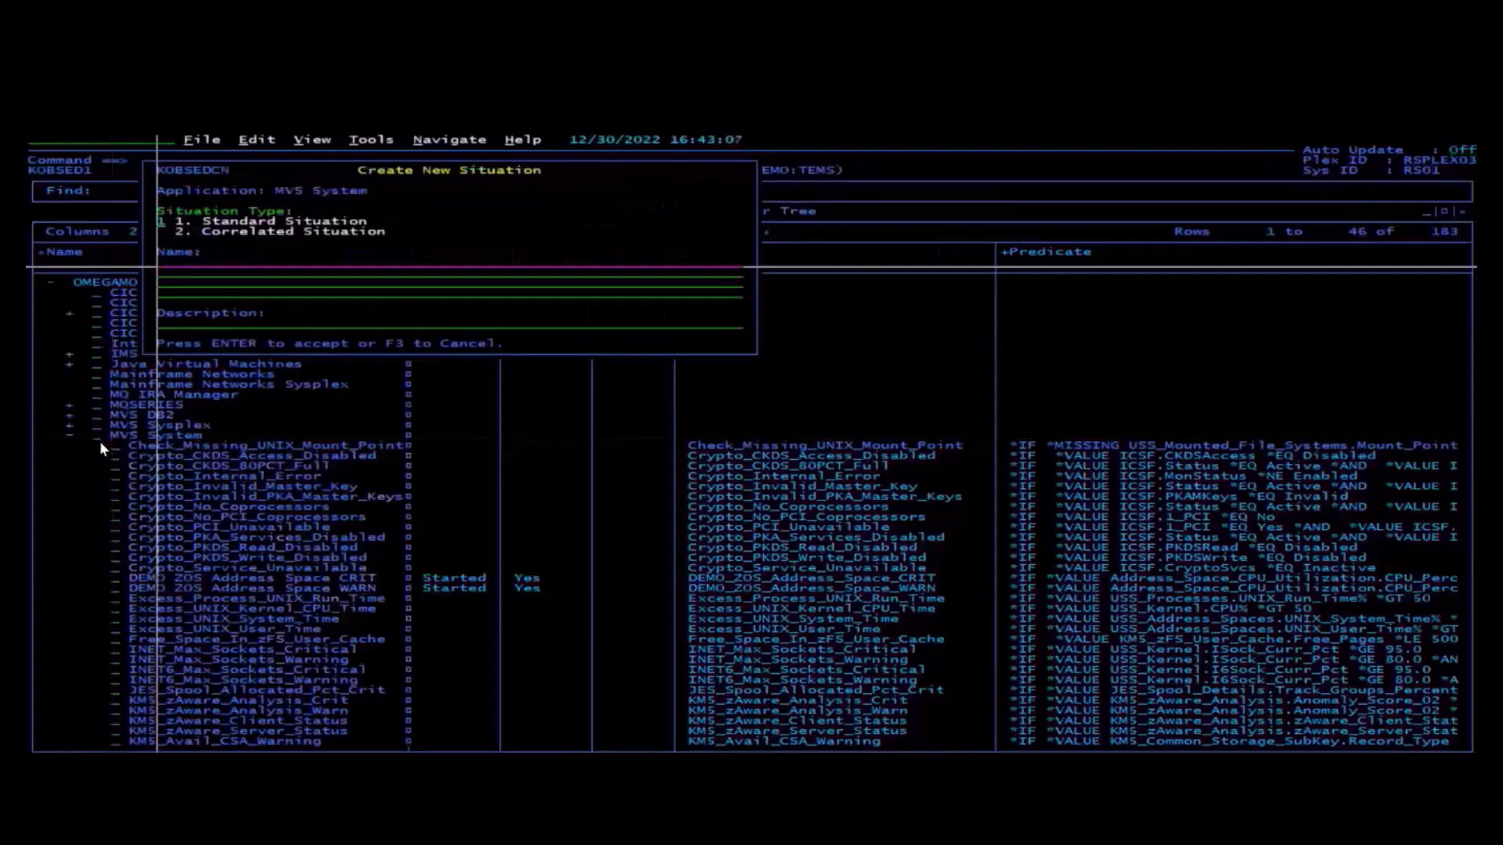
Back out of the create-situation form to the situation options menu.
key(F3)
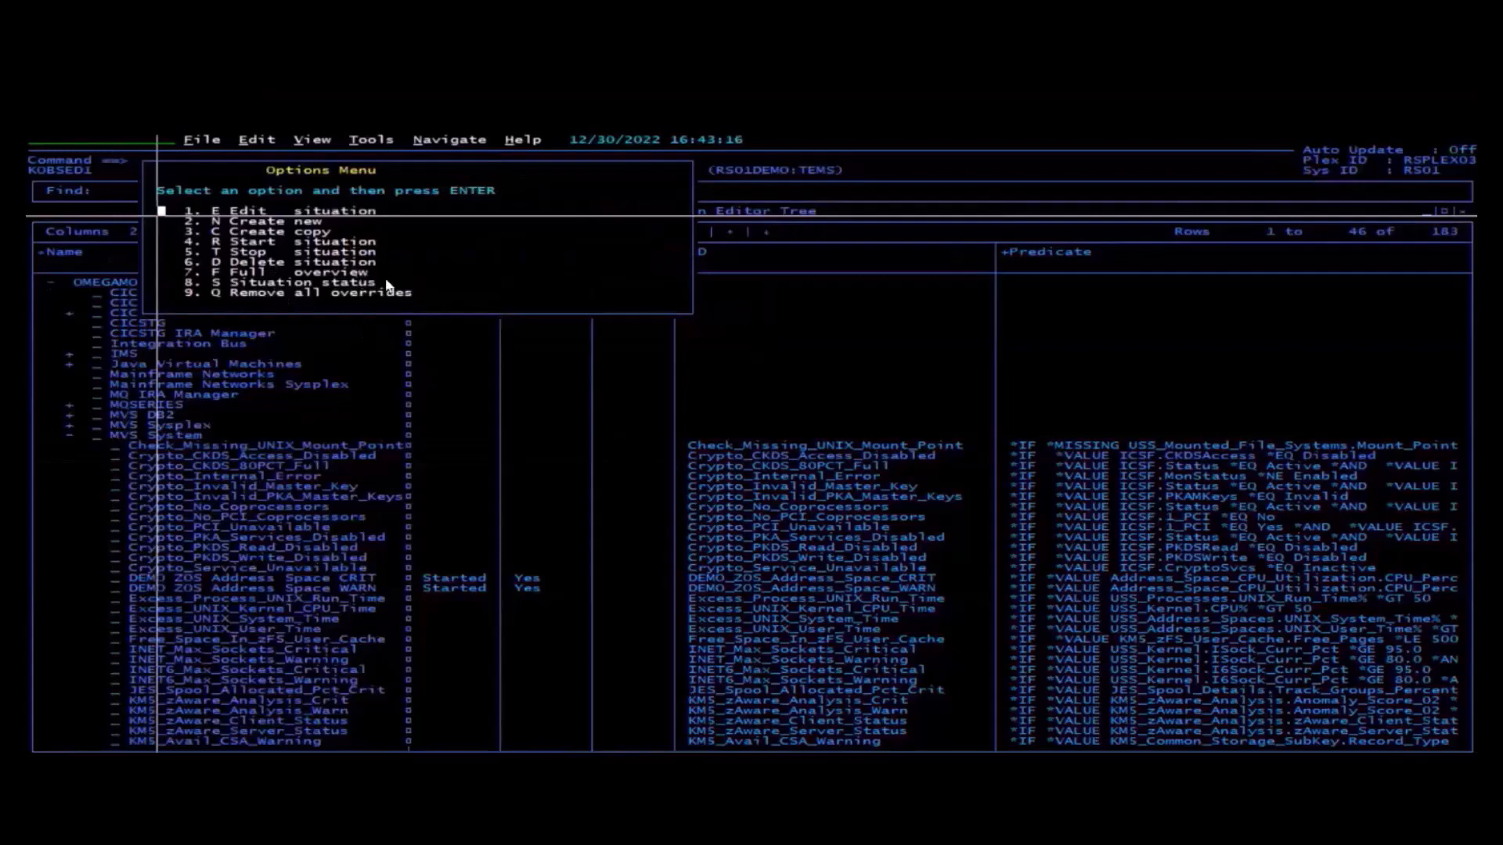
mouse_move(341, 274)
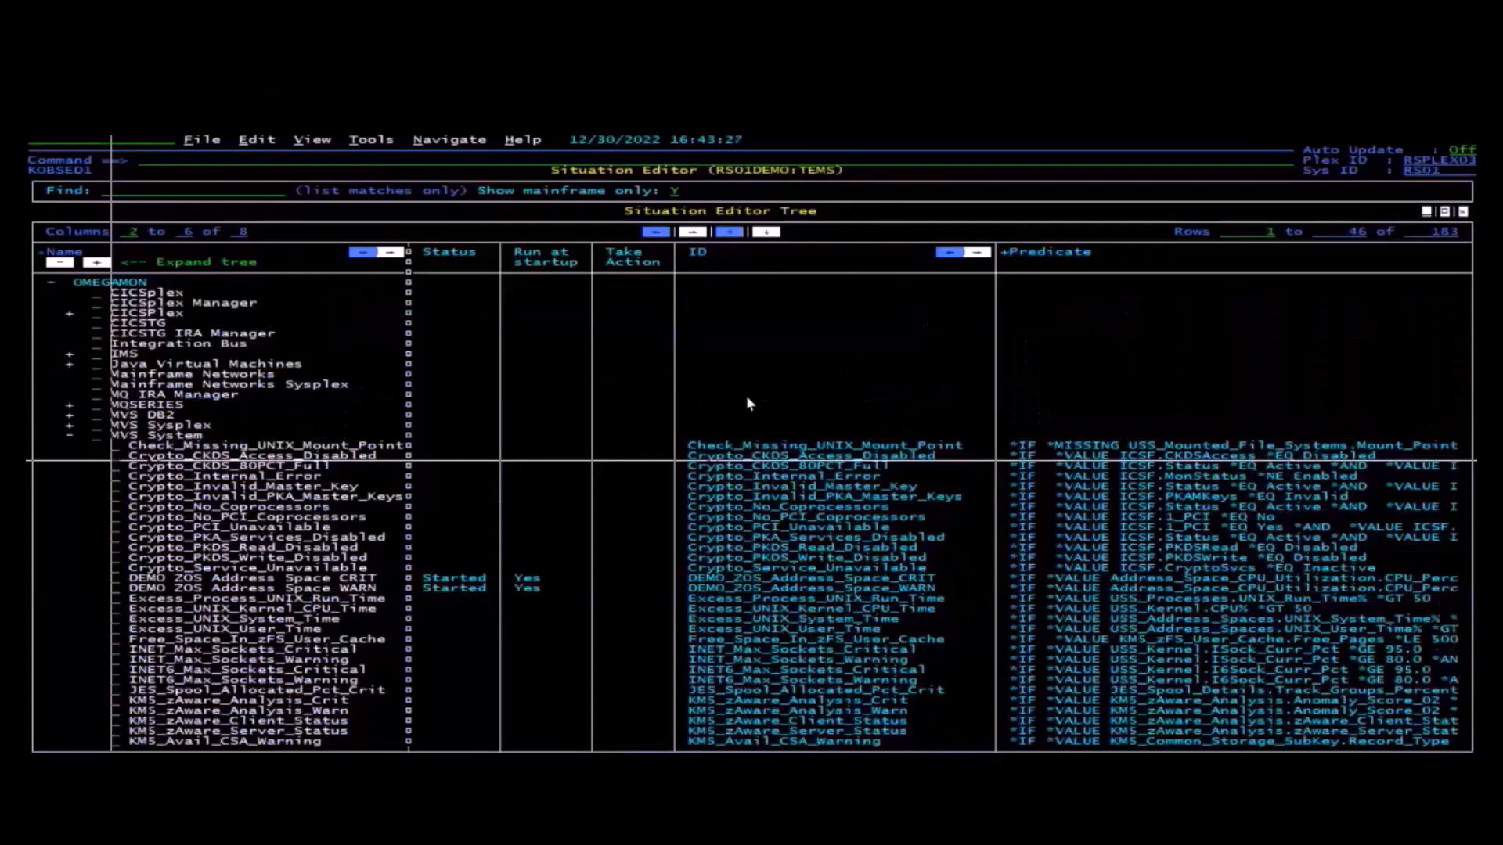
mouse_move(97, 443)
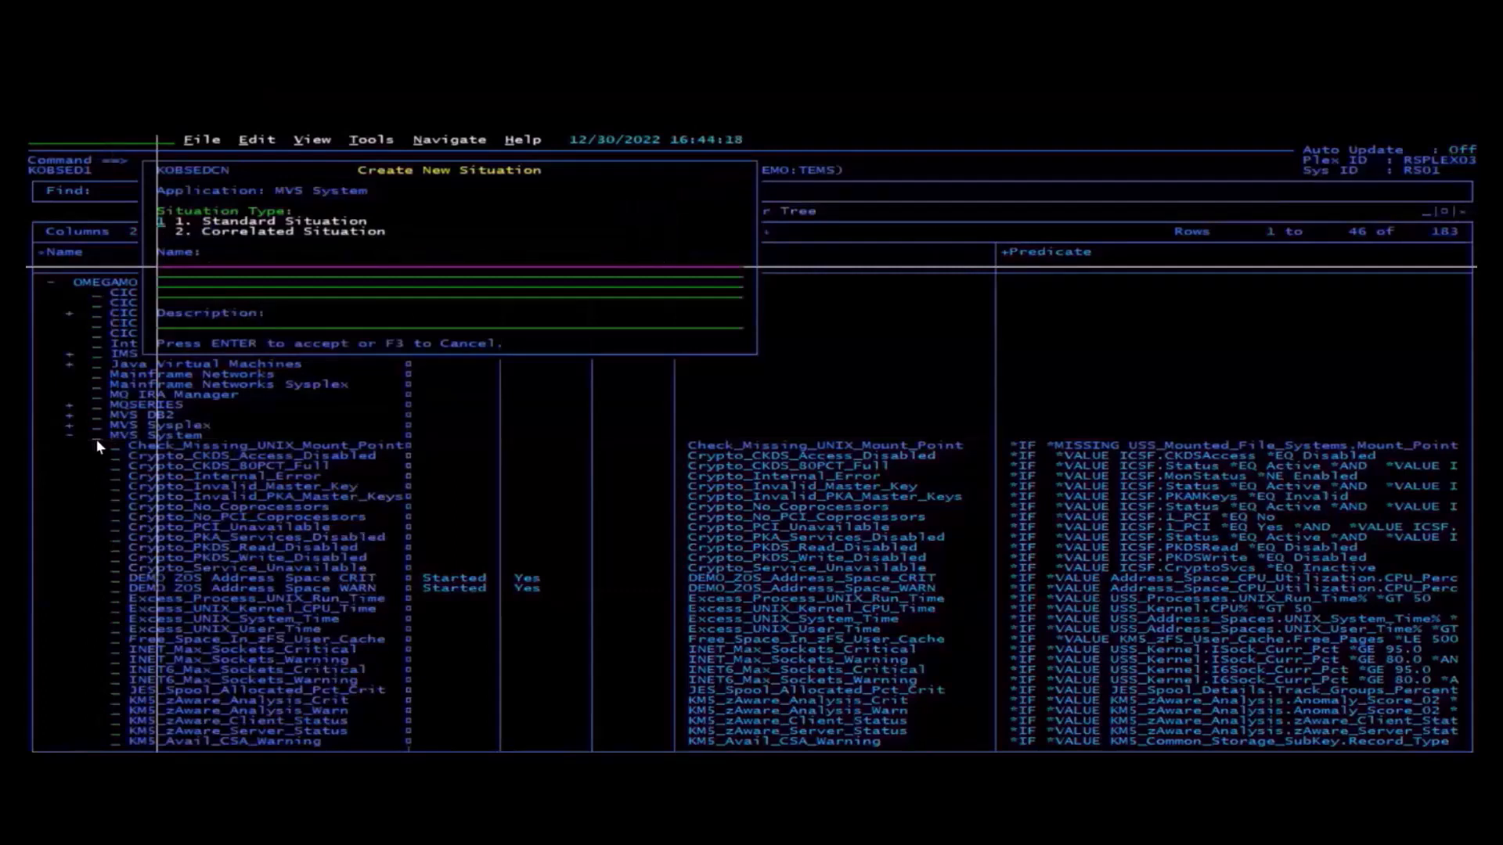
Name the new situation Ts4405_TEST and proceed to Select Conditions.
text(Ts4405_TEST)
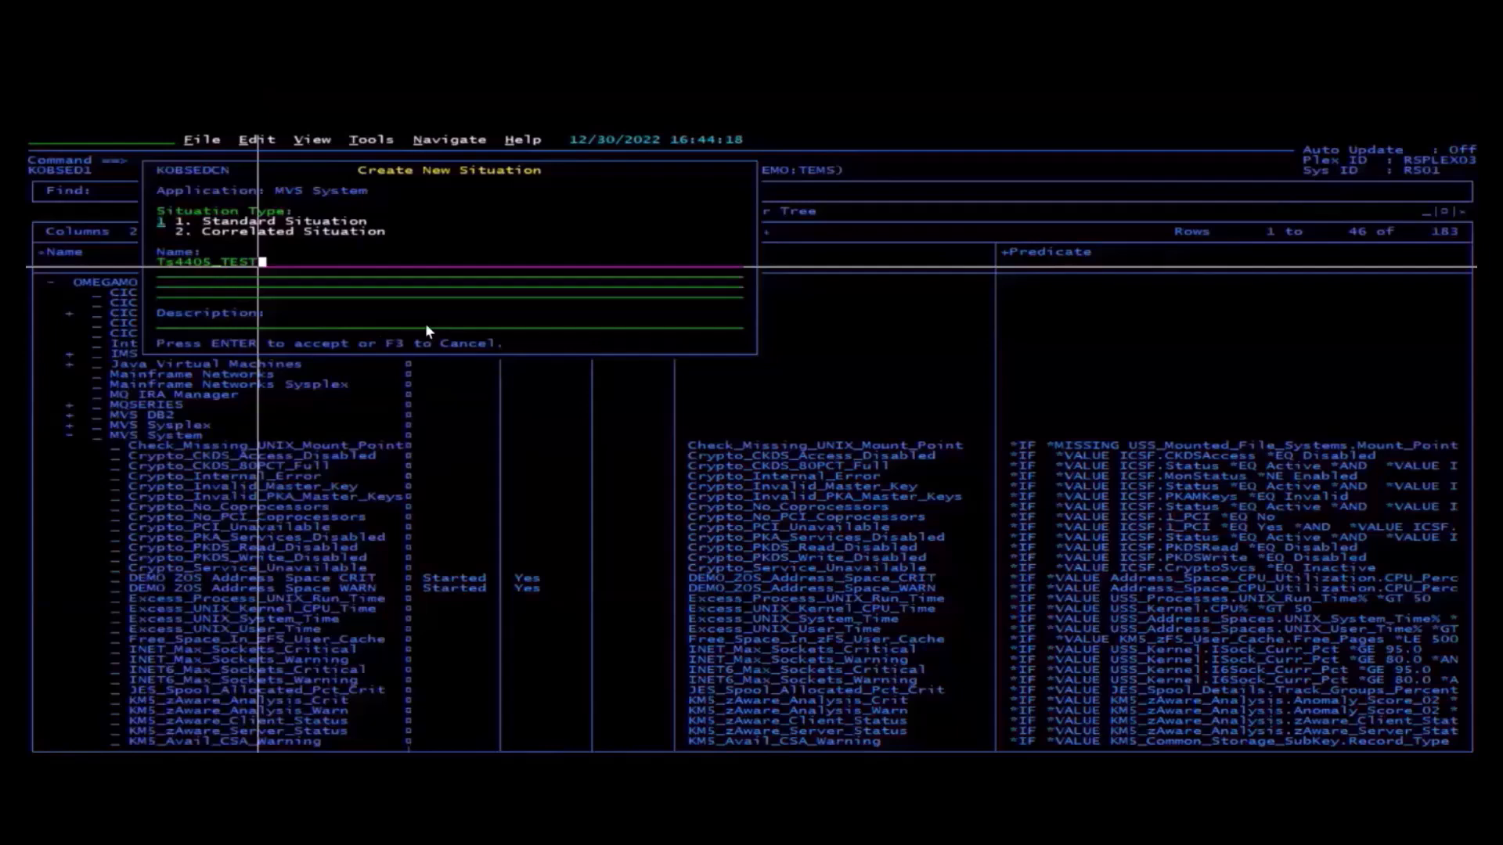
key(Enter)
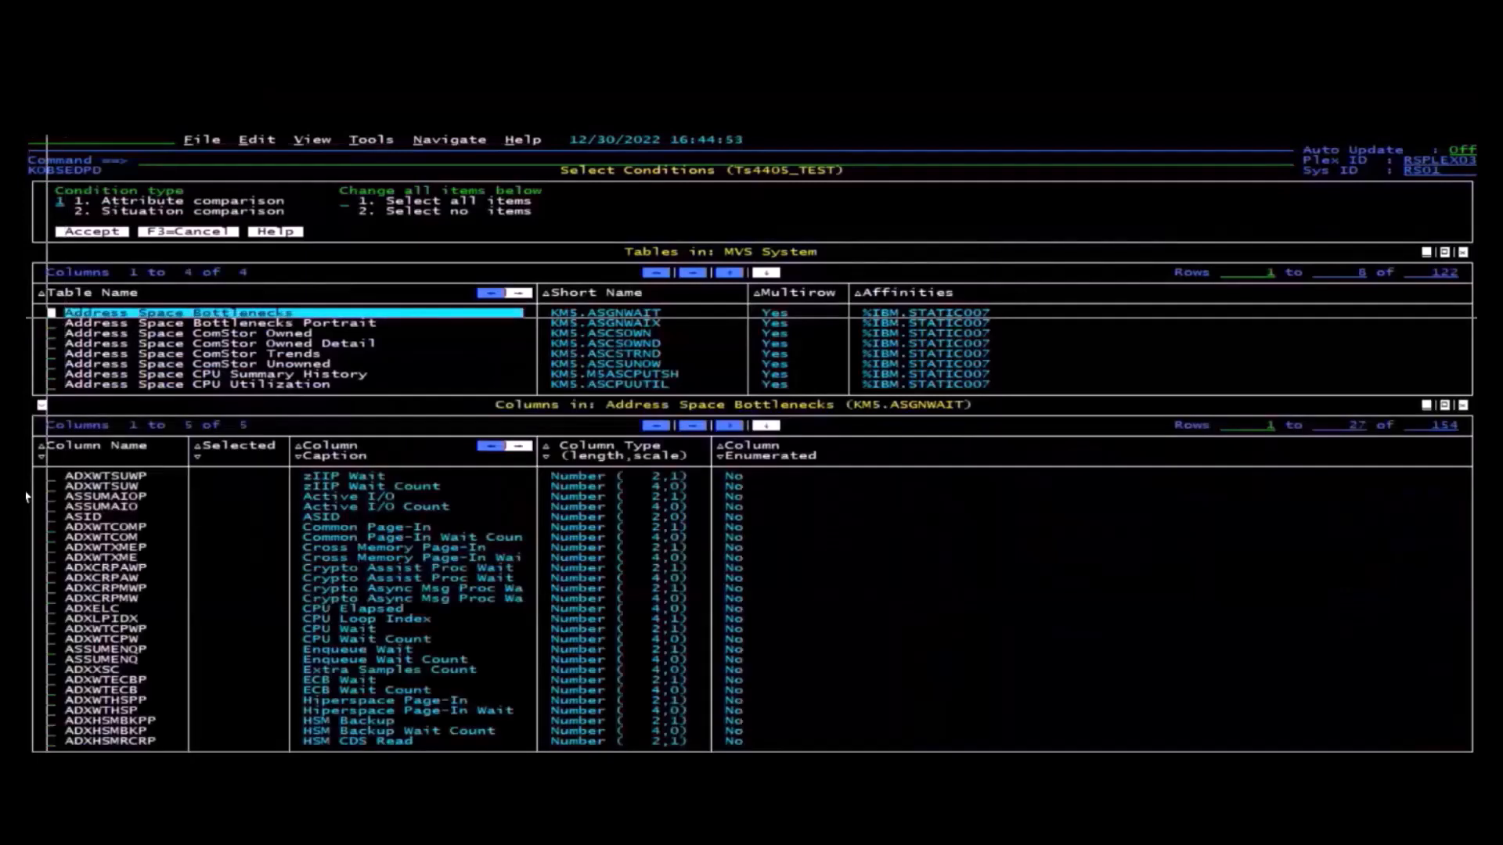
mouse_move(482, 711)
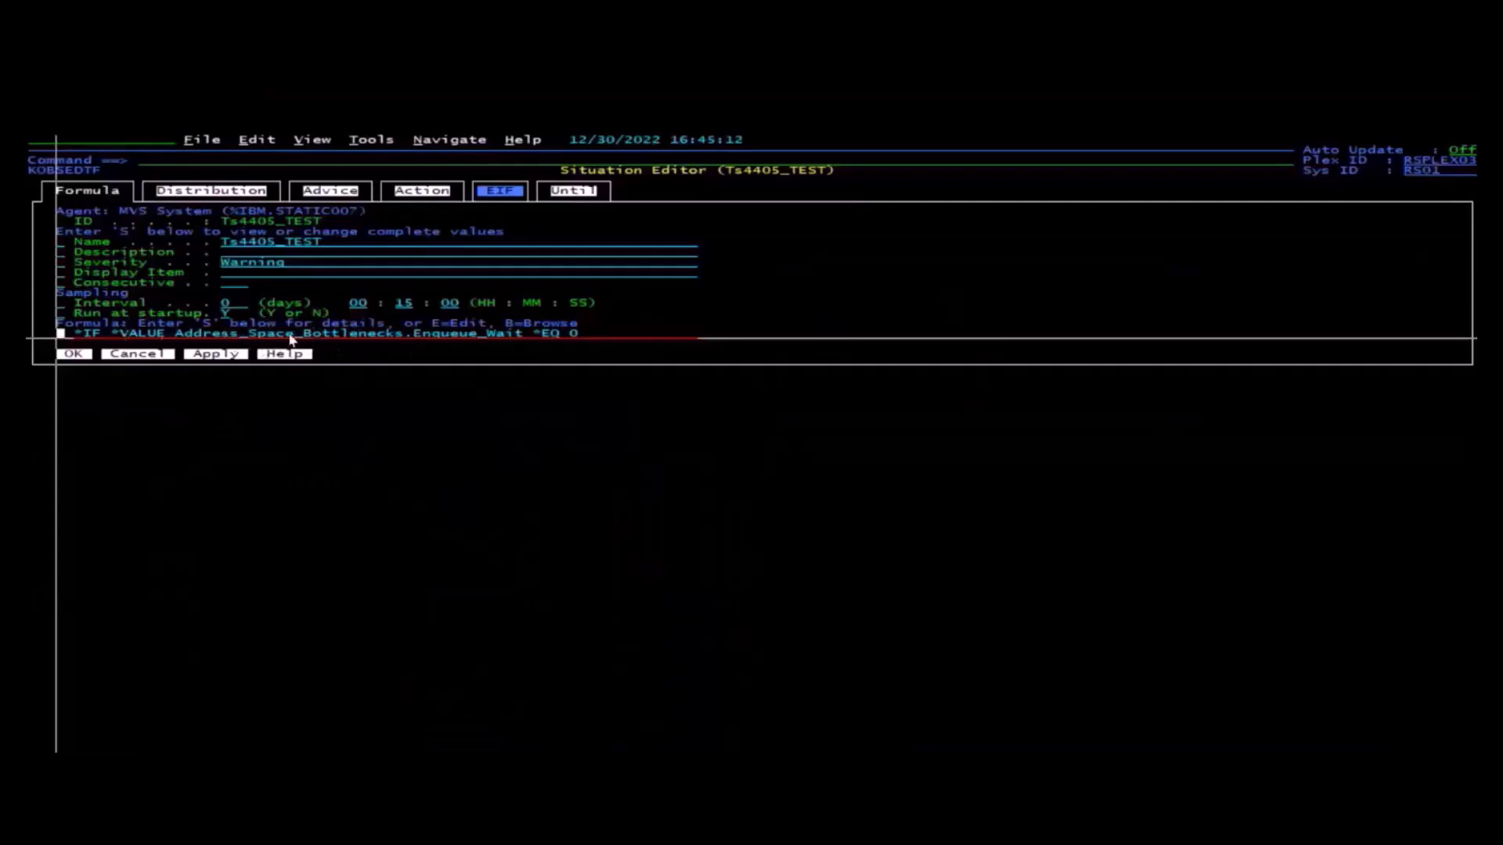
mouse_move(321, 366)
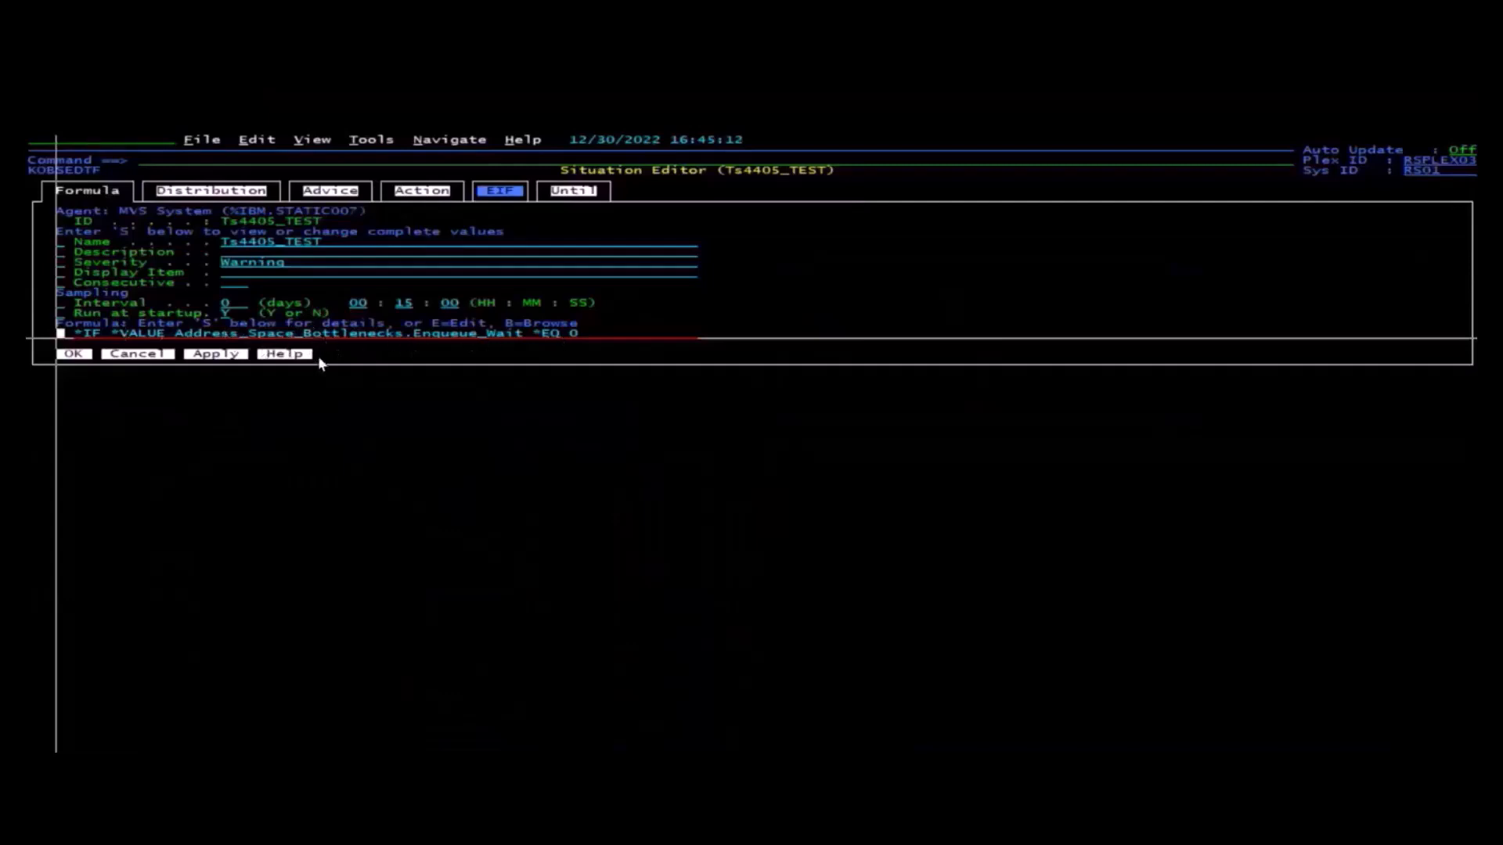
mouse_move(281, 354)
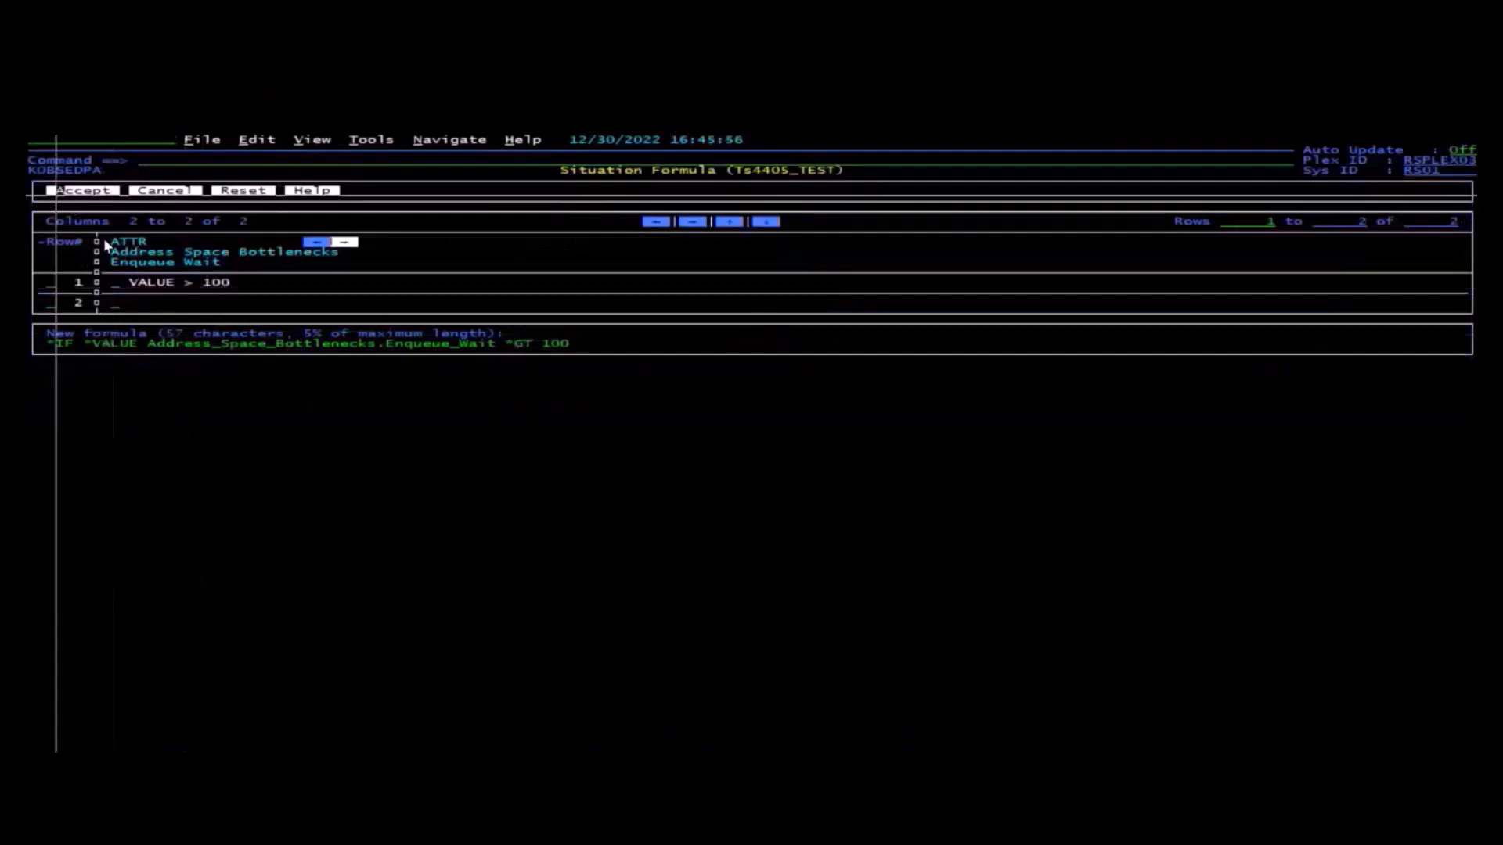
Accept the formula testing Enqueue_Wait greater than 100.
click(86, 189)
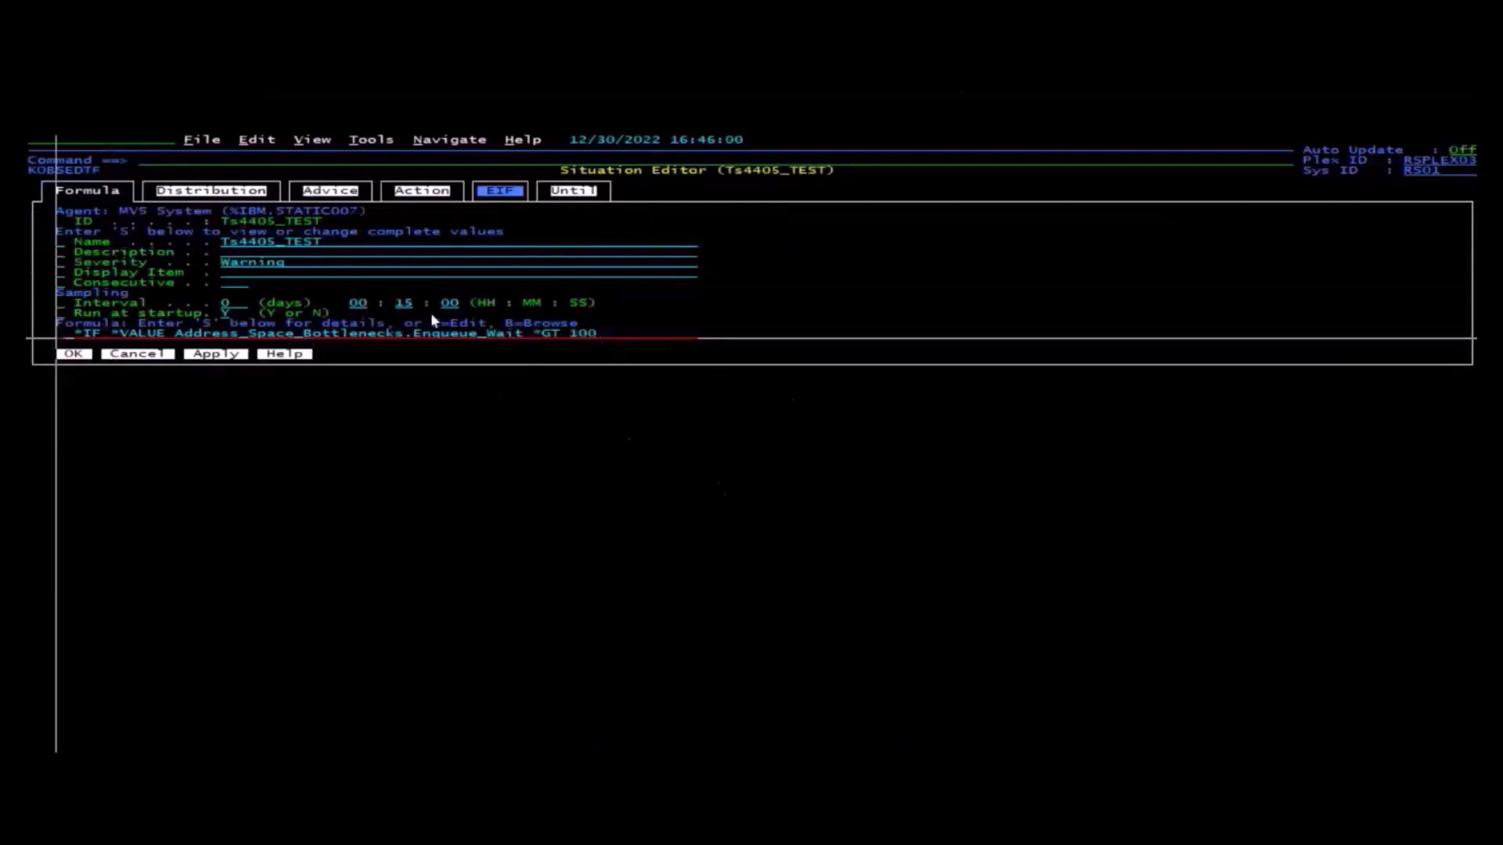
mouse_move(186, 322)
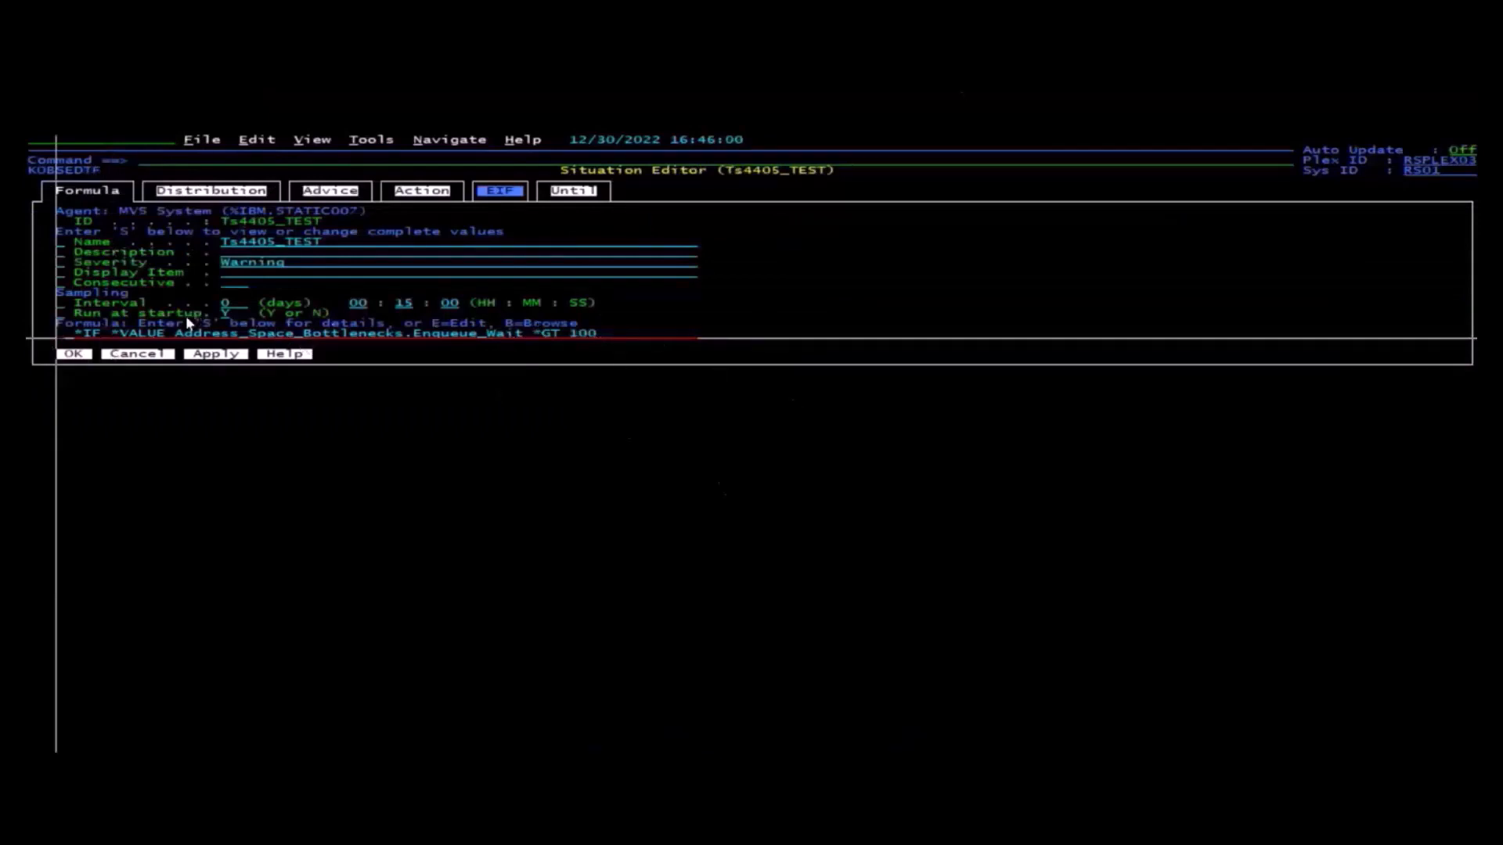
mouse_move(252, 276)
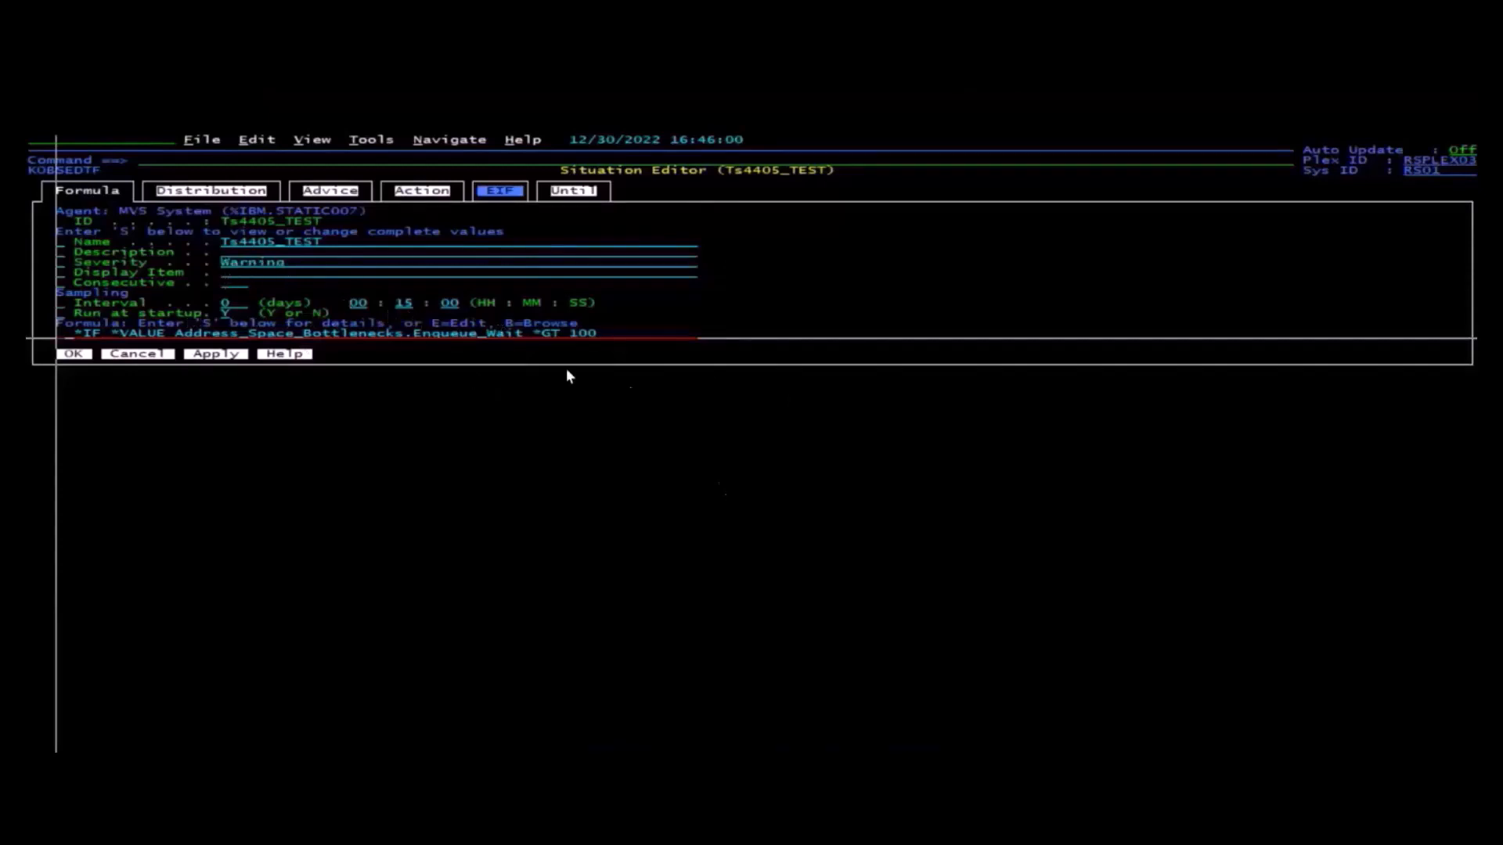
mouse_move(707, 372)
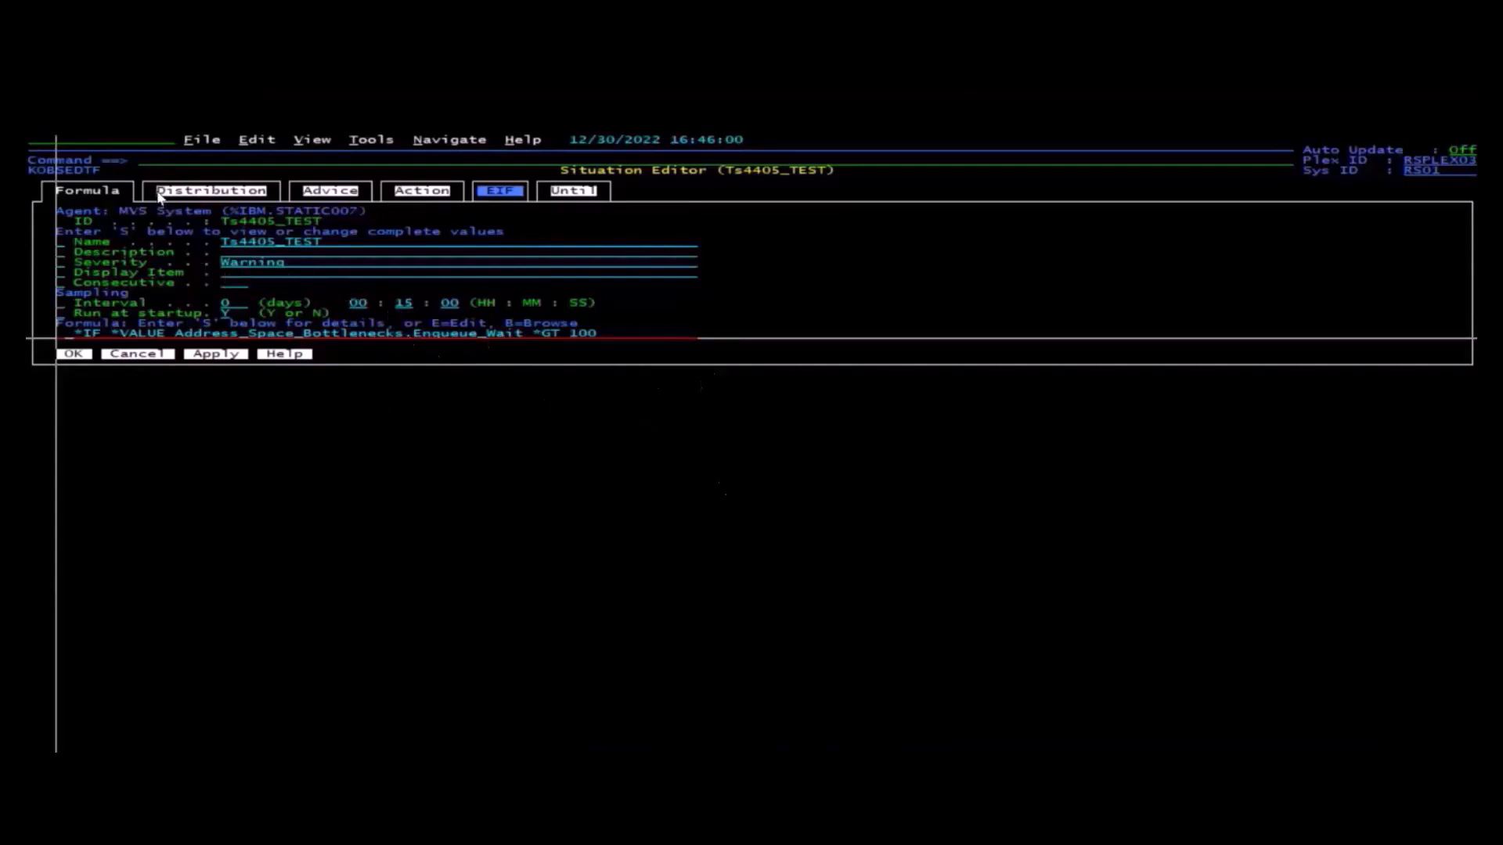
Show the Distribution settings for Ts4405_TEST with RSPLEX03 managed systems available.
click(209, 191)
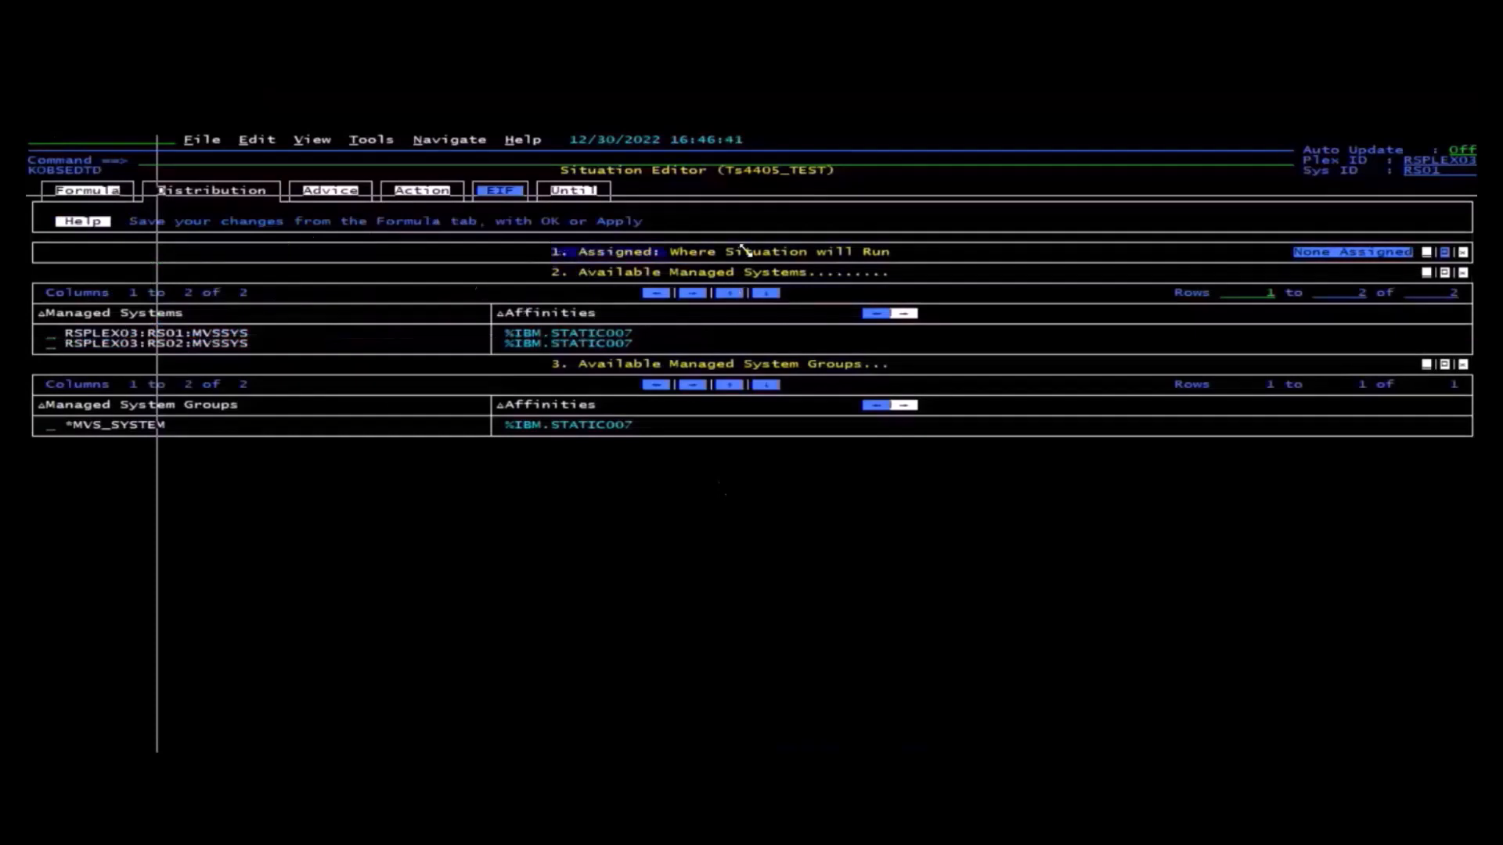
mouse_move(282, 358)
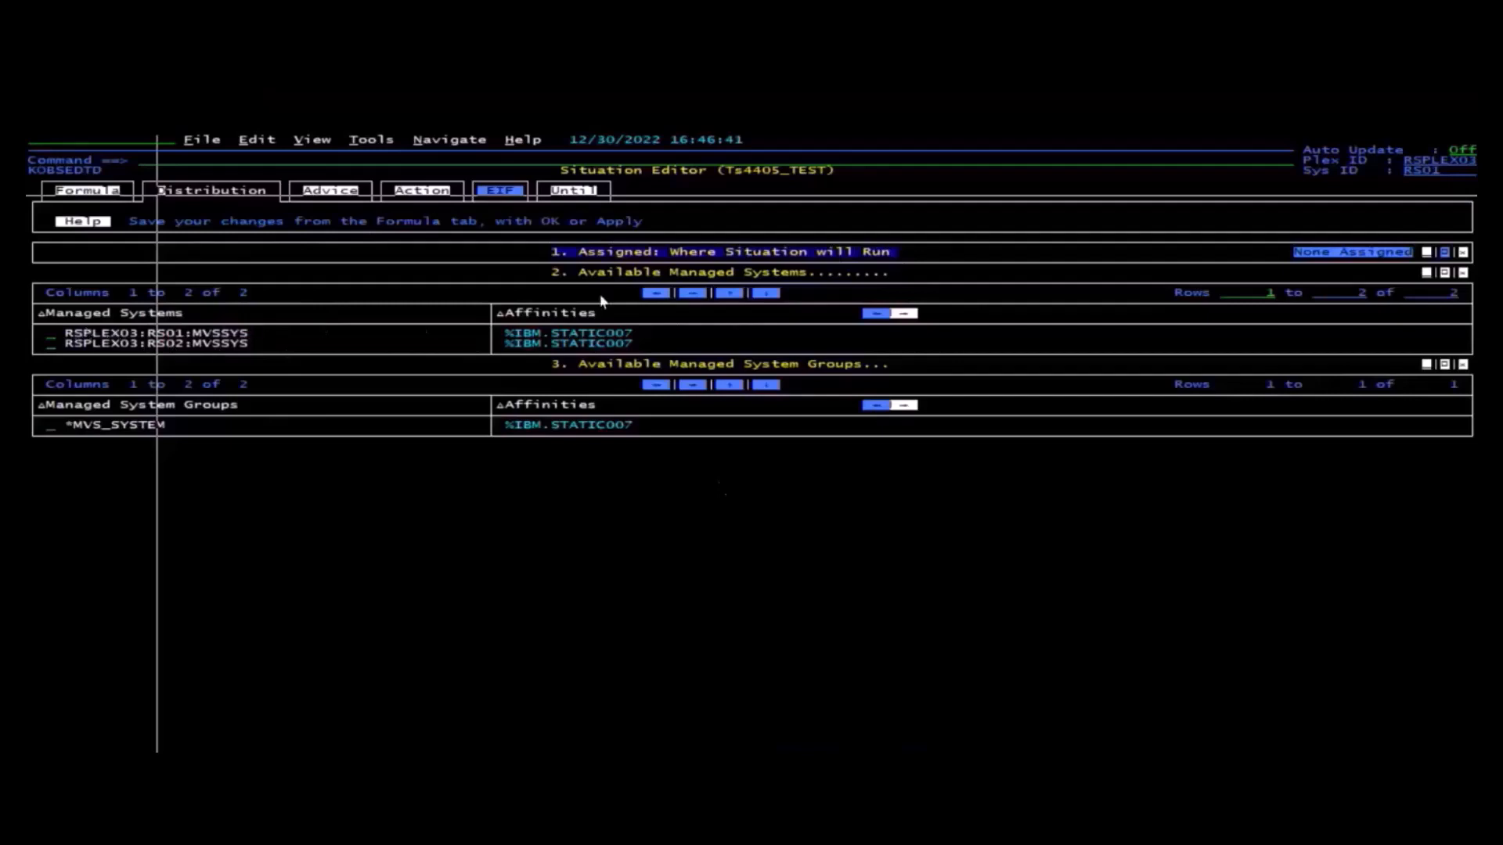
mouse_move(107, 447)
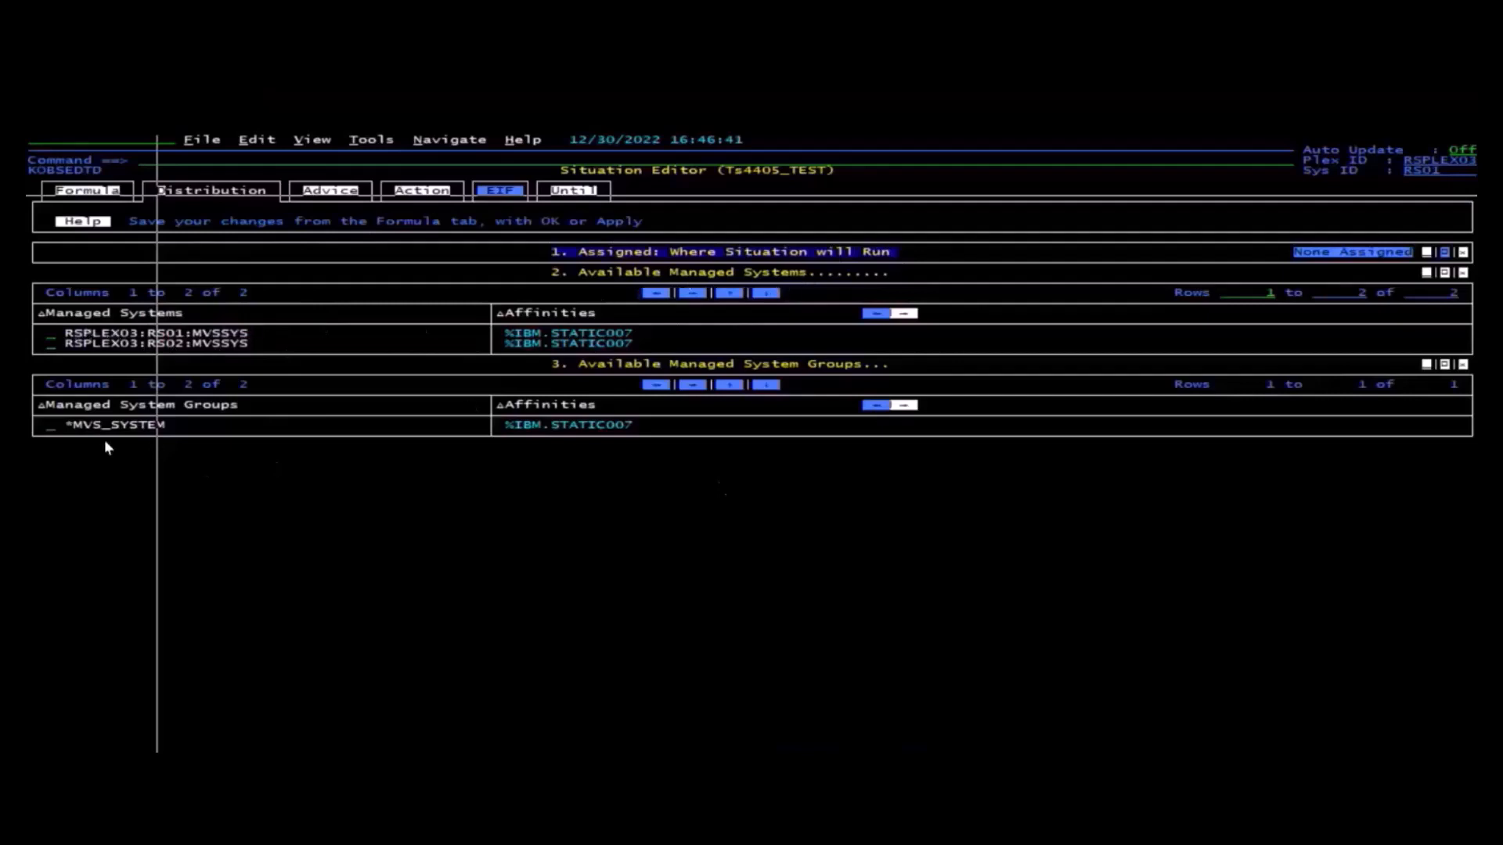
mouse_move(211, 440)
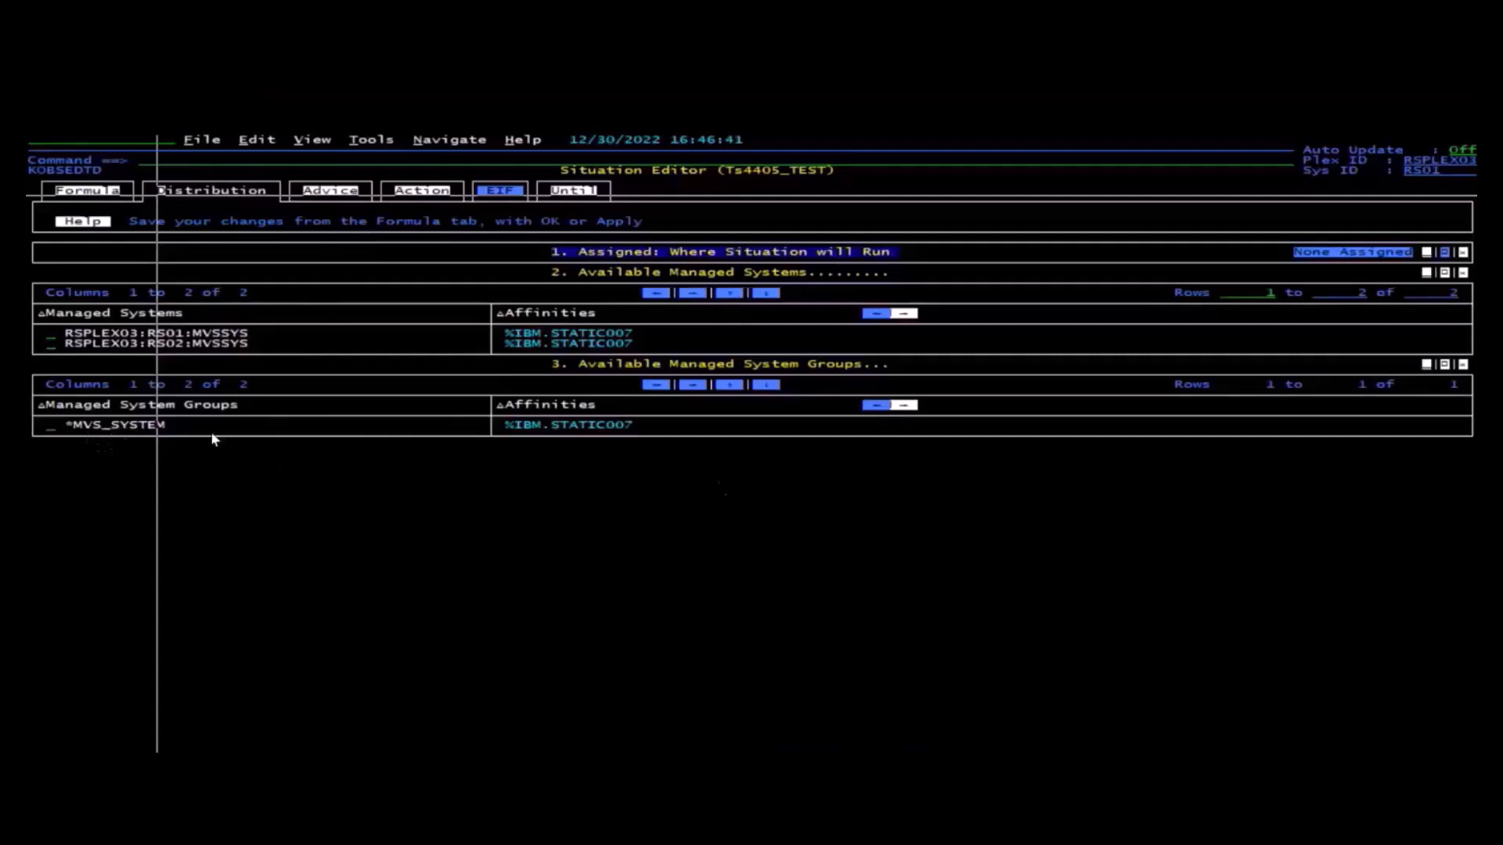
mouse_move(109, 432)
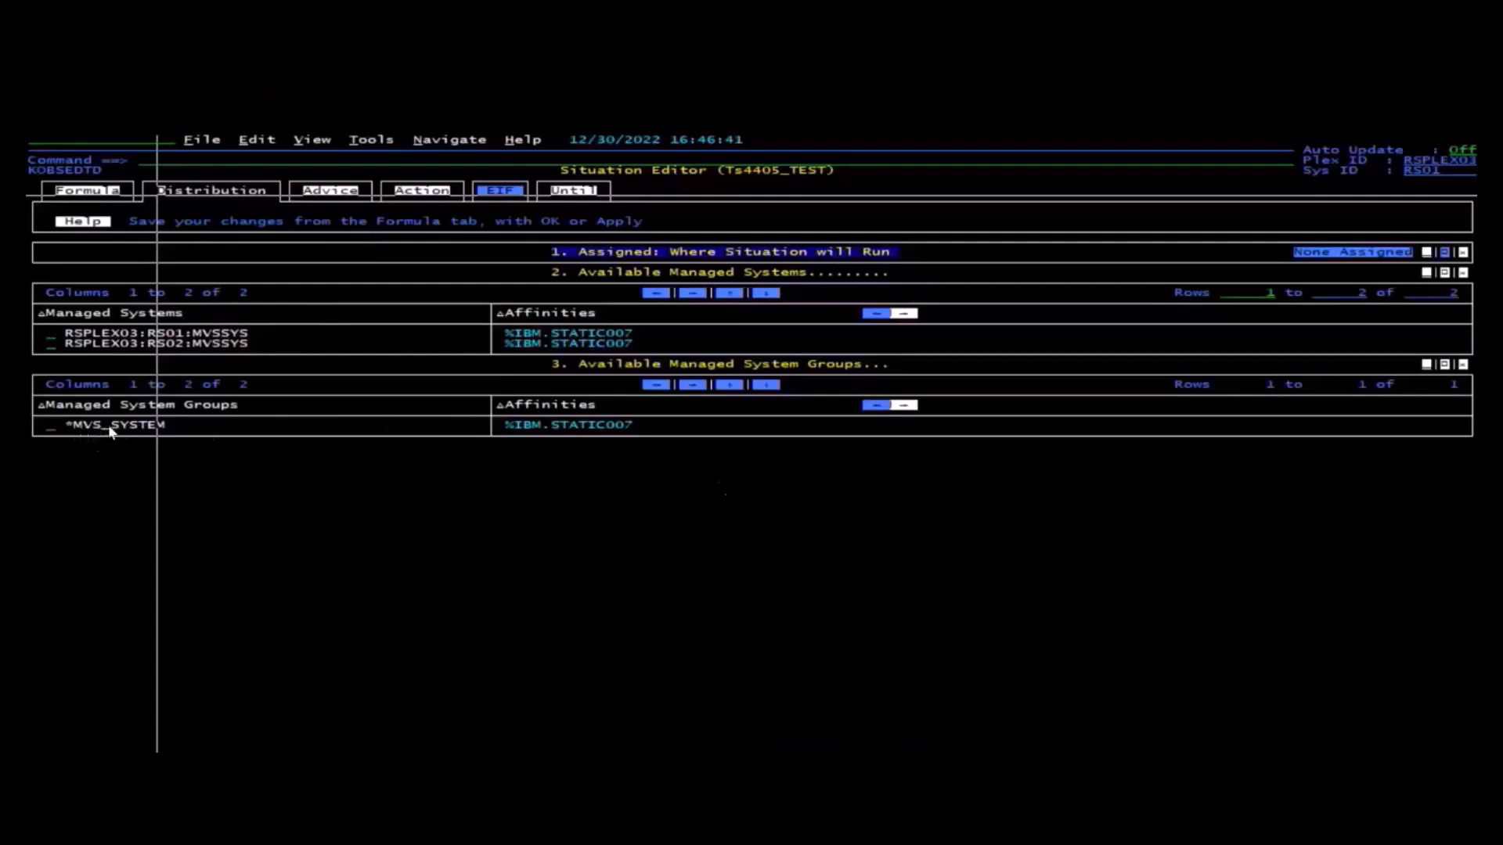
mouse_move(636, 401)
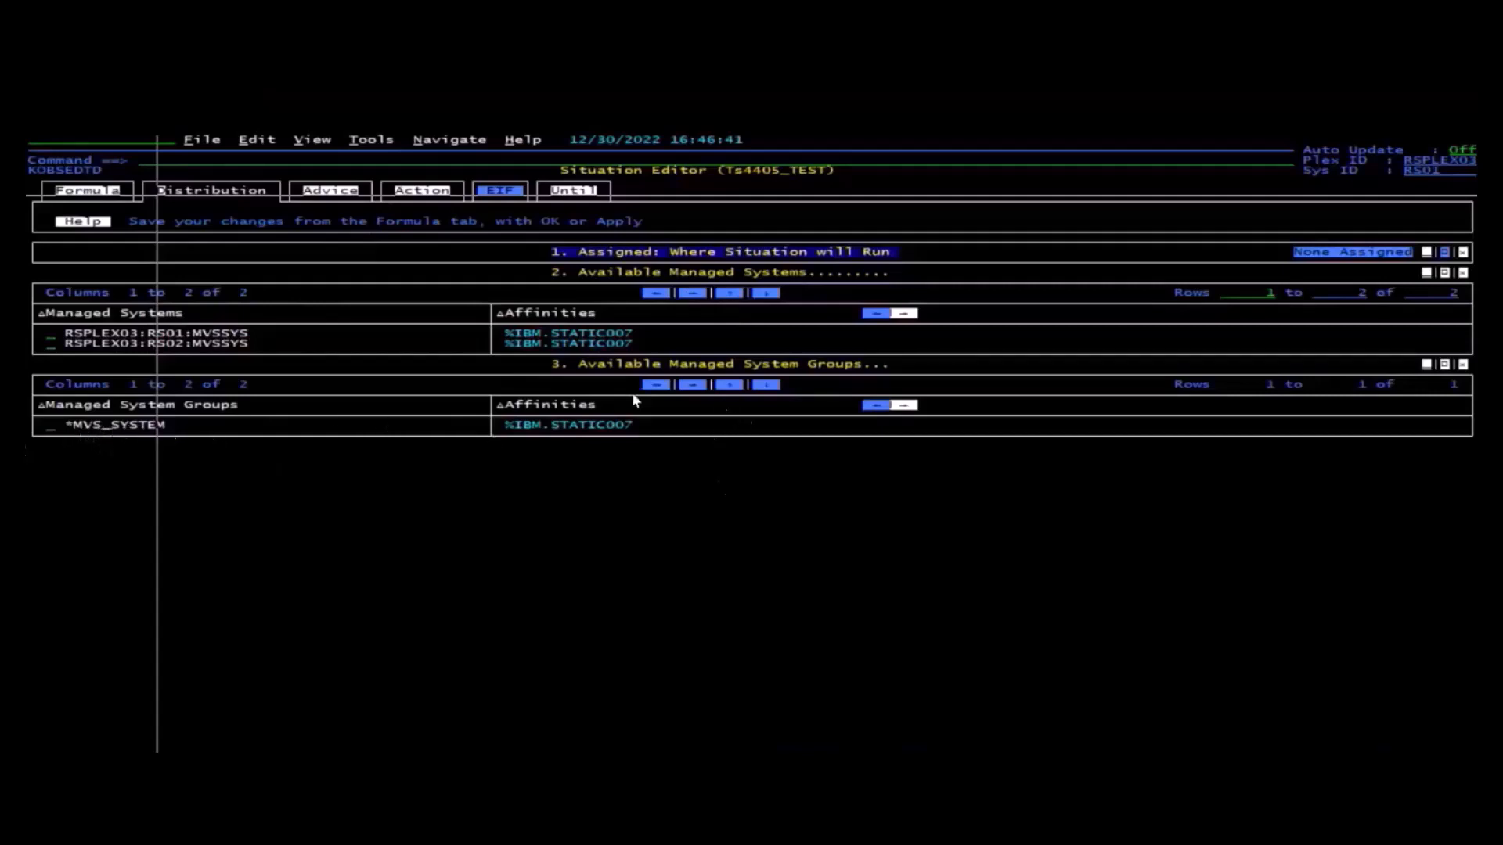
mouse_move(78, 448)
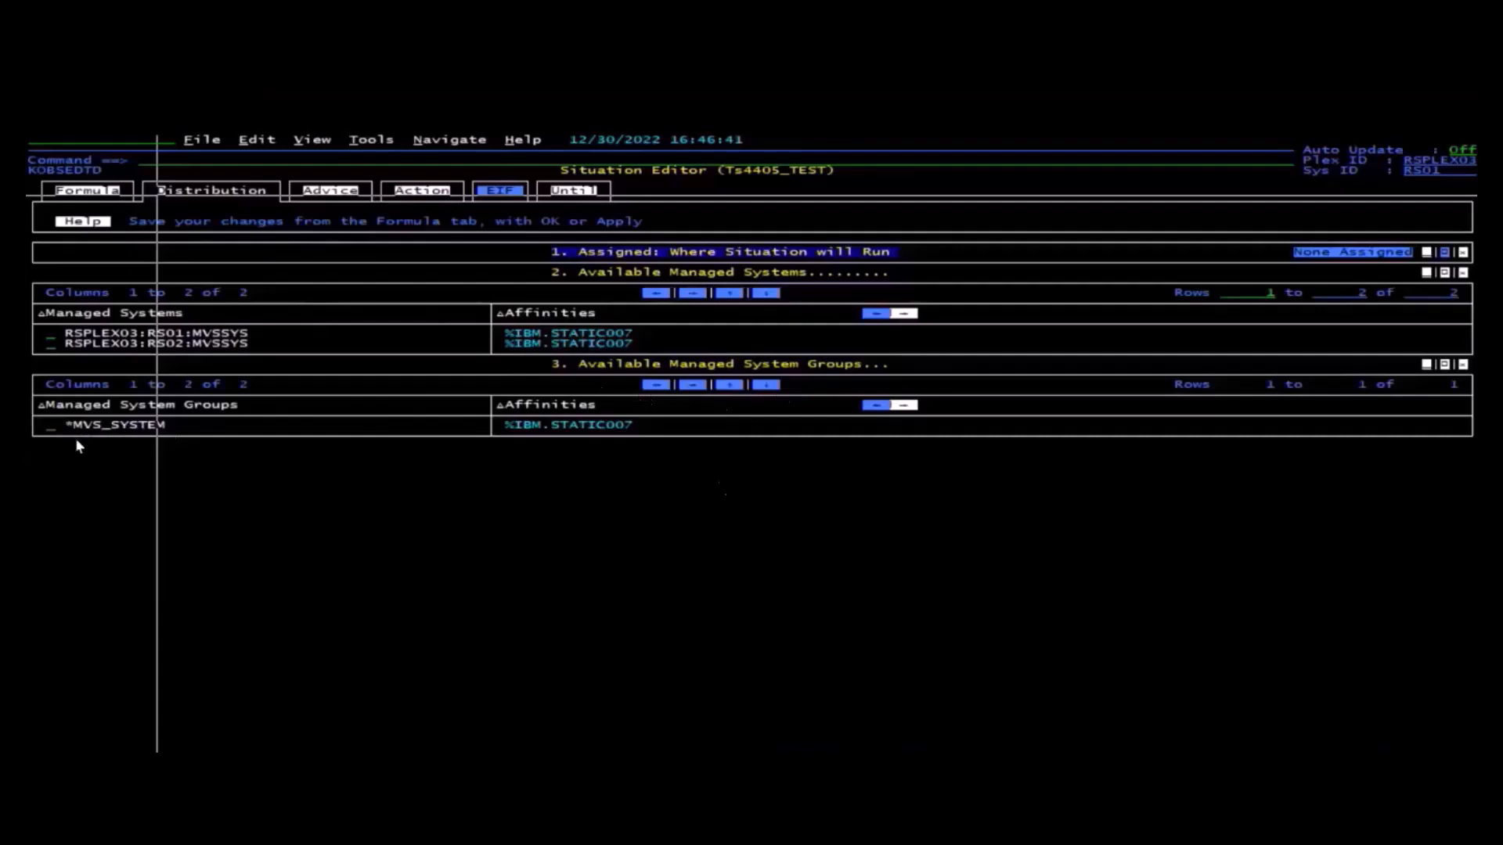
mouse_move(171, 509)
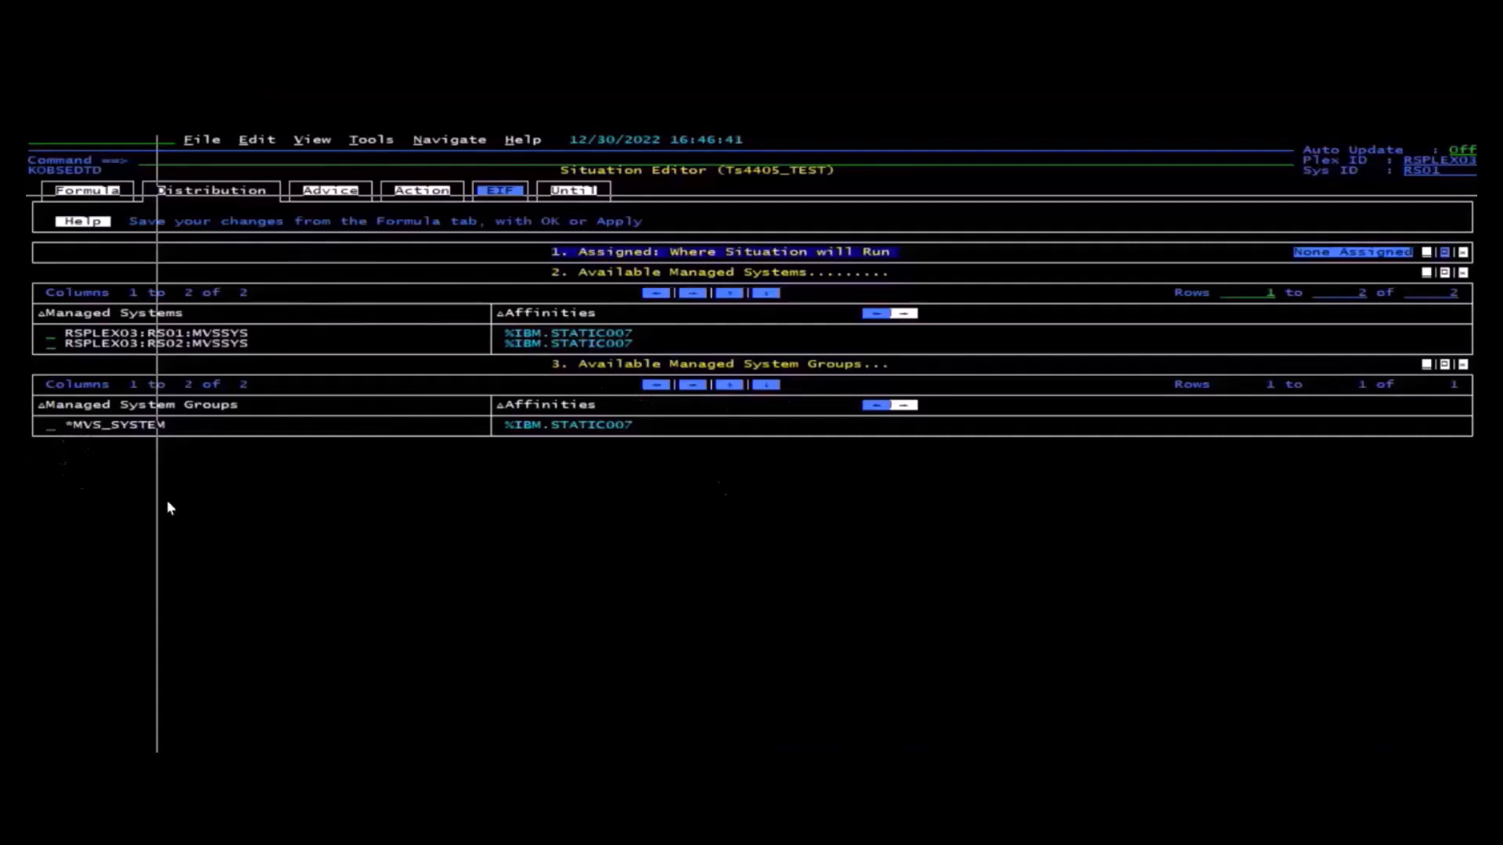
mouse_move(47, 434)
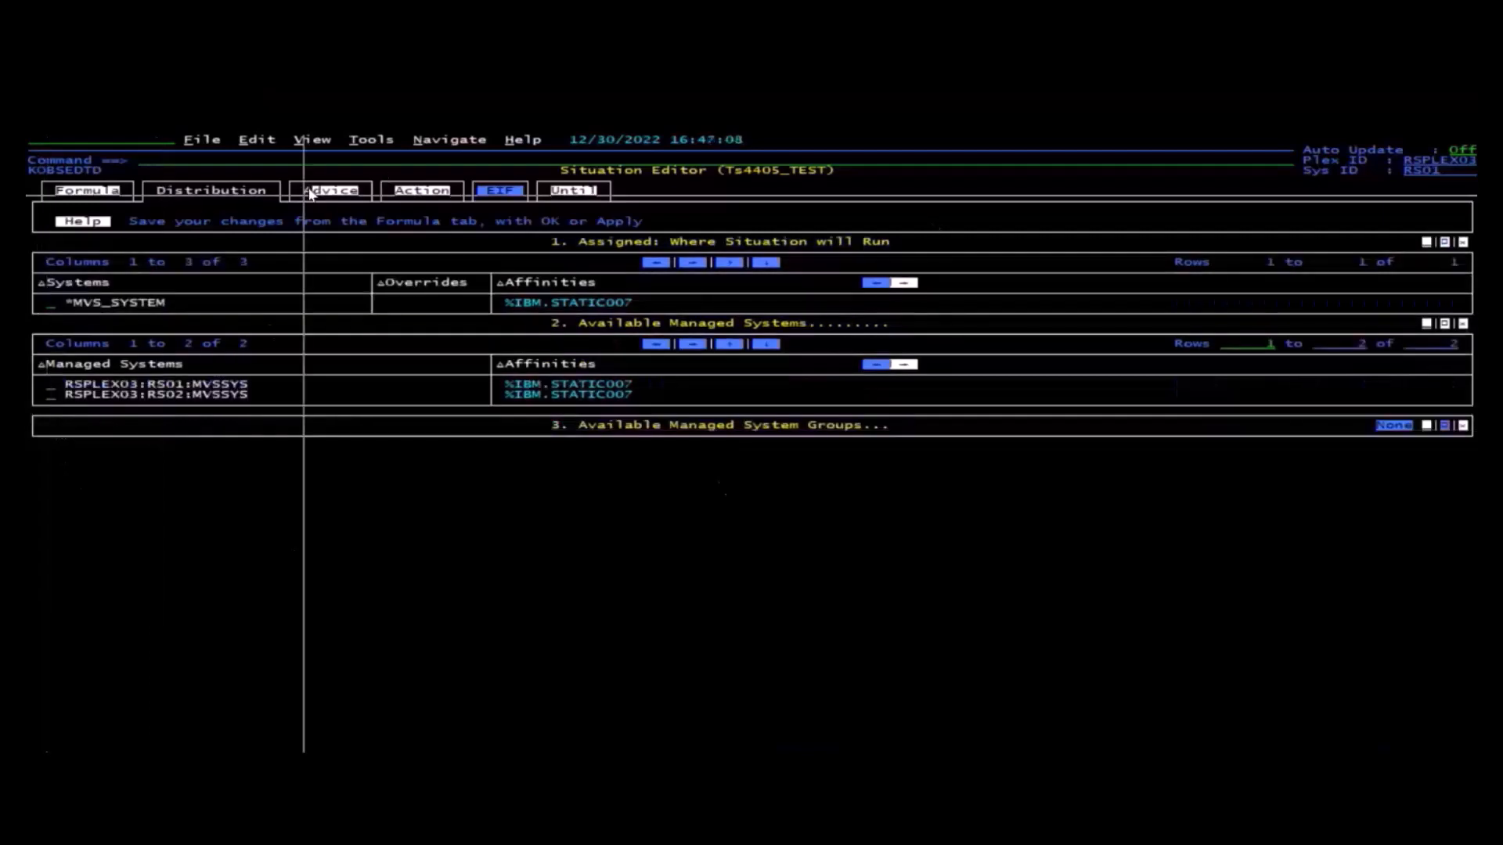
Enter 'Advice goes here' as the situation's advice text.
click(330, 189)
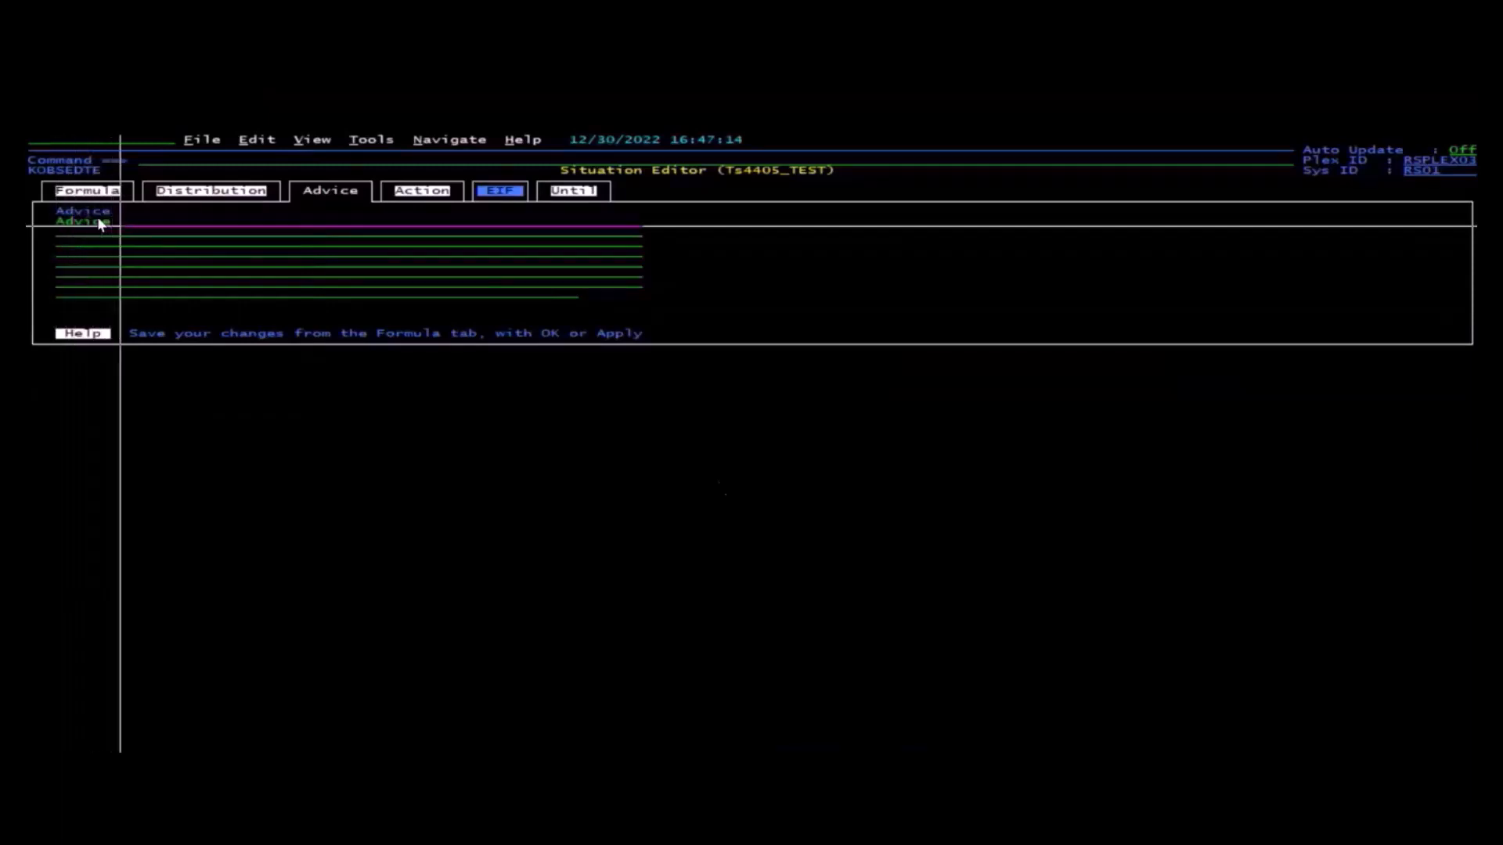
text(Advice goes here)
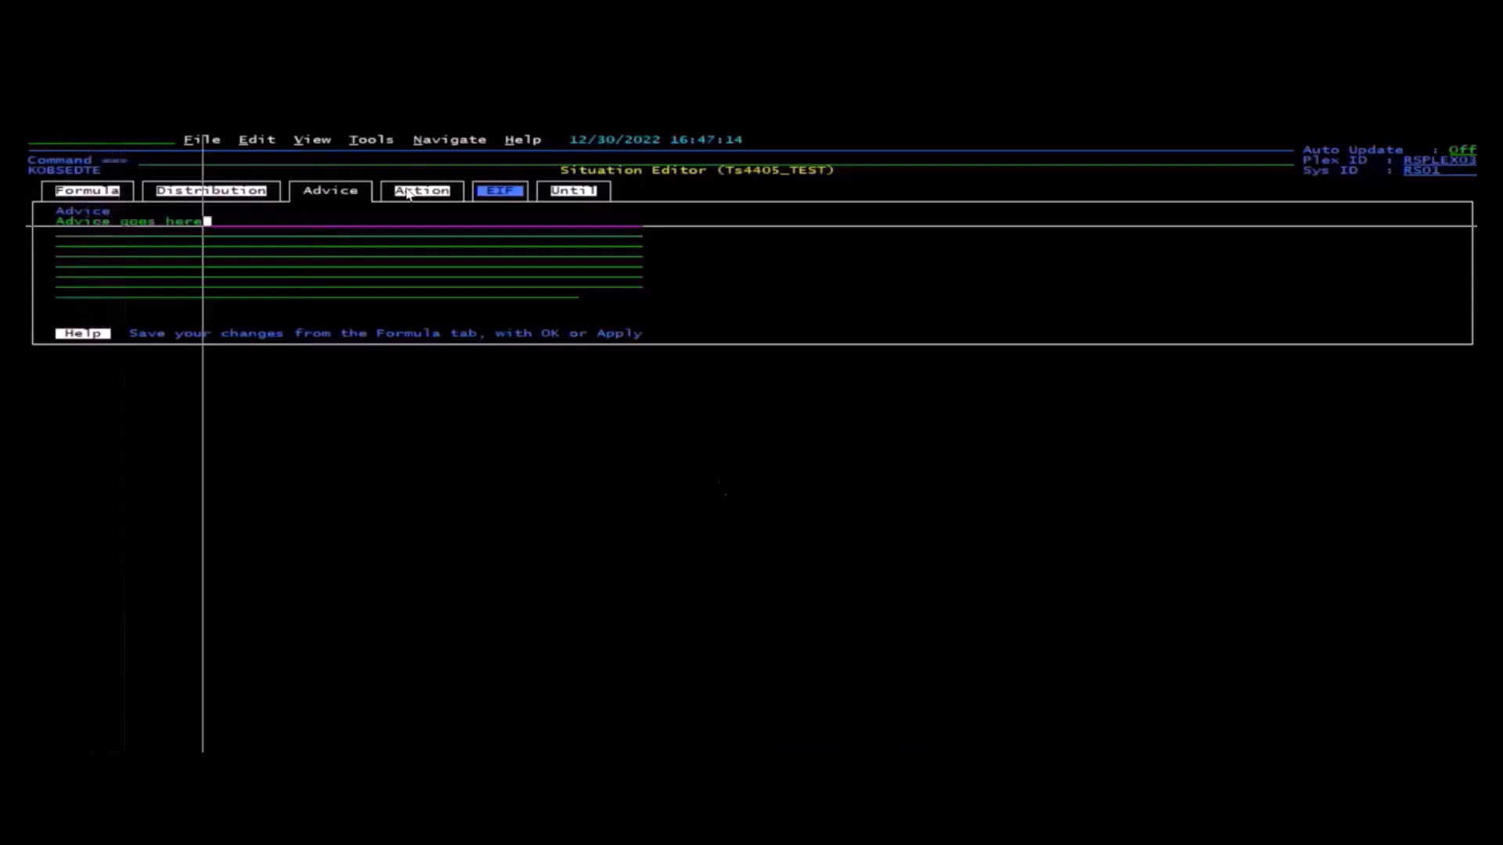
Keep System Command as the action type in the Action settings.
click(423, 191)
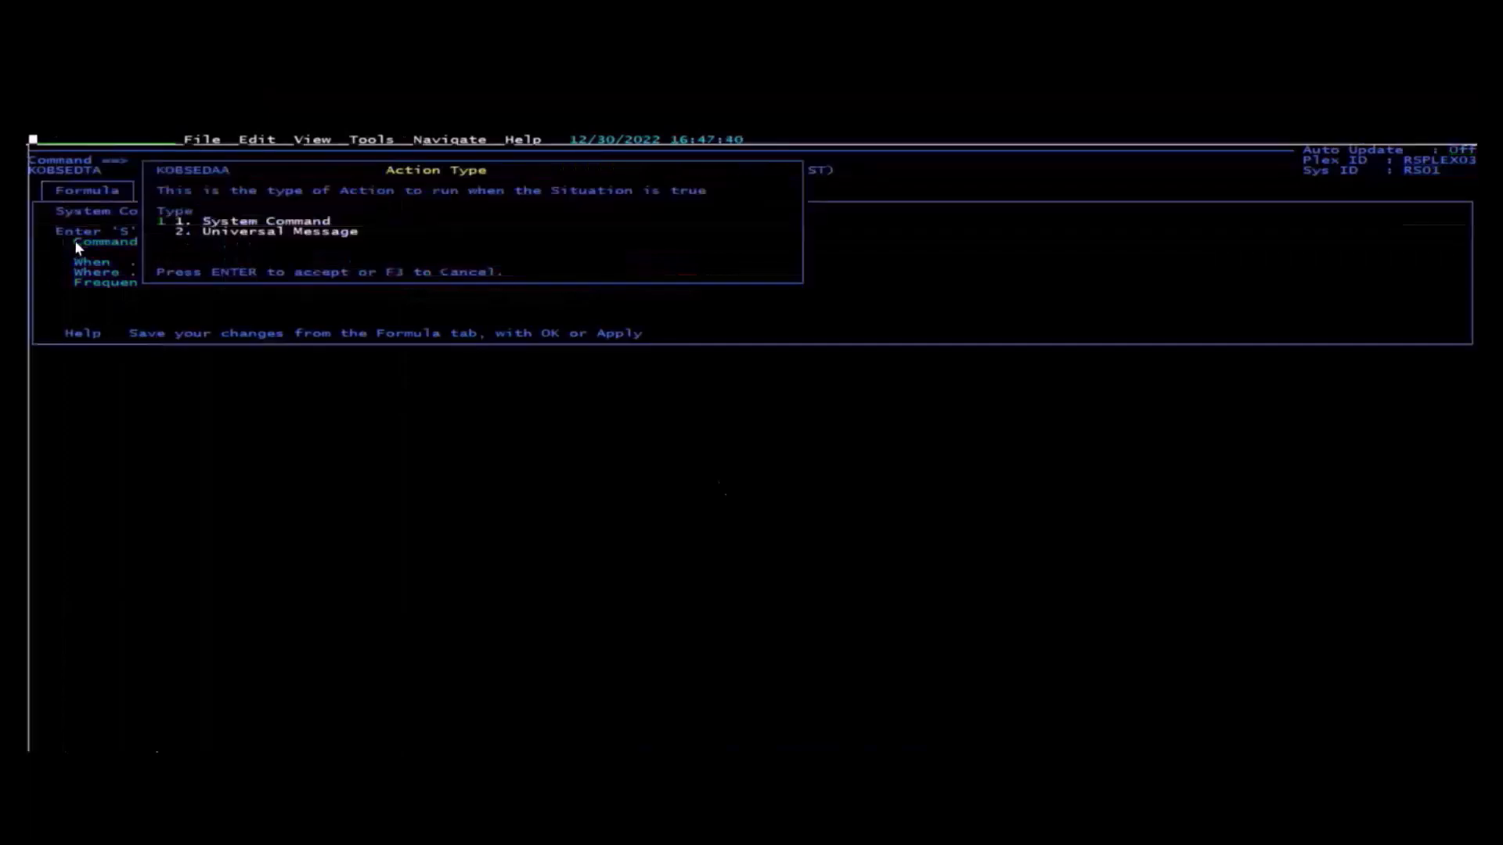
key(Enter)
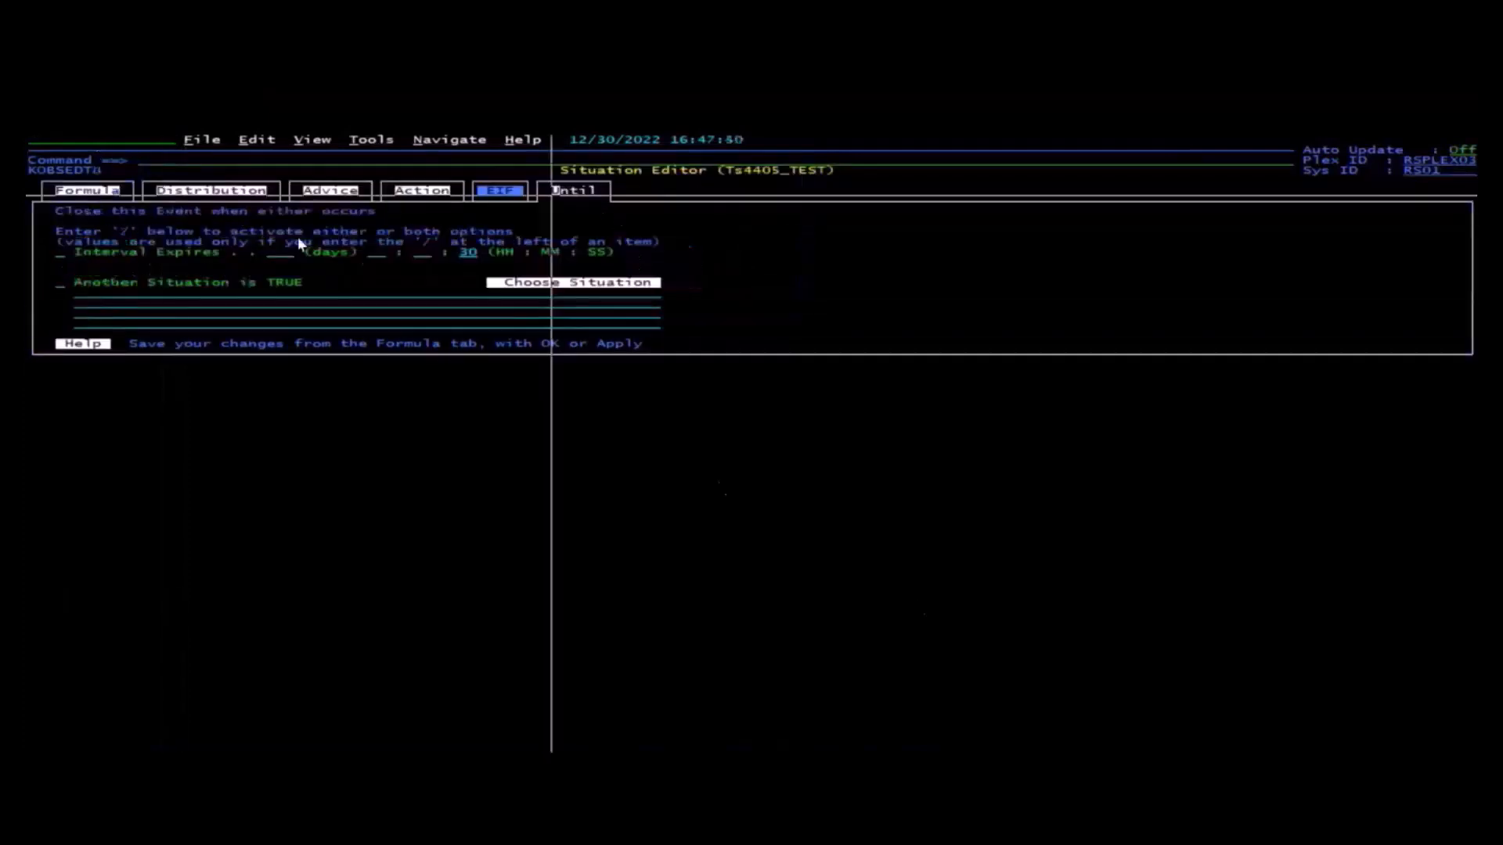
mouse_move(418, 293)
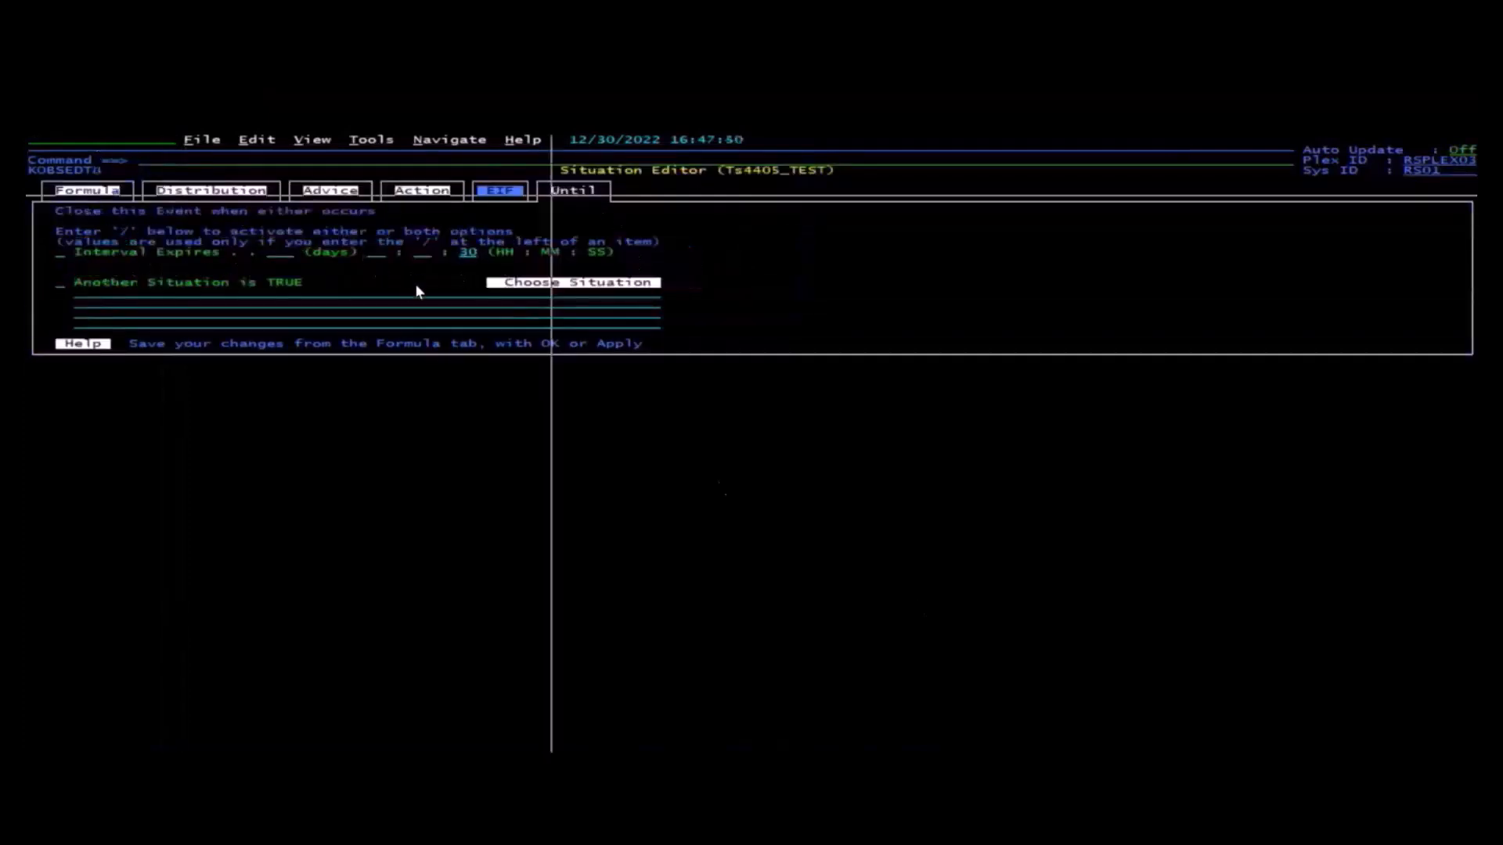
mouse_move(494, 263)
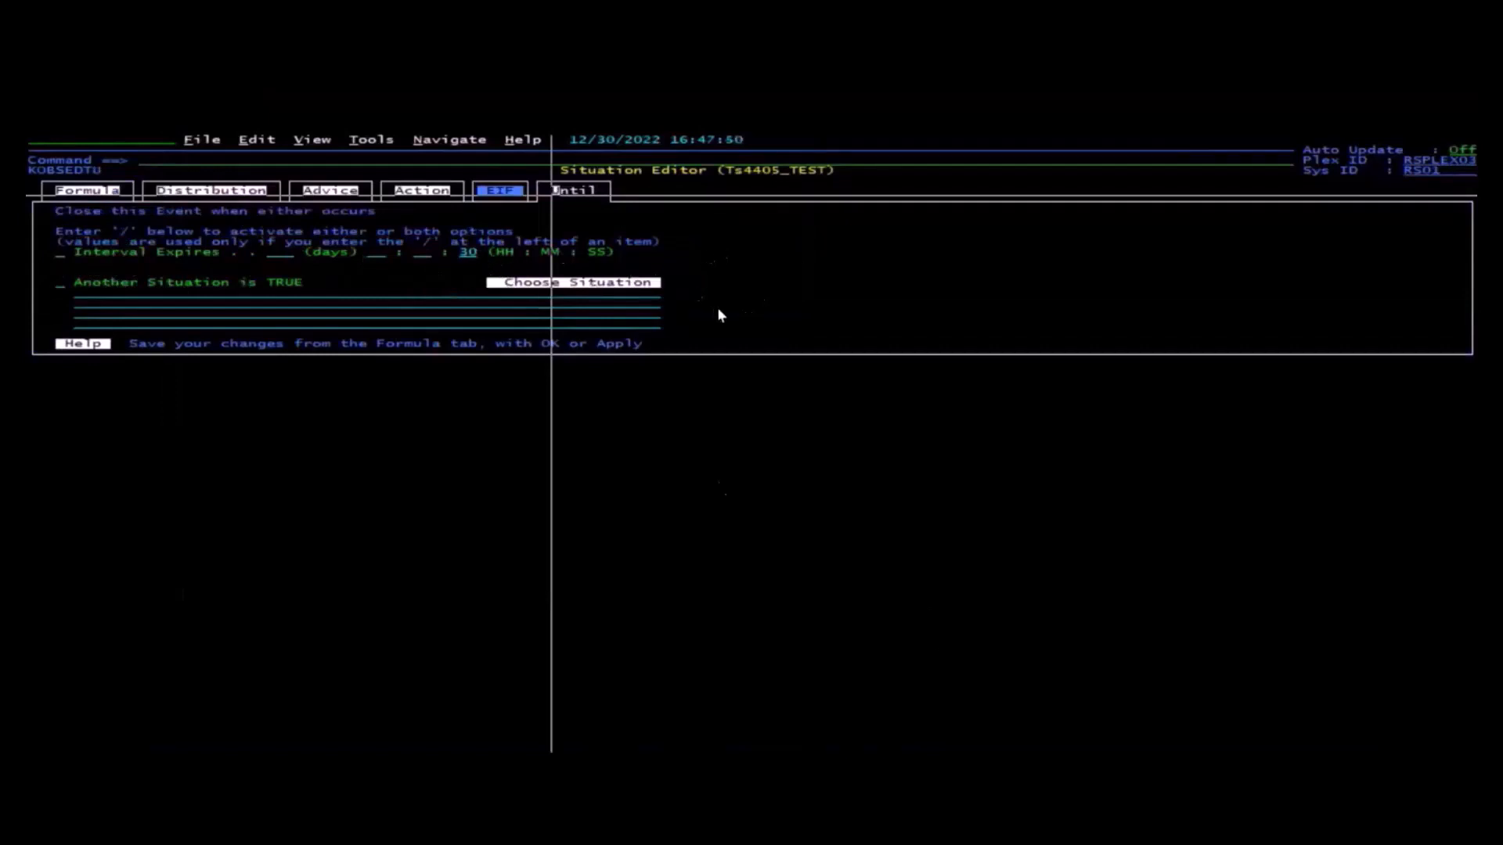
mouse_move(720, 330)
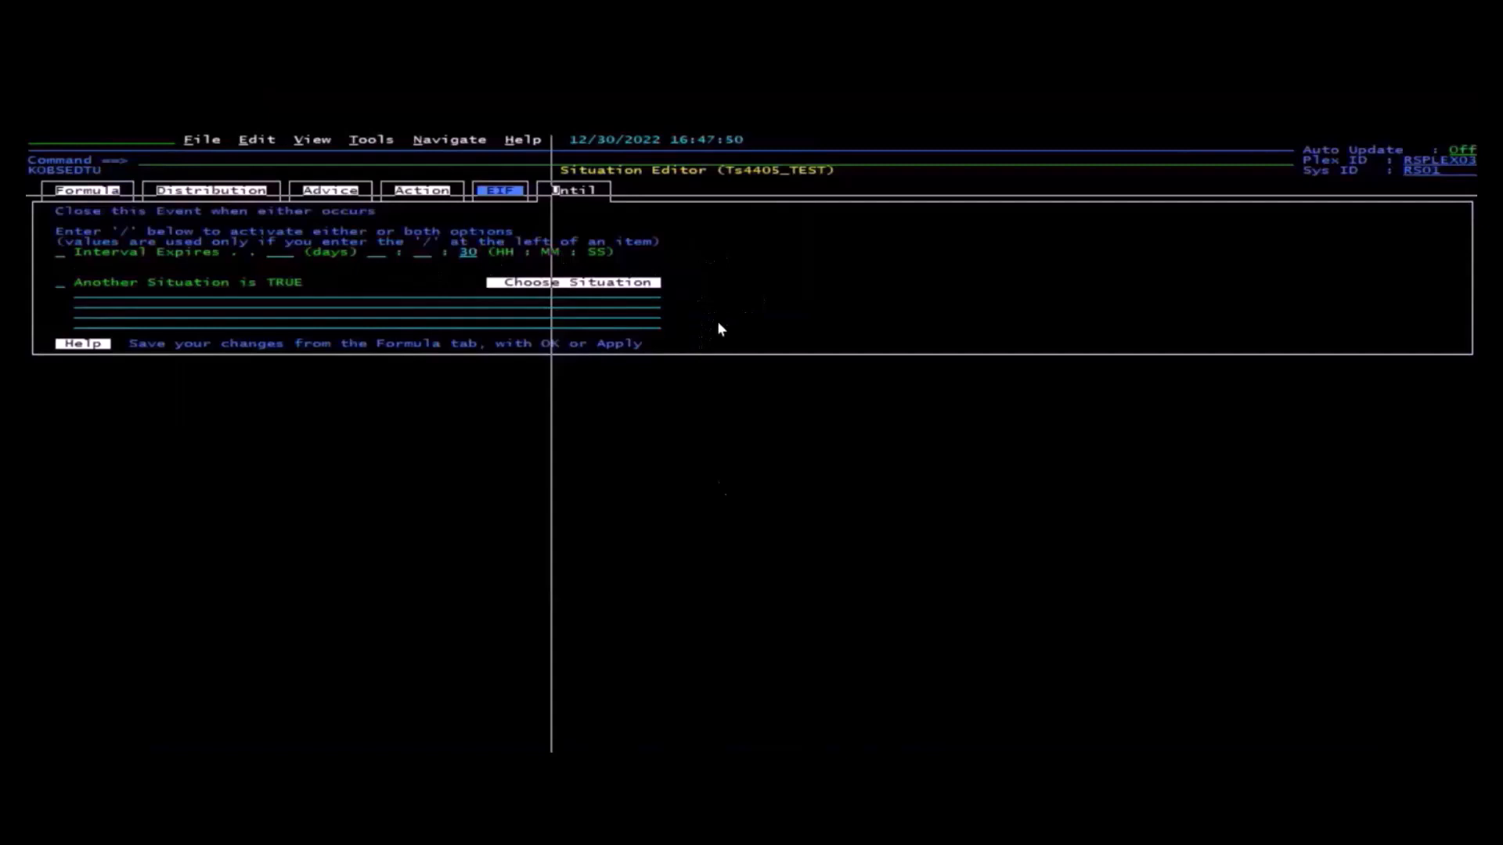
mouse_move(684, 273)
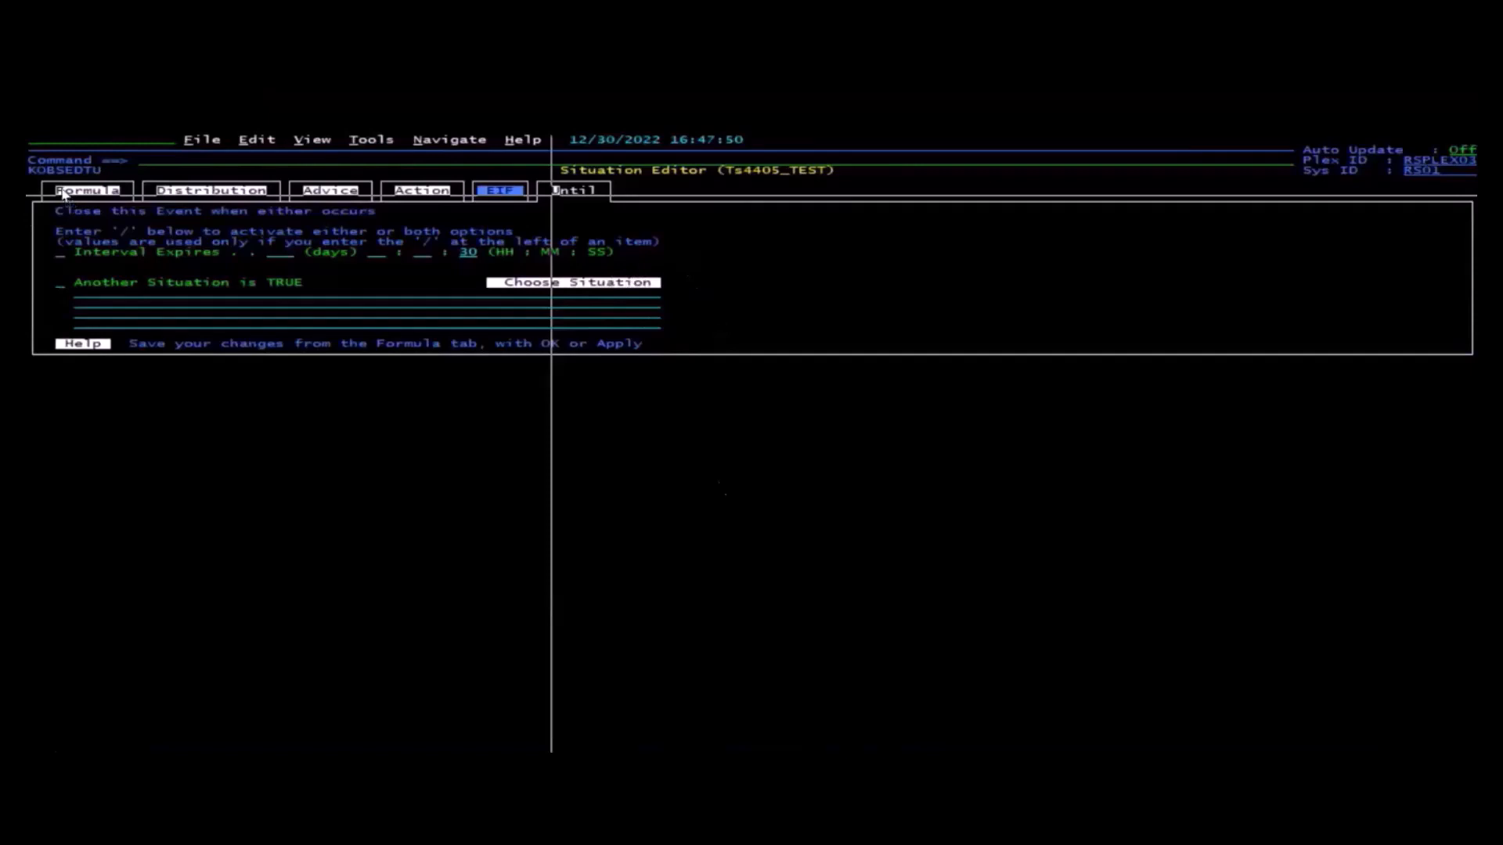
Confirm the Situation Editor so Ts4405_TEST is saved and listed in the tree.
click(86, 190)
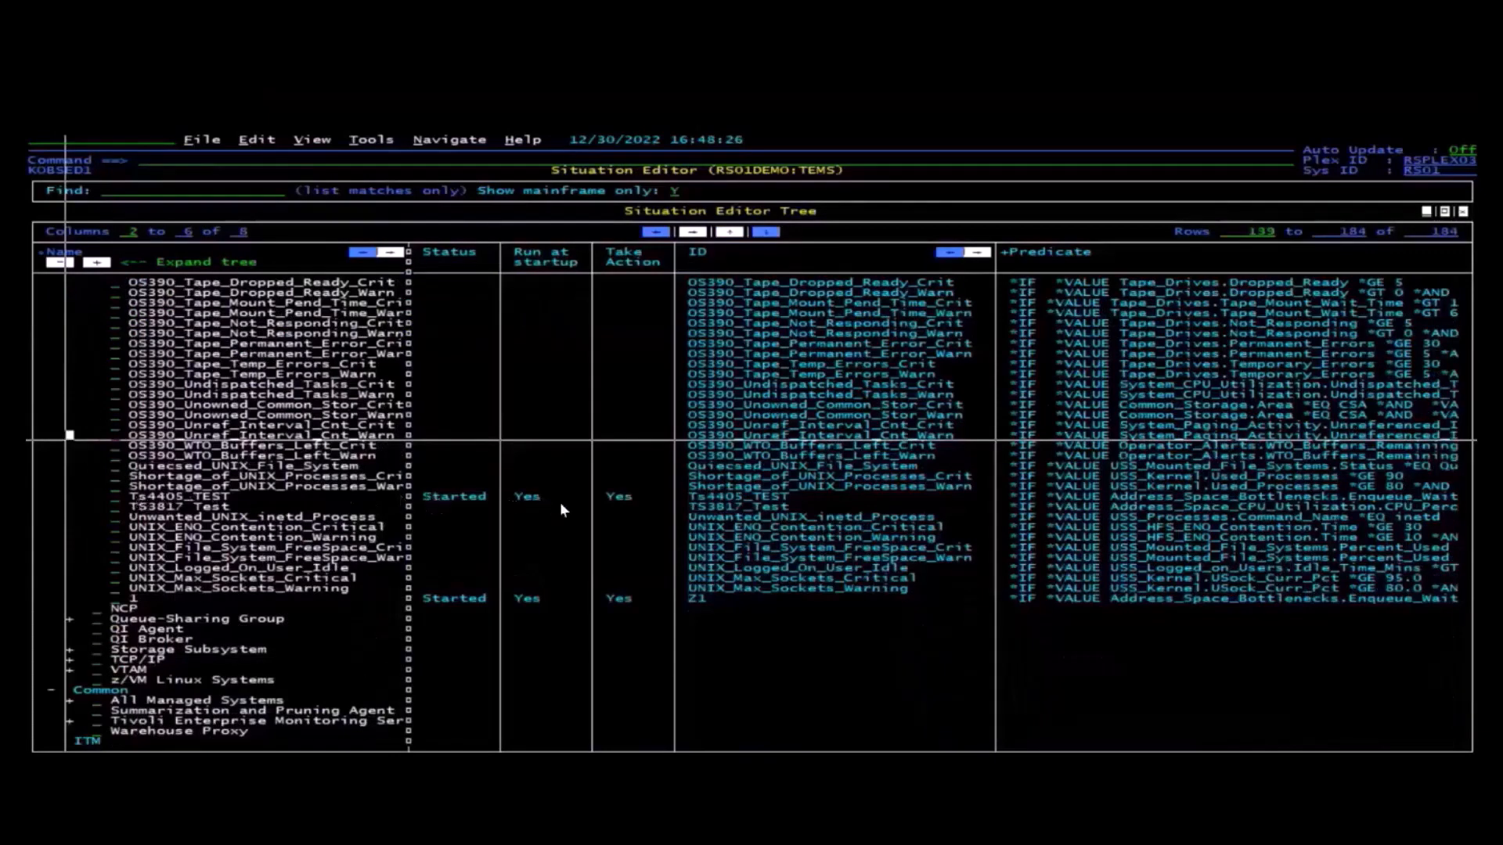
mouse_move(373, 401)
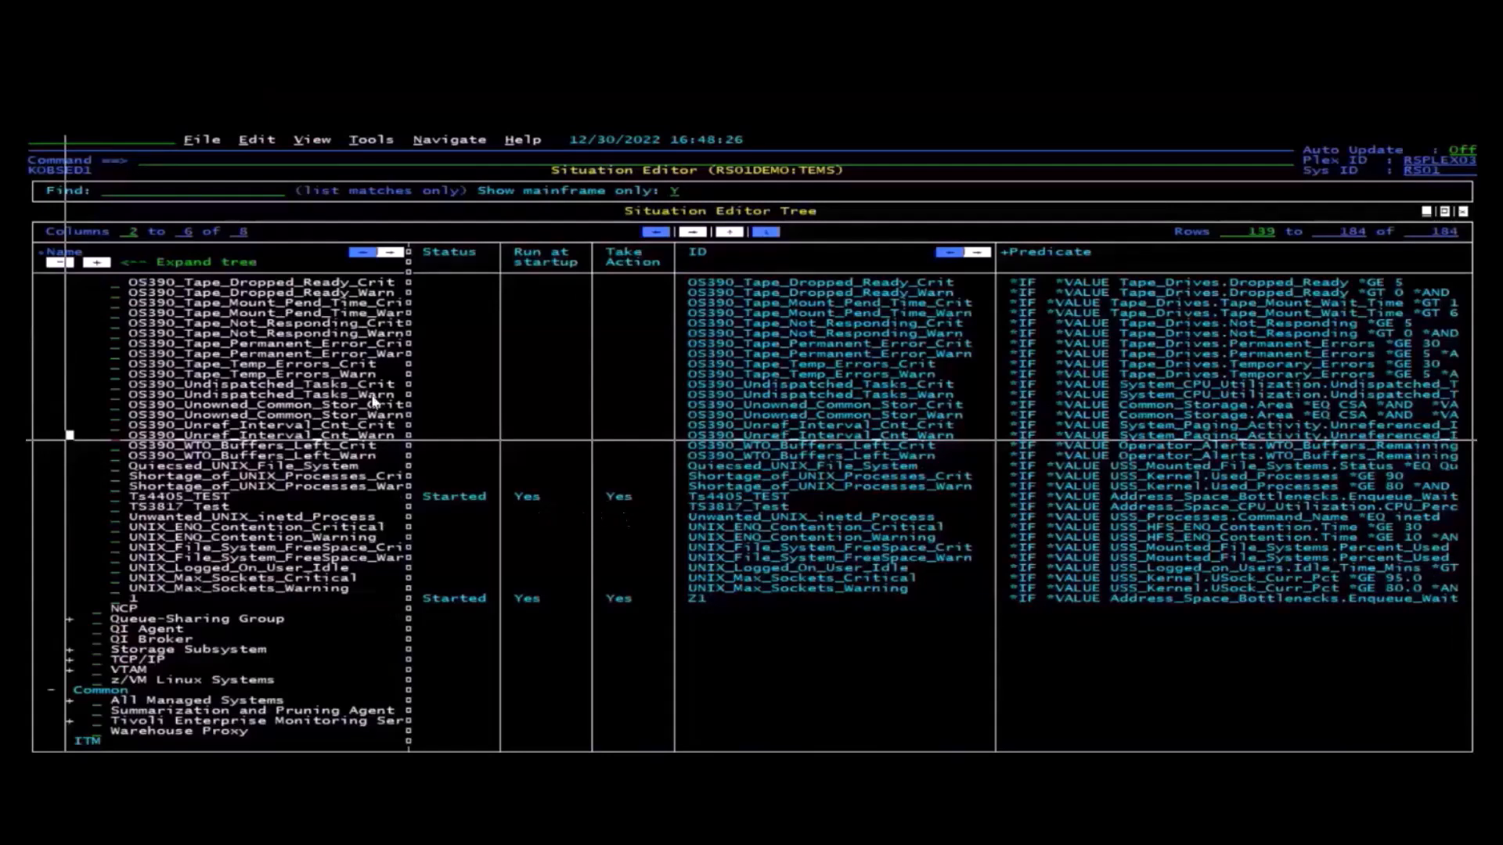